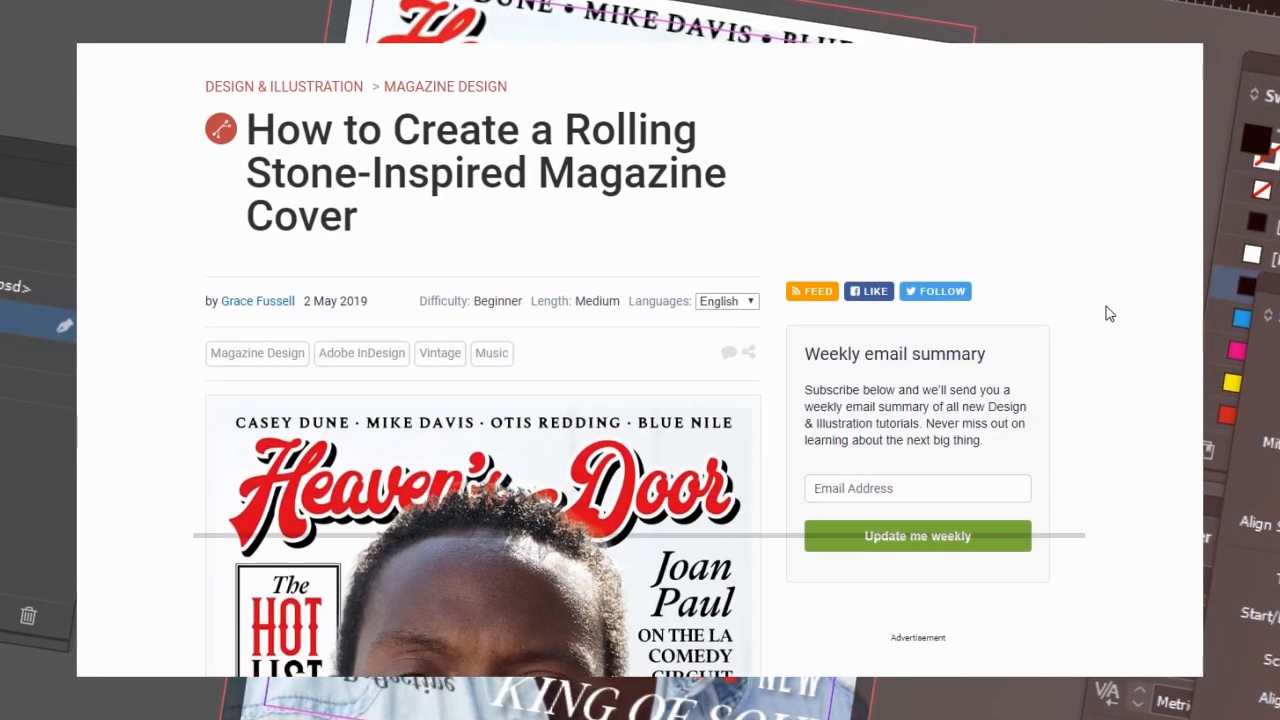
Scroll the Tuts+ tutorial page to view the finished Rolling Stone-style cover preview
{"action": "scroll", "scroll_direction": "down", "scroll_amount": 3}
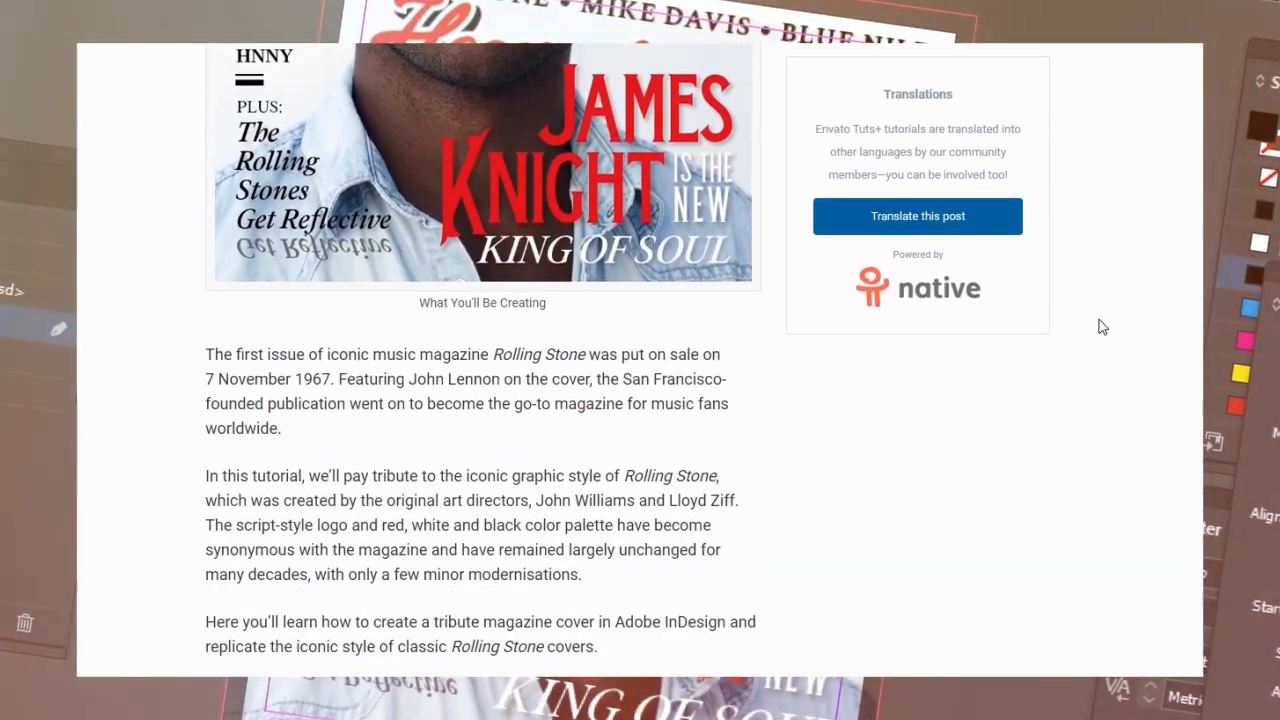
{"action": "scroll", "scroll_direction": "down", "scroll_amount": 3}
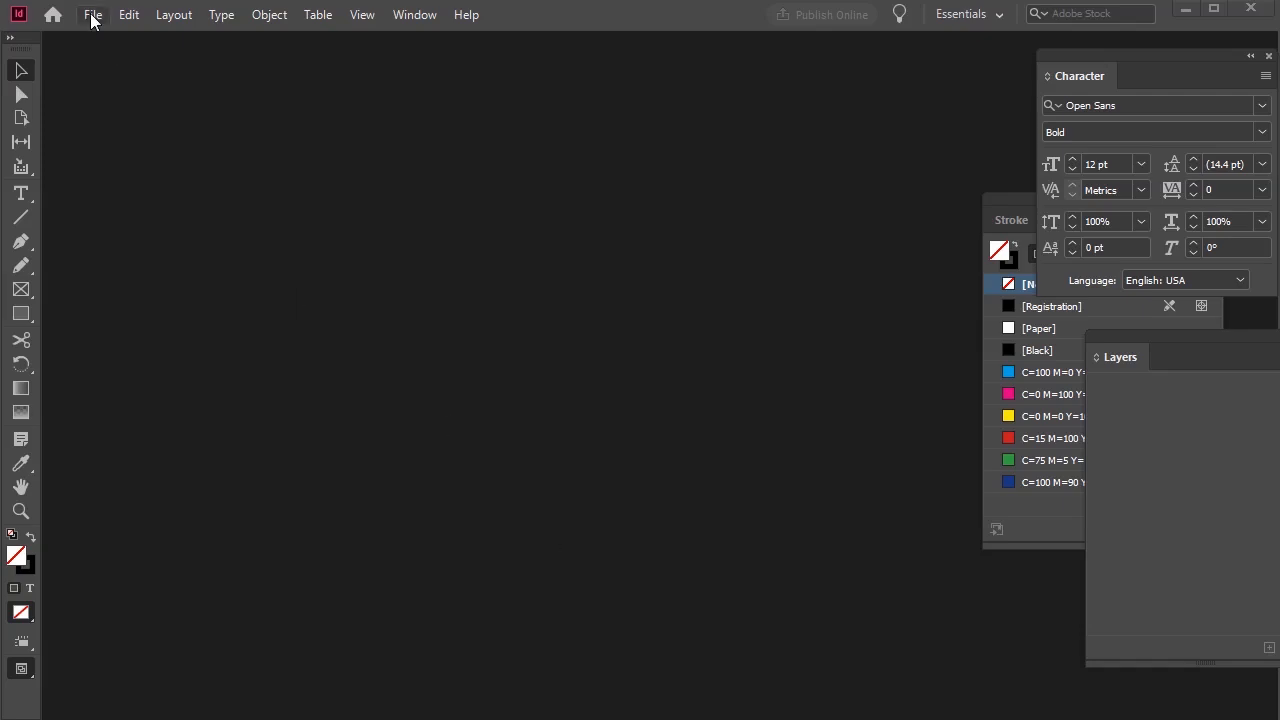
Create a one-page 51p0 x 66p0 portrait document in inches, 0.3125 in margins, 0.25 in bleed
{"action": "left_click", "coordinate": [92, 14]}
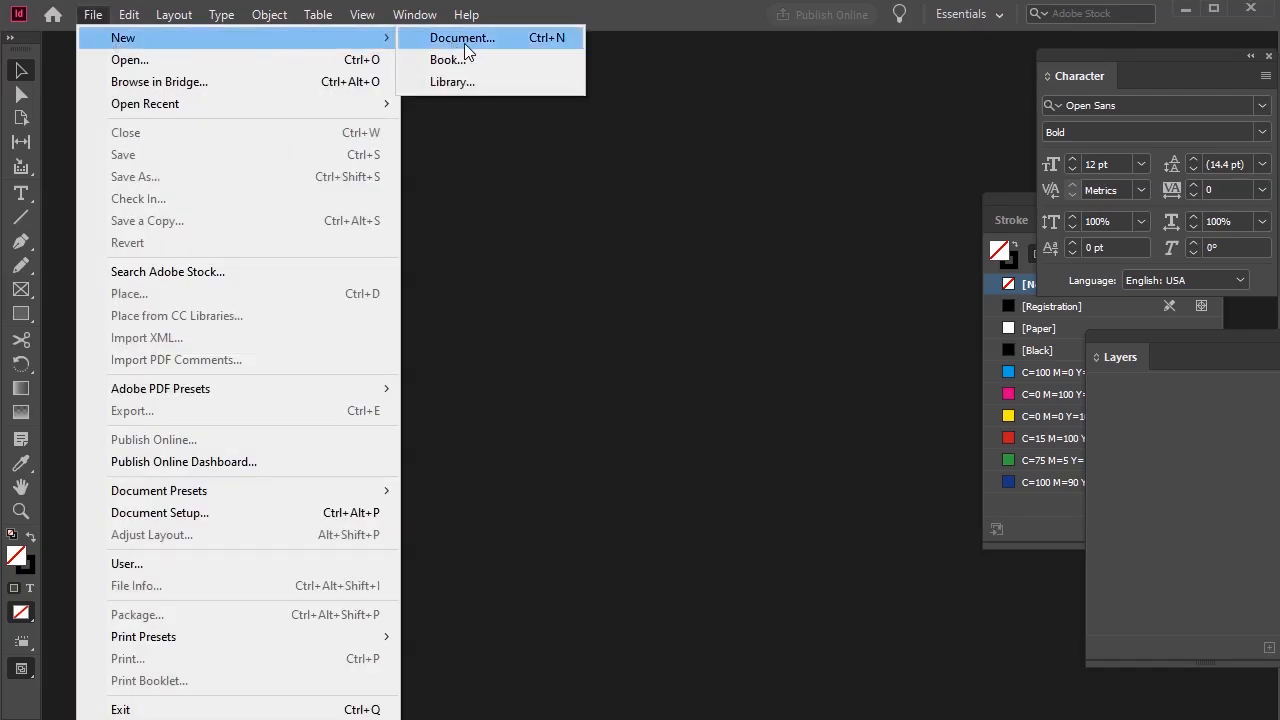
{"action": "left_click", "coordinate": [462, 37]}
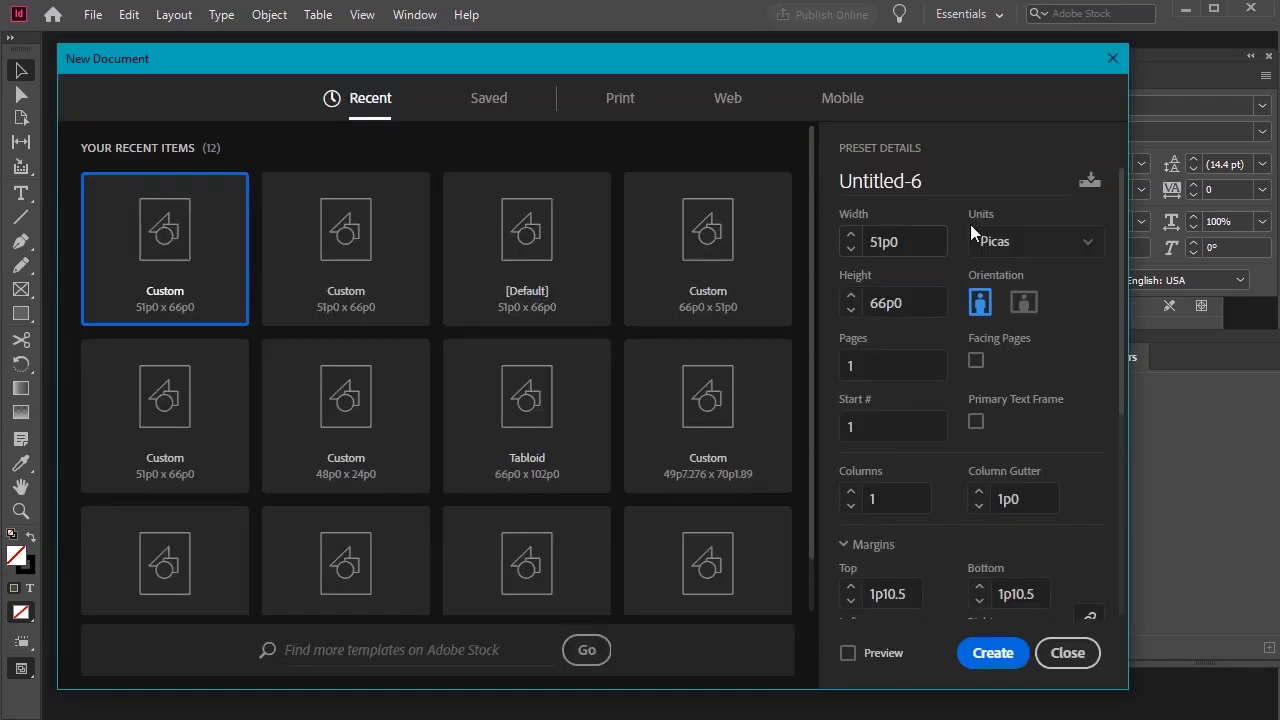
{"action": "left_click", "coordinate": [1035, 241]}
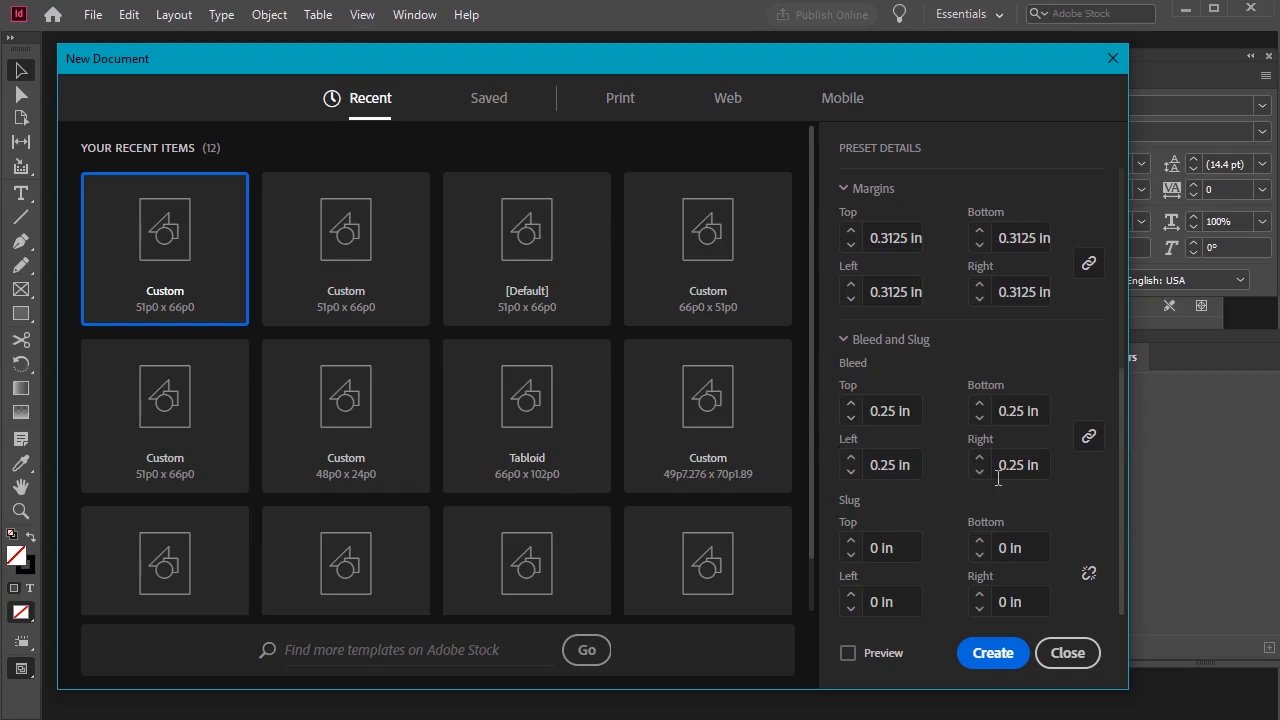
{"action": "mouse_move", "coordinate": [897, 363]}
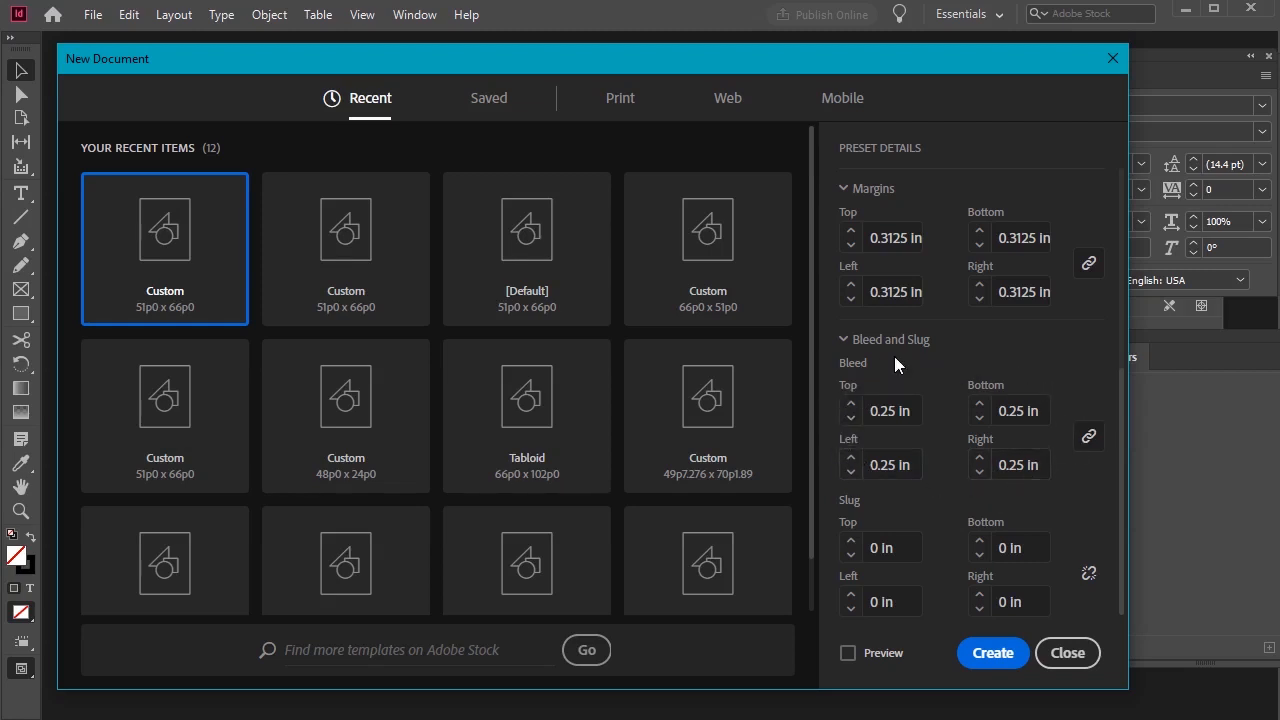
{"action": "mouse_move", "coordinate": [1037, 518]}
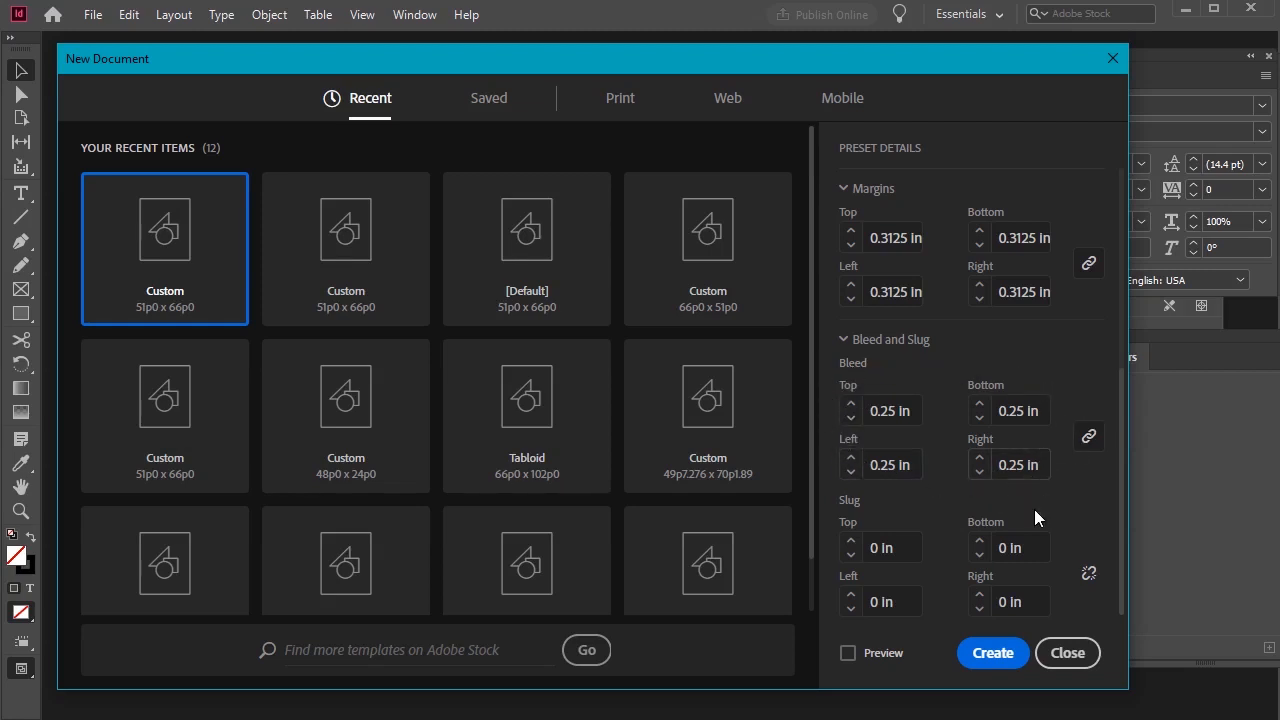
{"action": "left_click", "coordinate": [992, 652]}
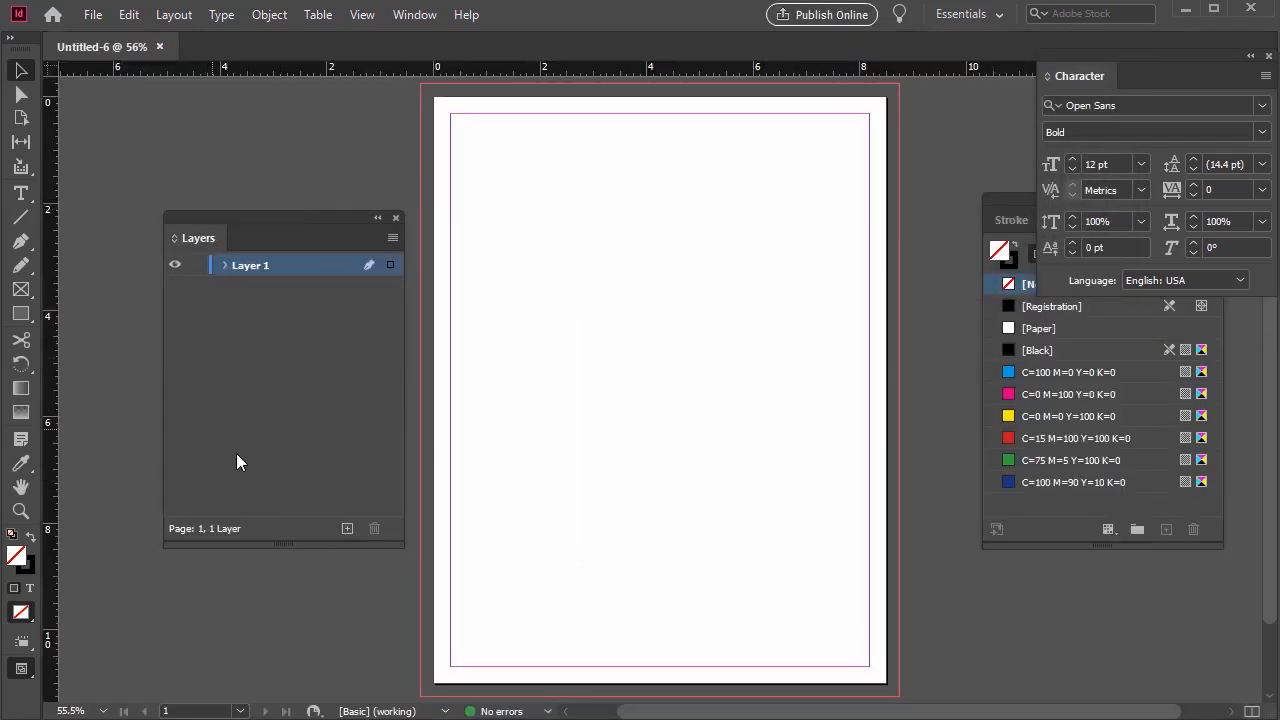
Rename Layer 1 to Type in Front with a red layer colour
{"action": "left_click", "coordinate": [414, 14]}
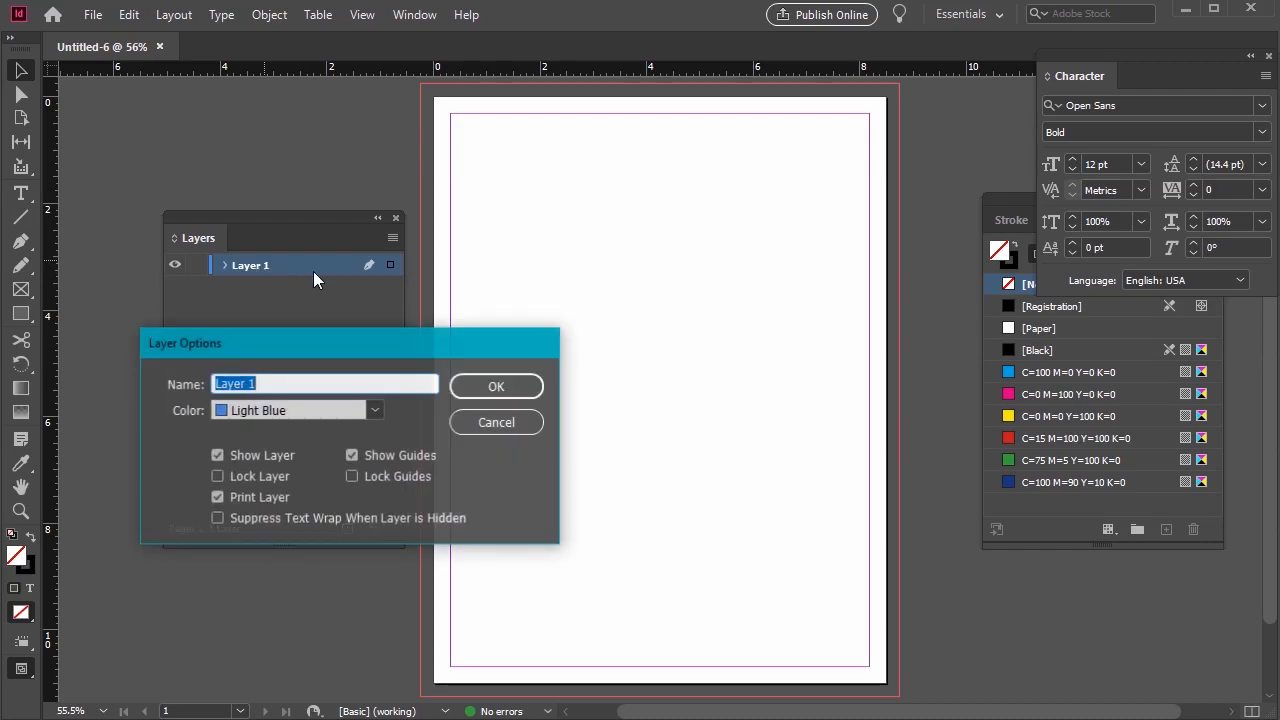
{"action": "type", "text": "Type"}
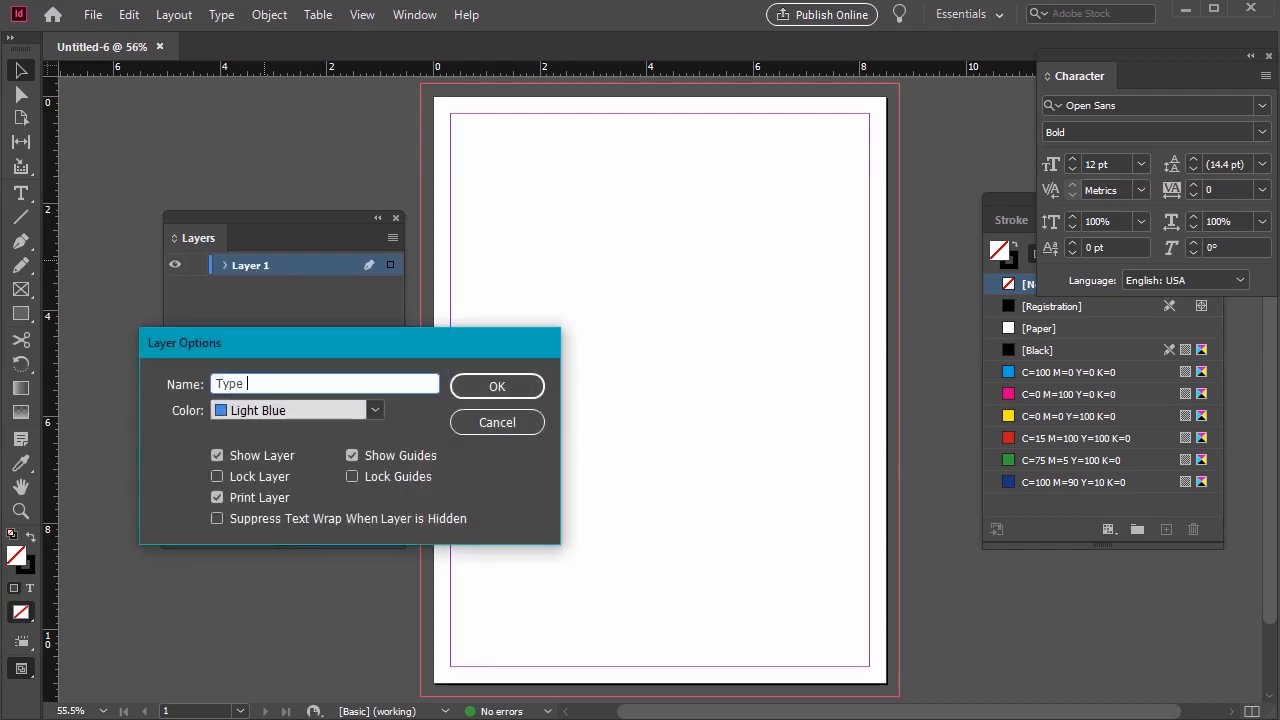
{"action": "left_click", "coordinate": [375, 410]}
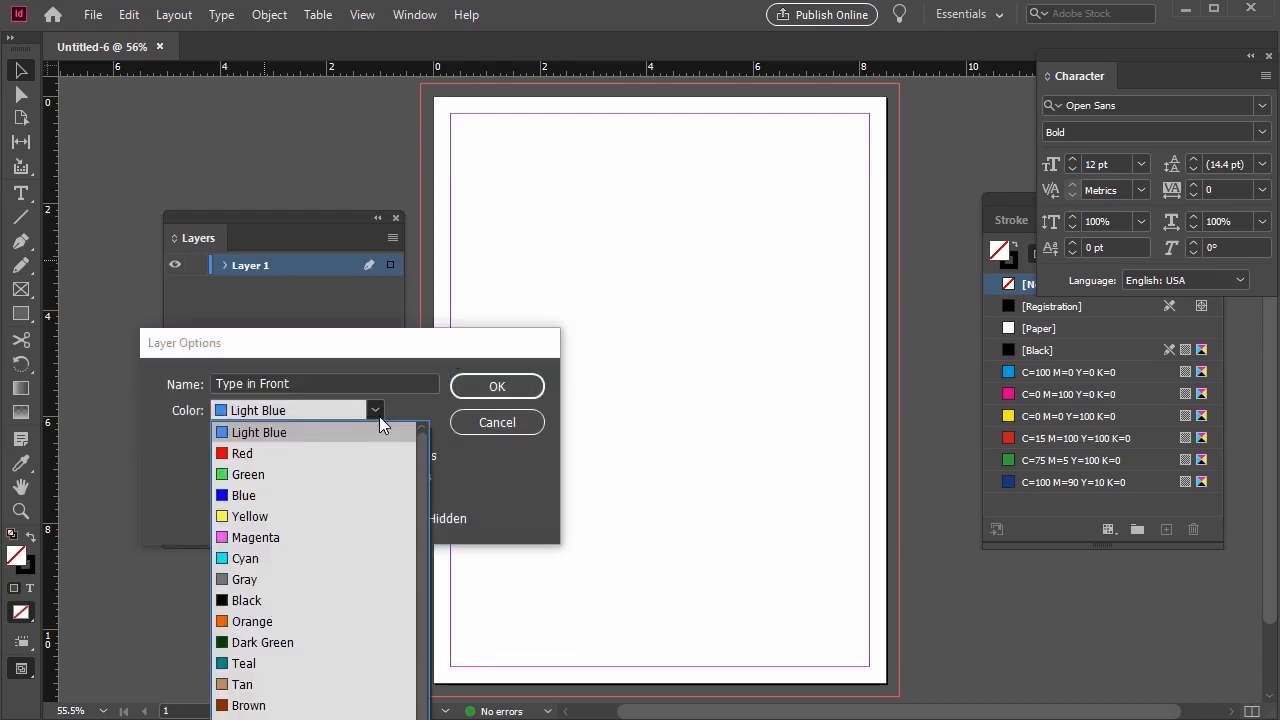
{"action": "left_click", "coordinate": [497, 386]}
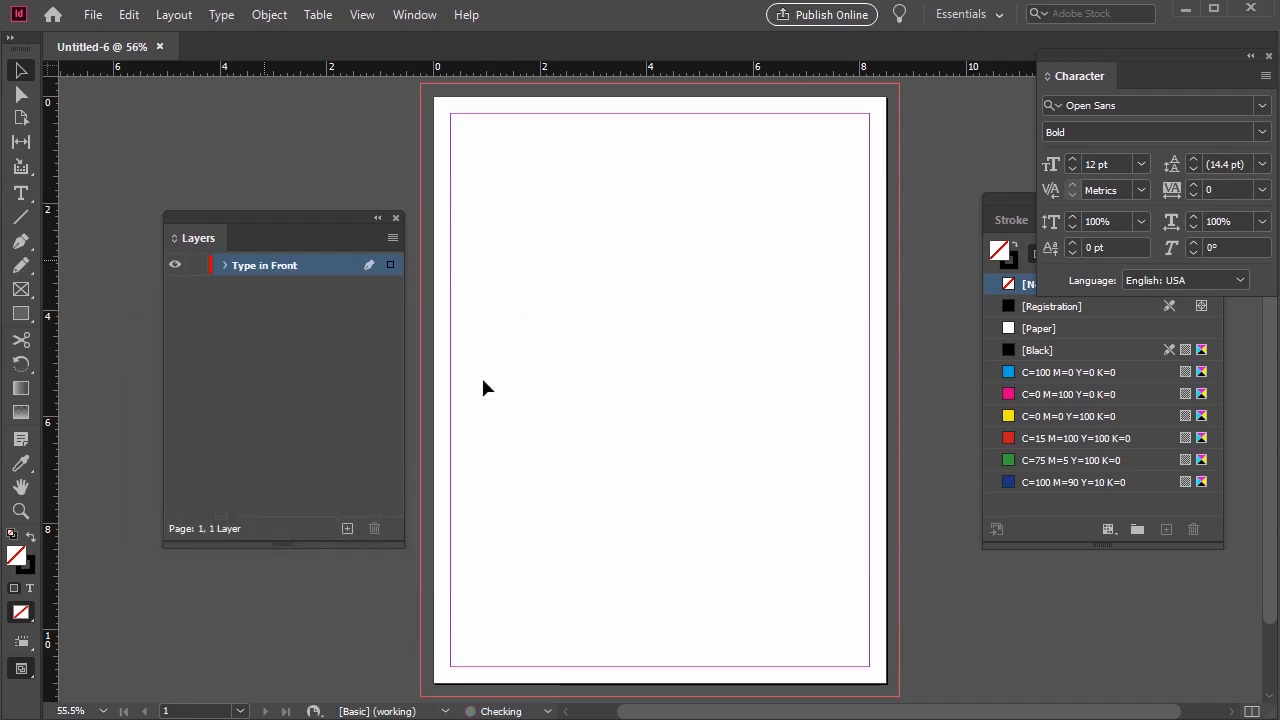
Add a green layer named Photo in Front
{"action": "left_click", "coordinate": [347, 528]}
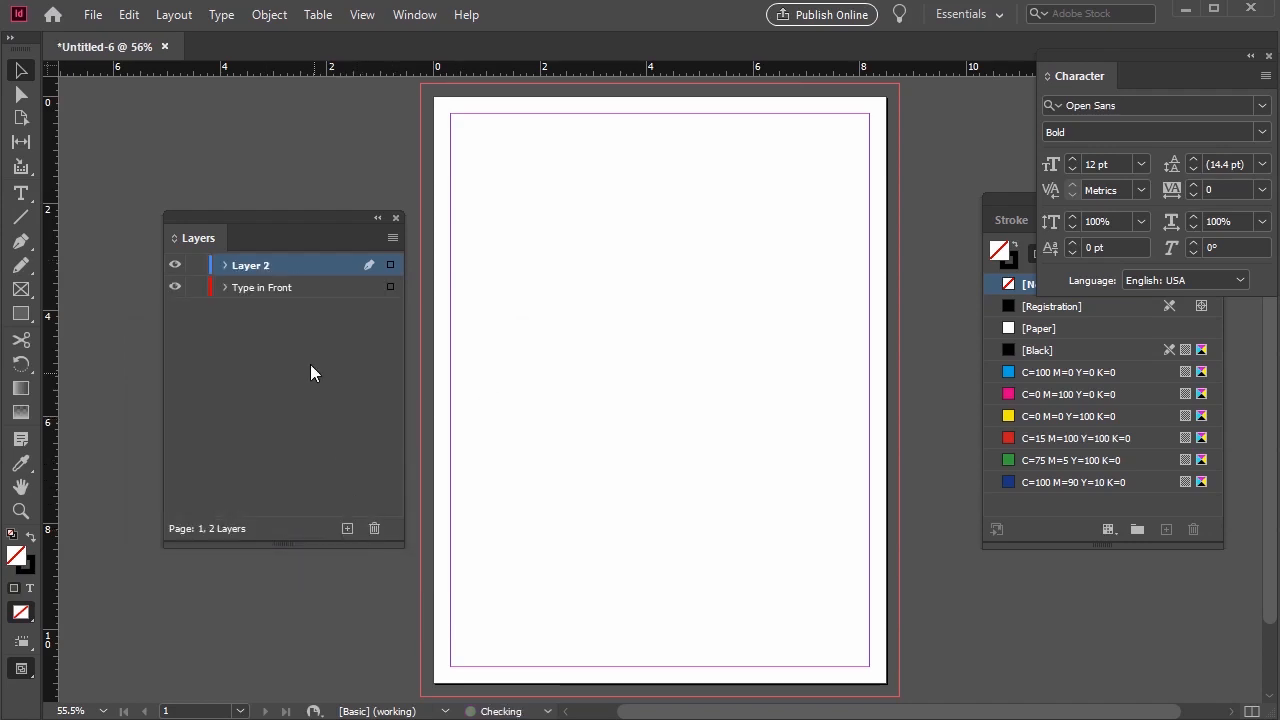
{"action": "double_click", "coordinate": [251, 265]}
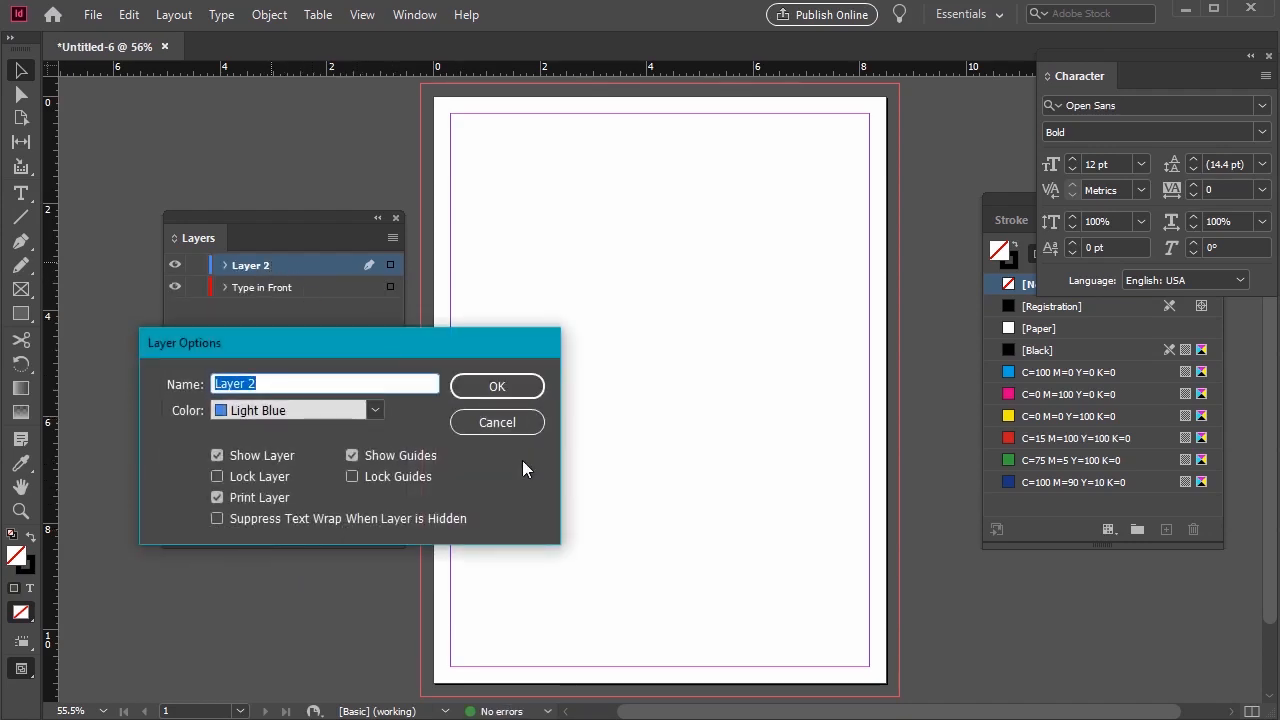
{"action": "type", "text": "Photo in Front"}
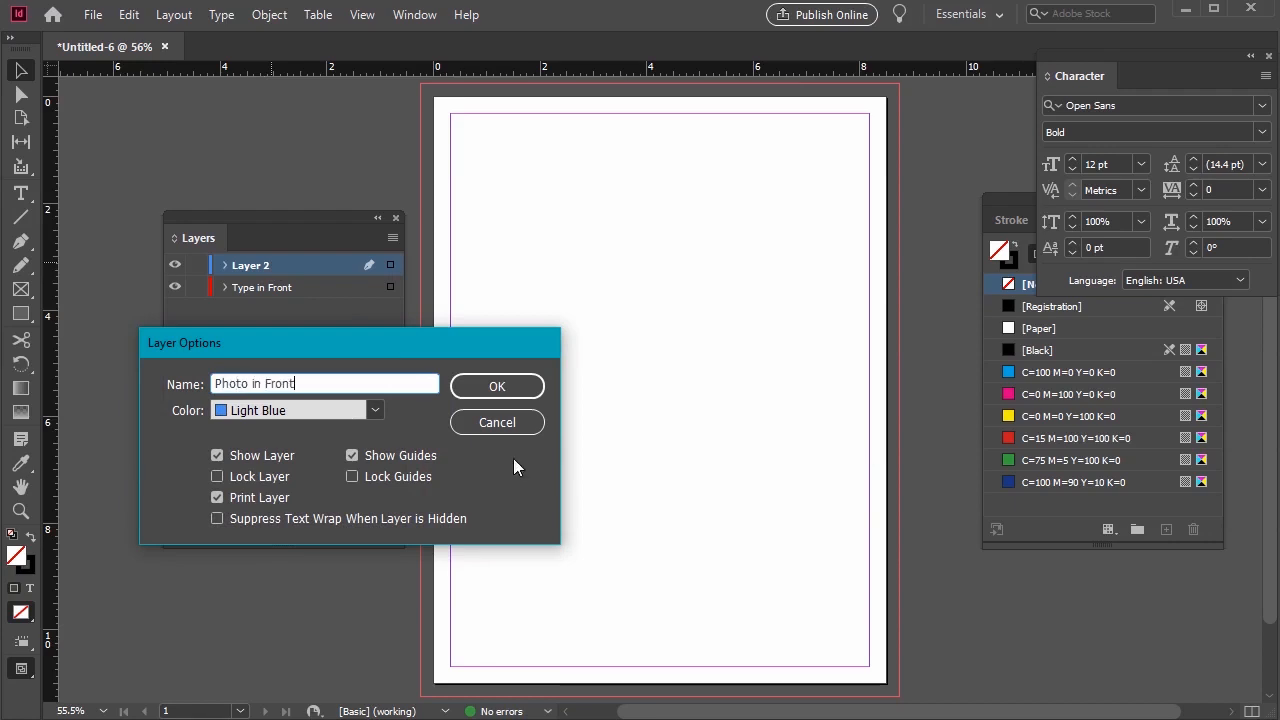
{"action": "left_click", "coordinate": [297, 410]}
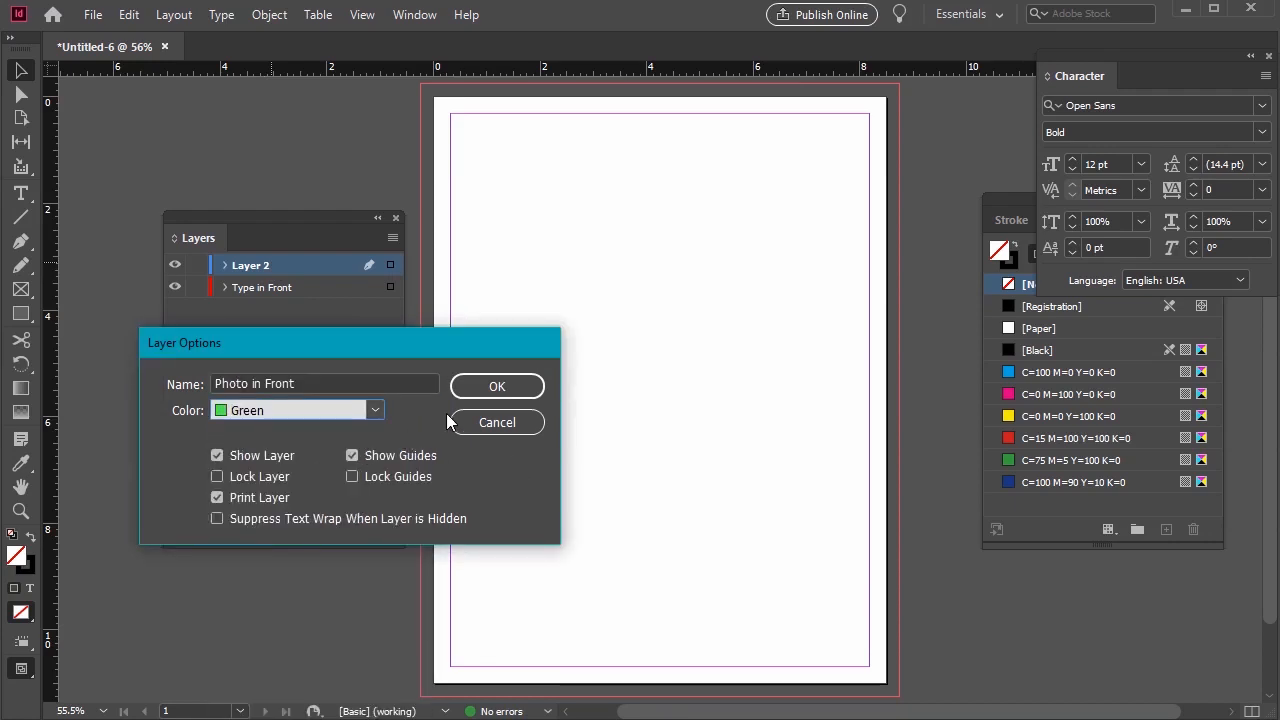
{"action": "left_click", "coordinate": [497, 386]}
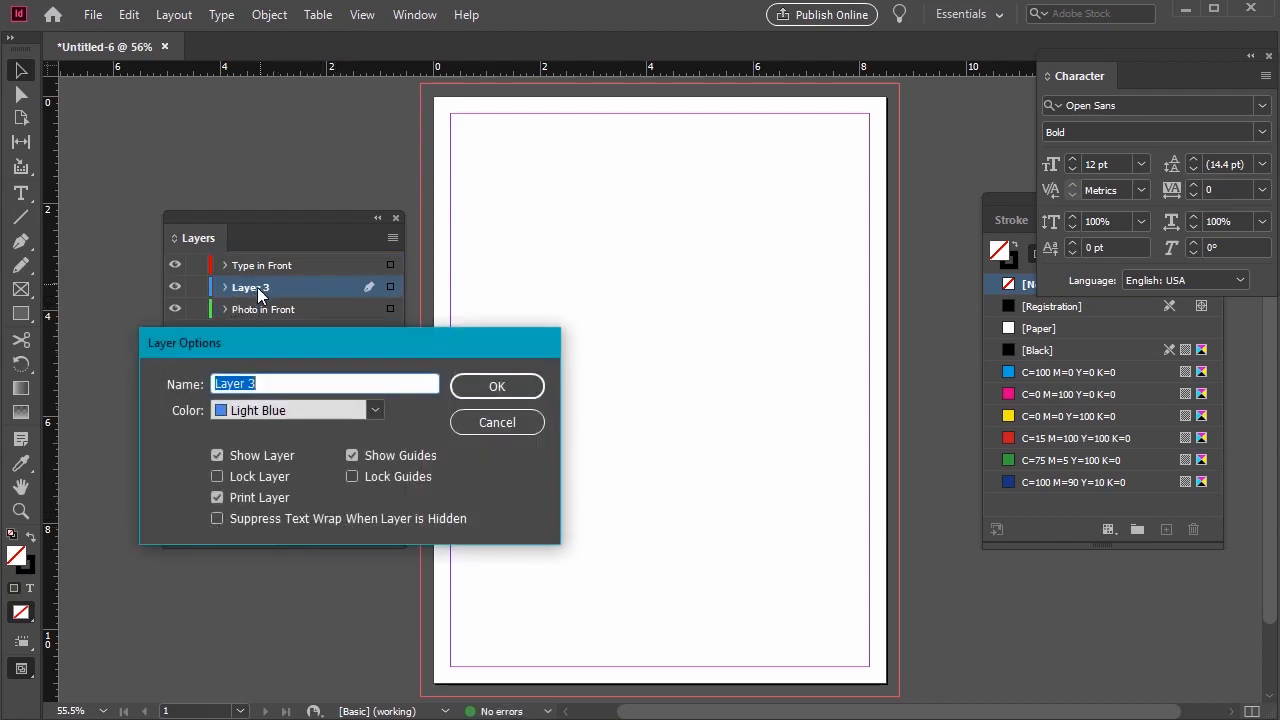
Add the Type Behind layer and a green Photo Behind layer
{"action": "type", "text": "Type Behind"}
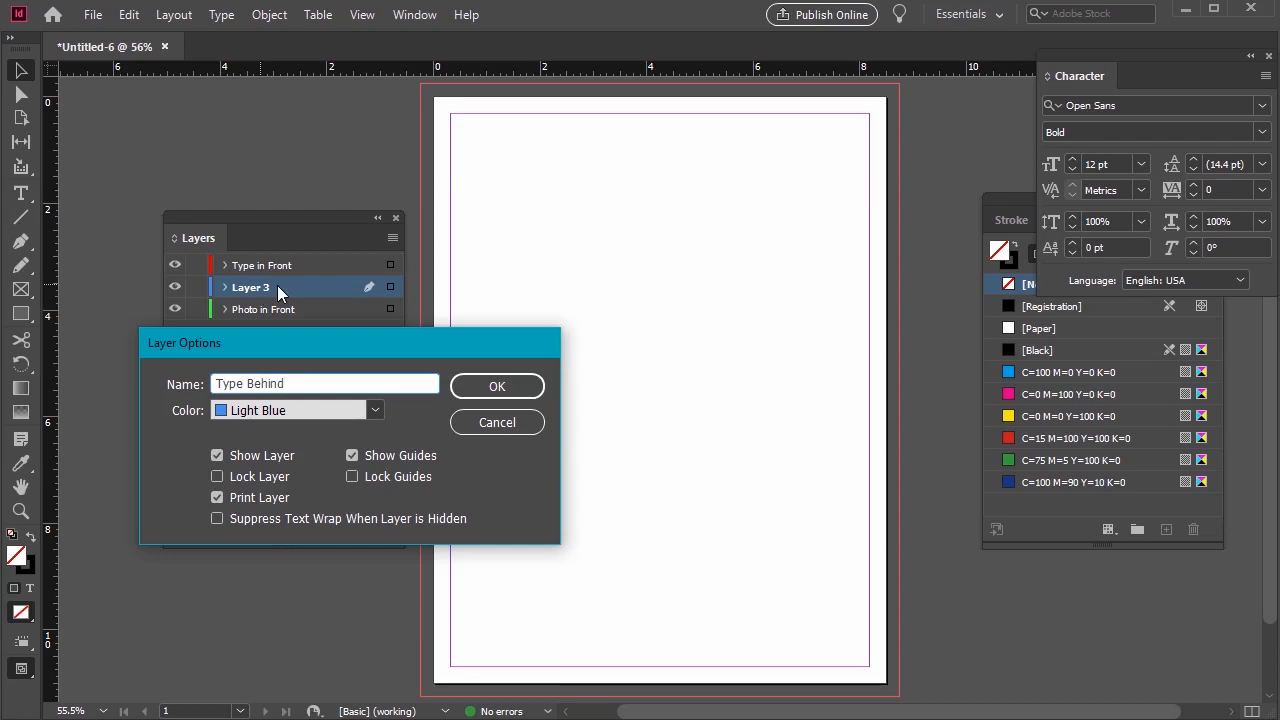
{"action": "left_click", "coordinate": [497, 386]}
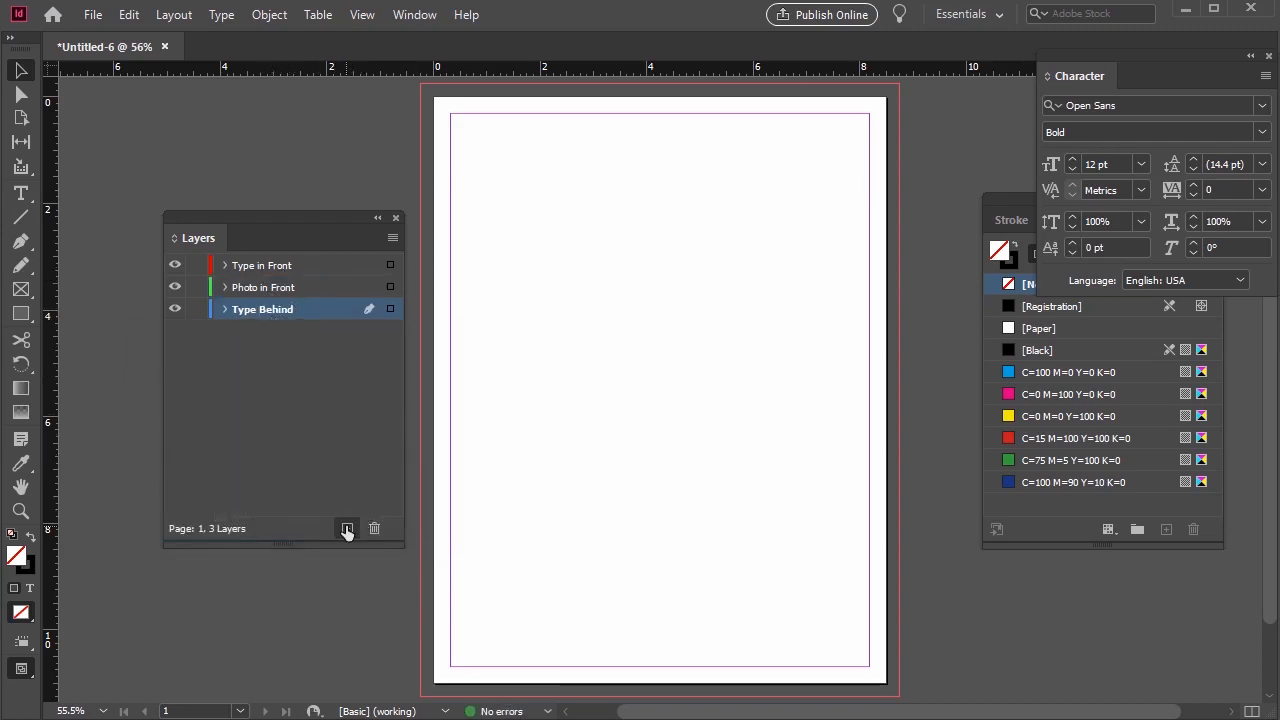
{"action": "left_click", "coordinate": [347, 528]}
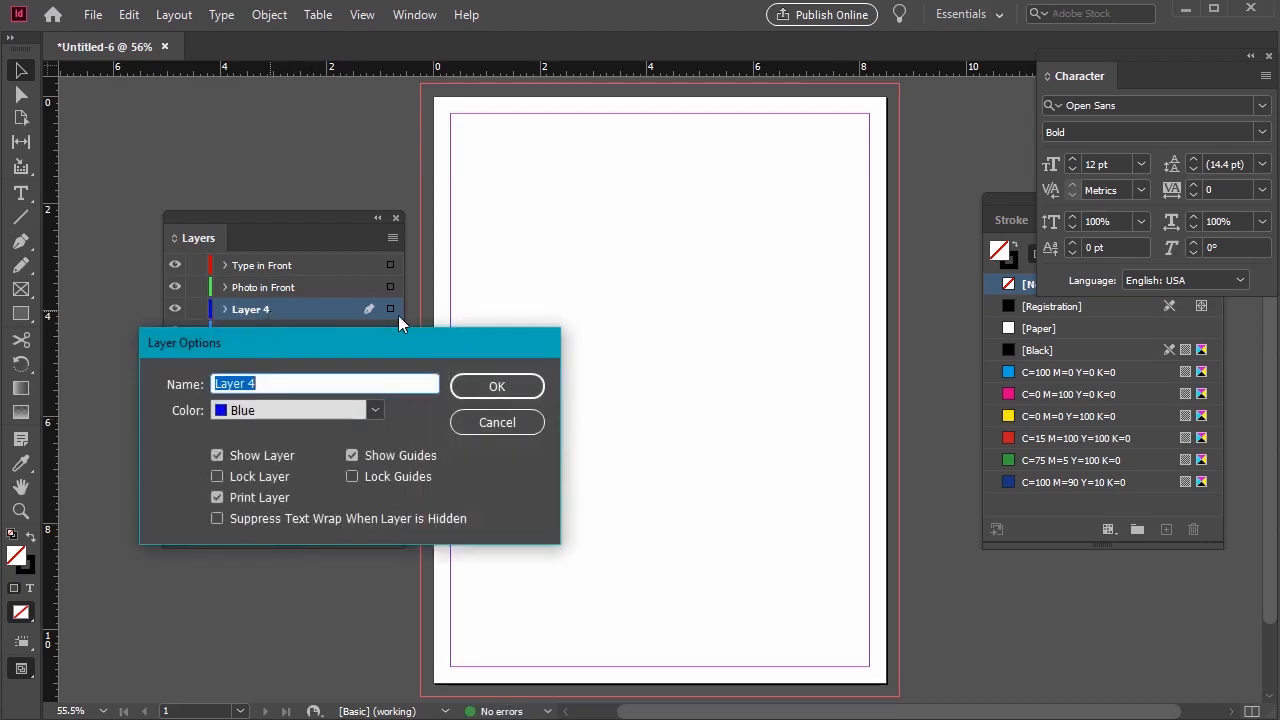
{"action": "type", "text": "Photo in"}
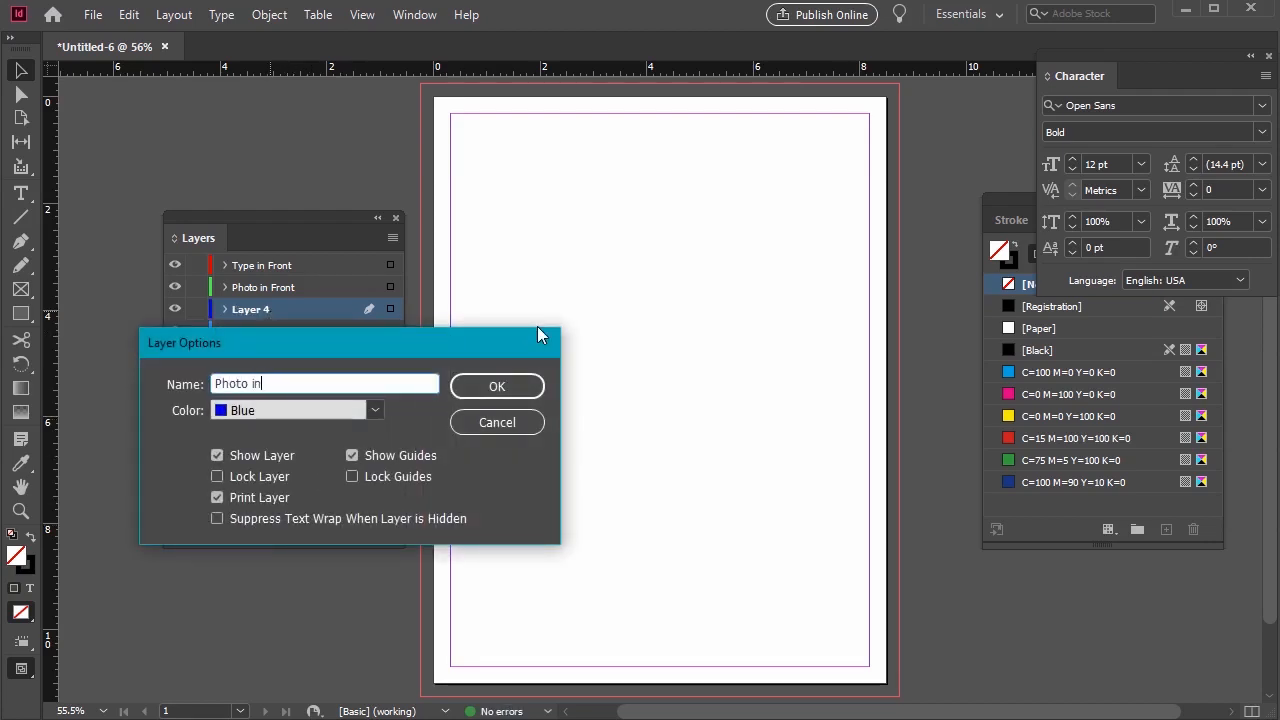
{"action": "left_click", "coordinate": [375, 410]}
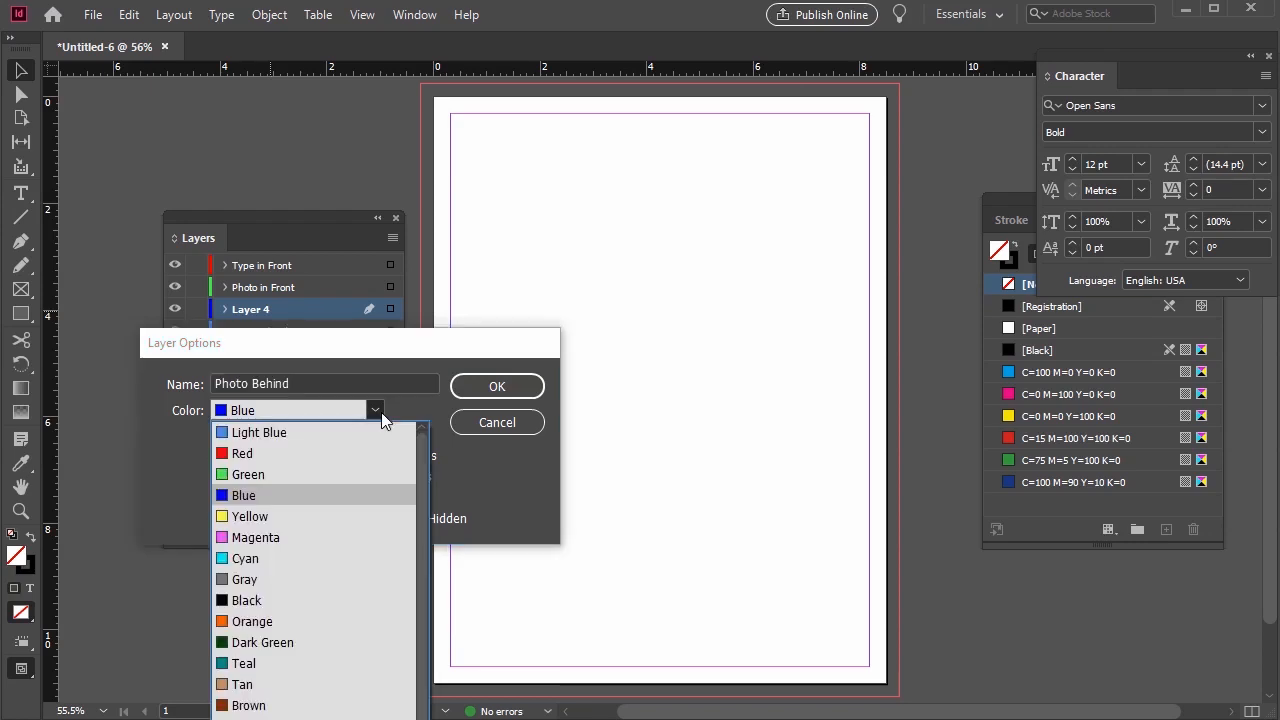
{"action": "left_click", "coordinate": [497, 386]}
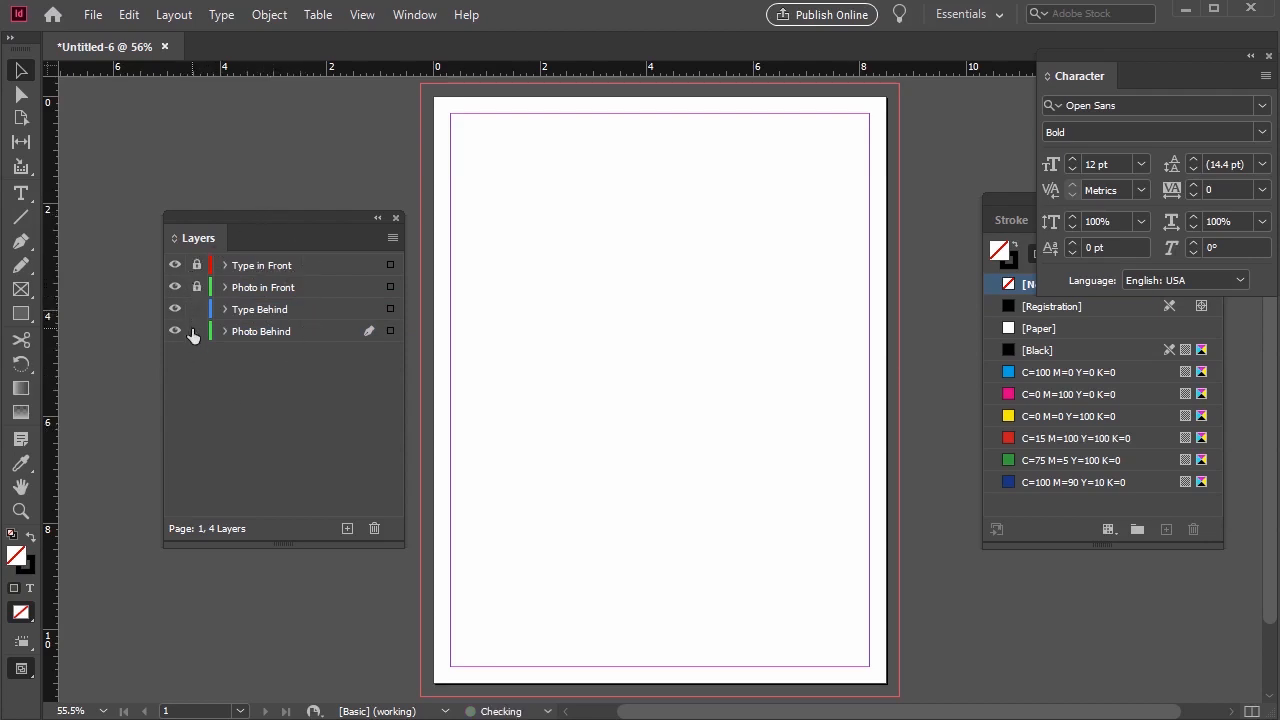
Lock the Photo Behind layer and show the Swatches panel
{"action": "left_click", "coordinate": [262, 308]}
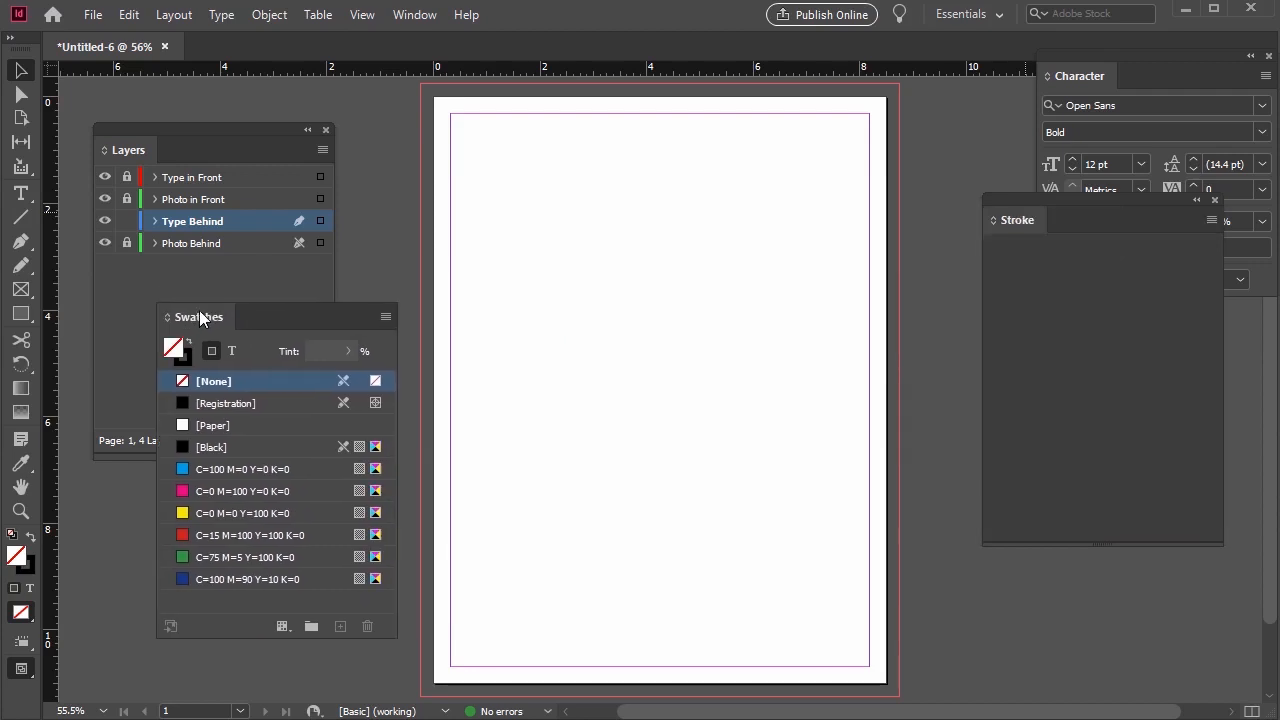
{"action": "left_click", "coordinate": [414, 14]}
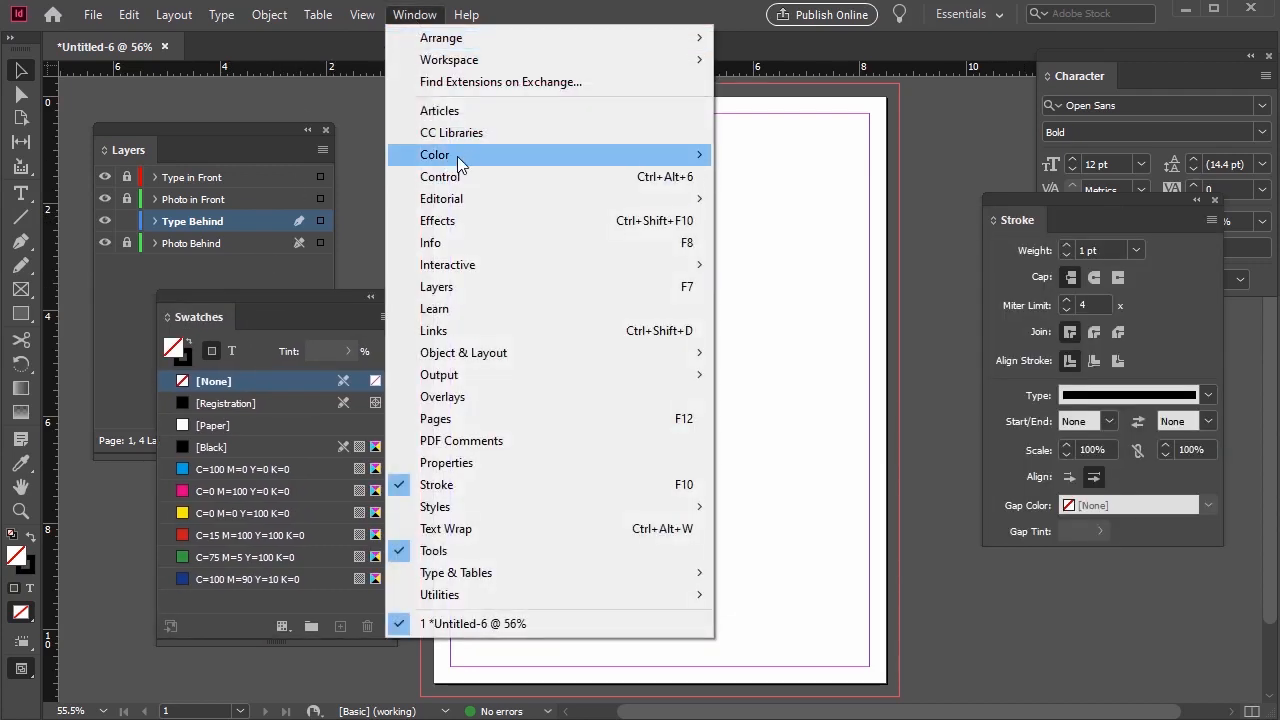
{"action": "mouse_move", "coordinate": [435, 154]}
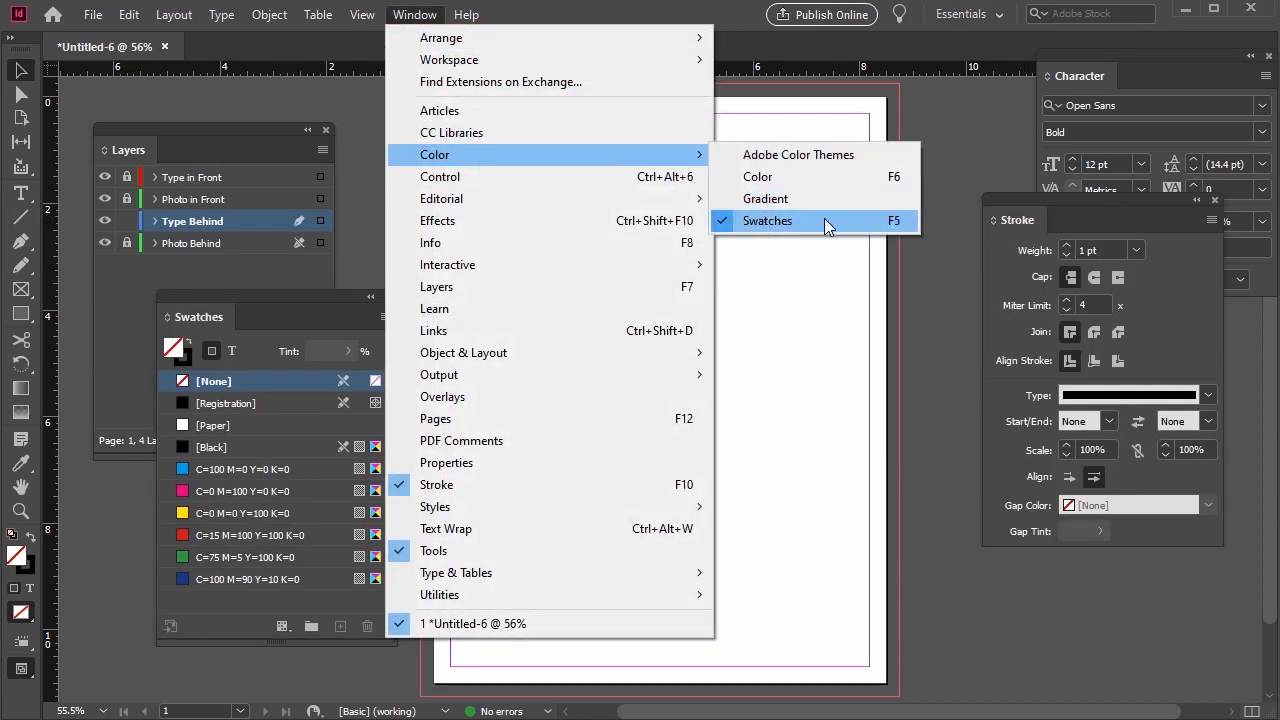
{"action": "left_click", "coordinate": [386, 318]}
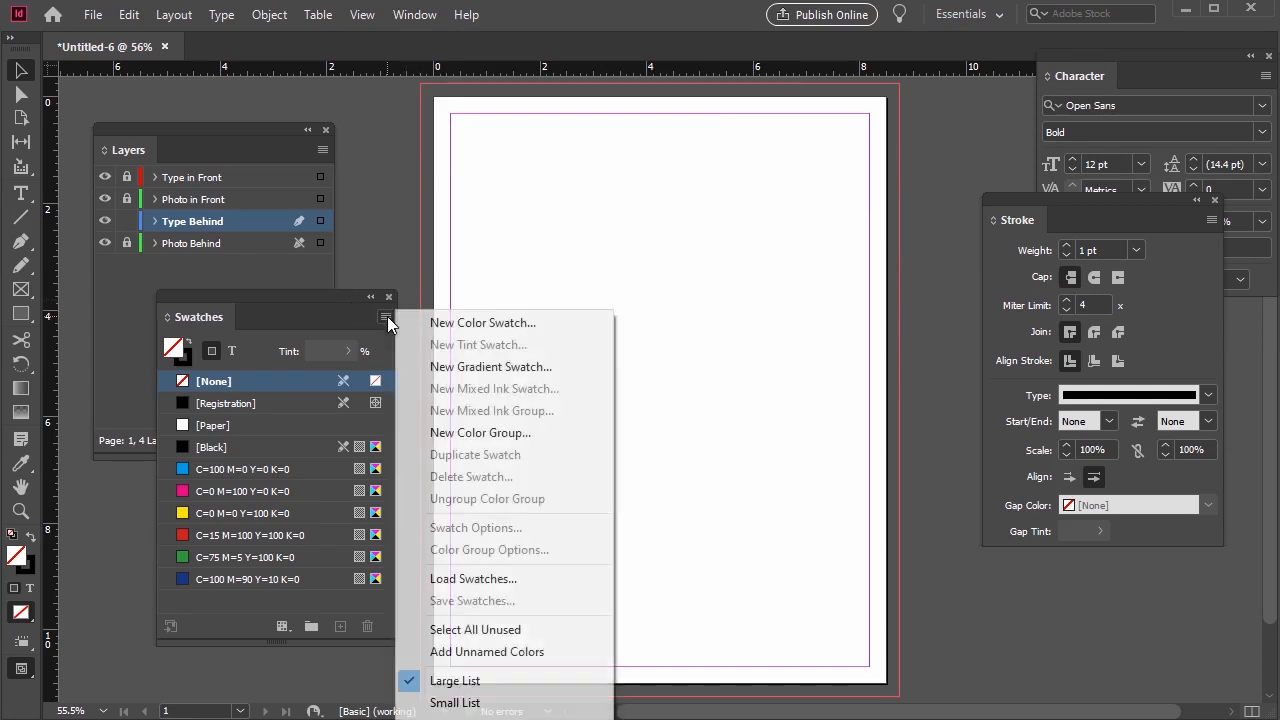
Create the Rolling Stone Red process swatch at C0 M100 Y93 K0
{"action": "left_click", "coordinate": [482, 322]}
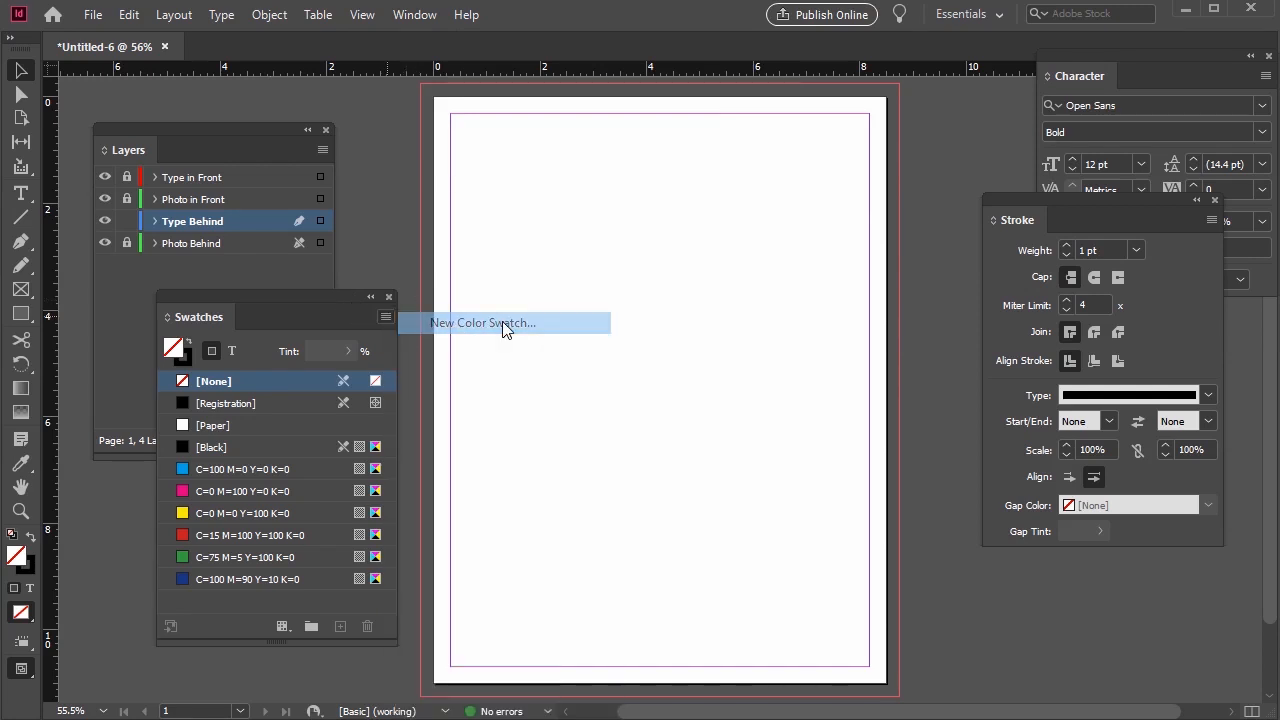
{"action": "left_click", "coordinate": [483, 322]}
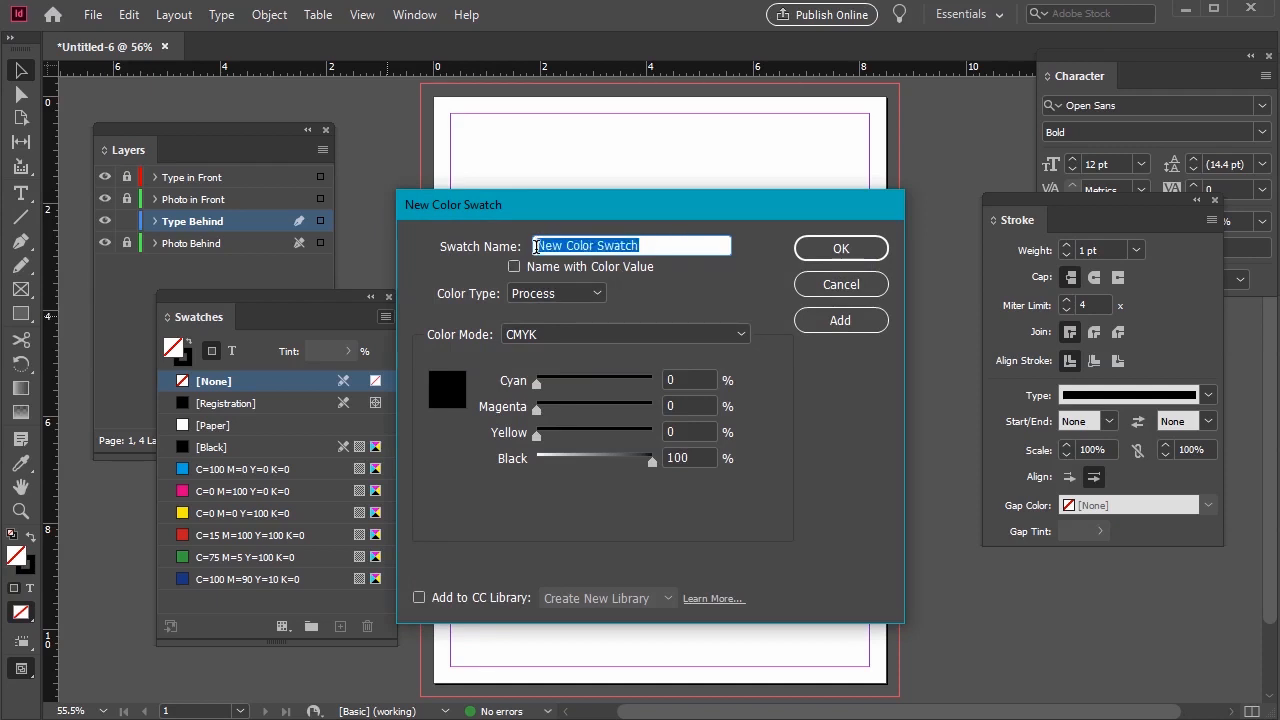
{"action": "type", "text": "Rolling Strone Red"}
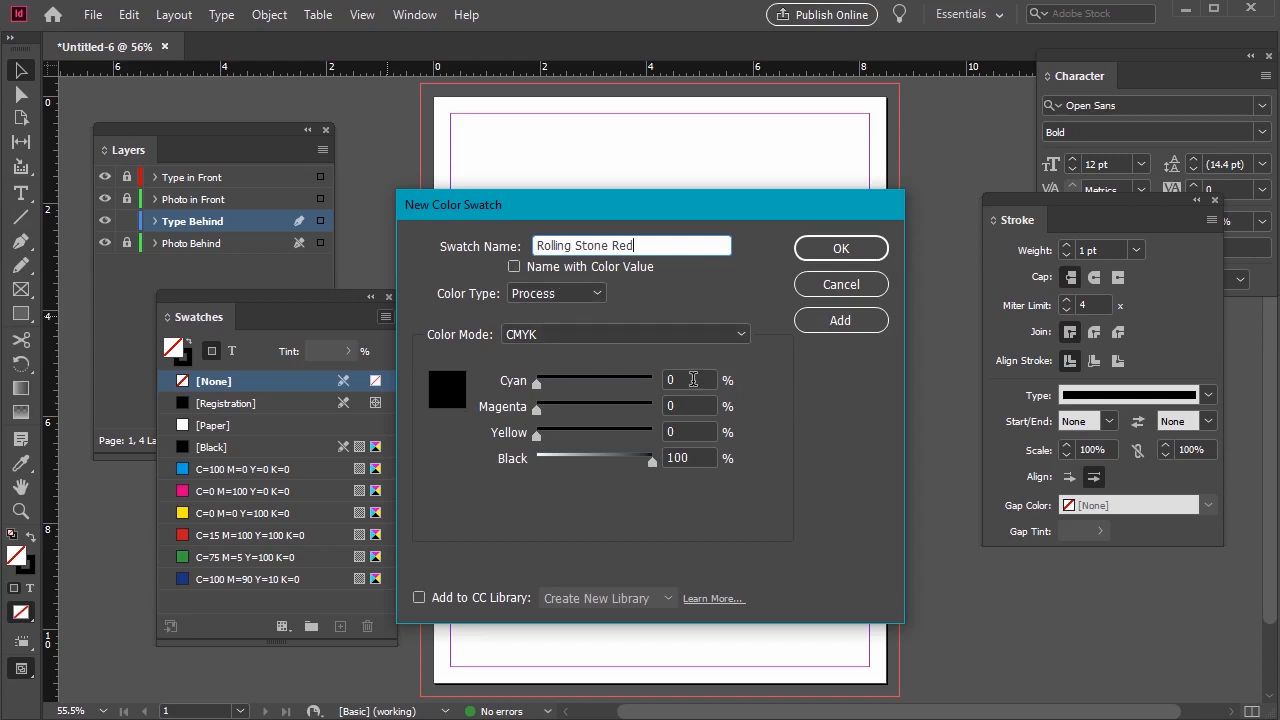
{"action": "left_click", "coordinate": [688, 406]}
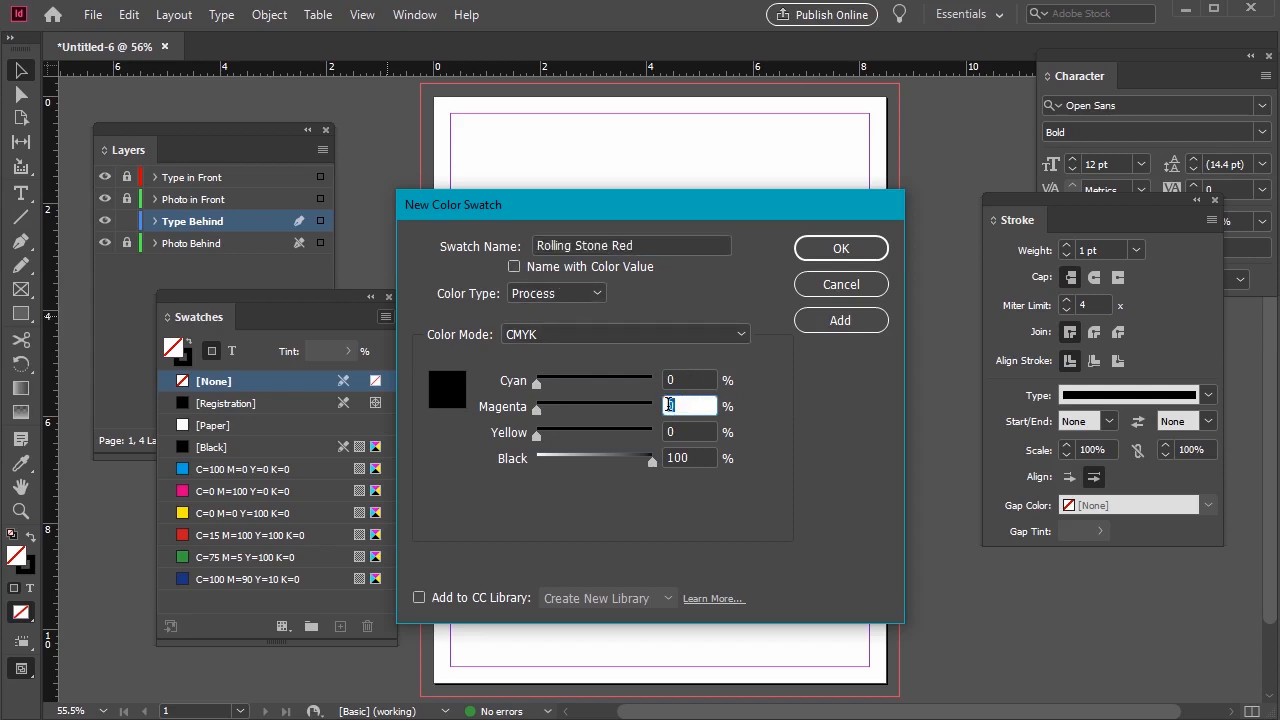
{"action": "type", "text": "100"}
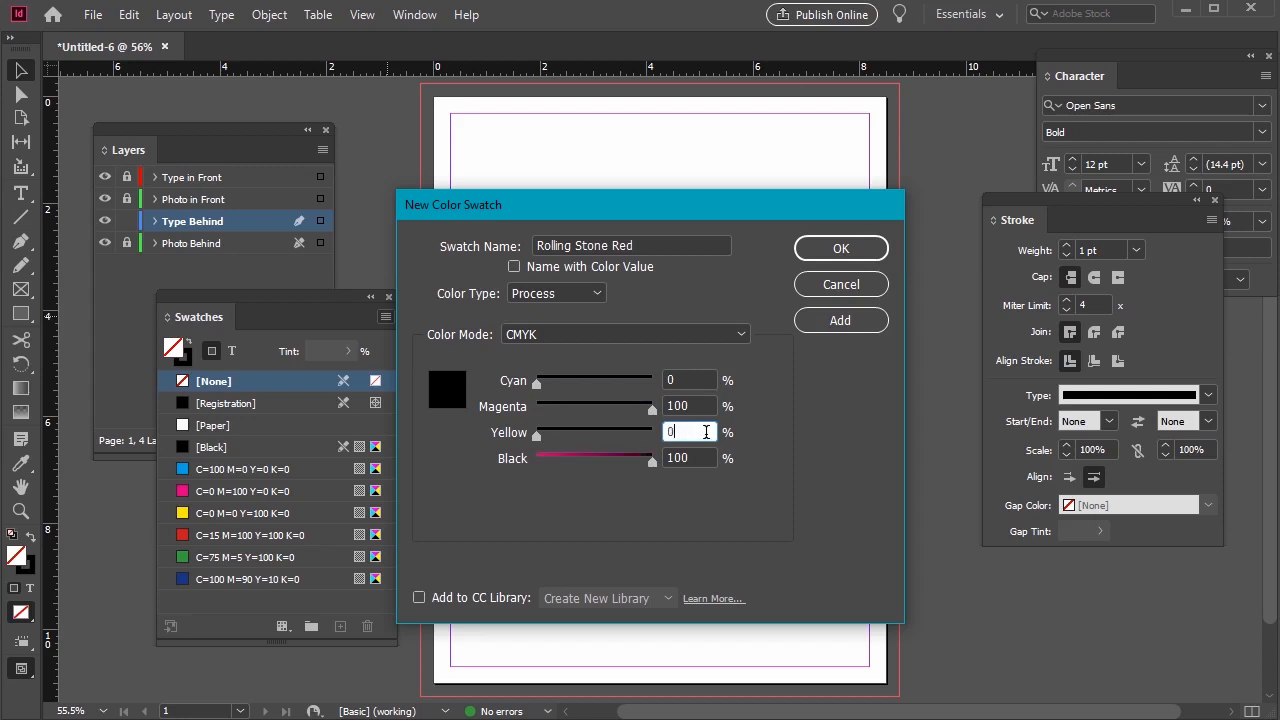
{"action": "type", "text": "93"}
{"action": "left_click", "coordinate": [690, 458]}
{"action": "type", "text": "0"}
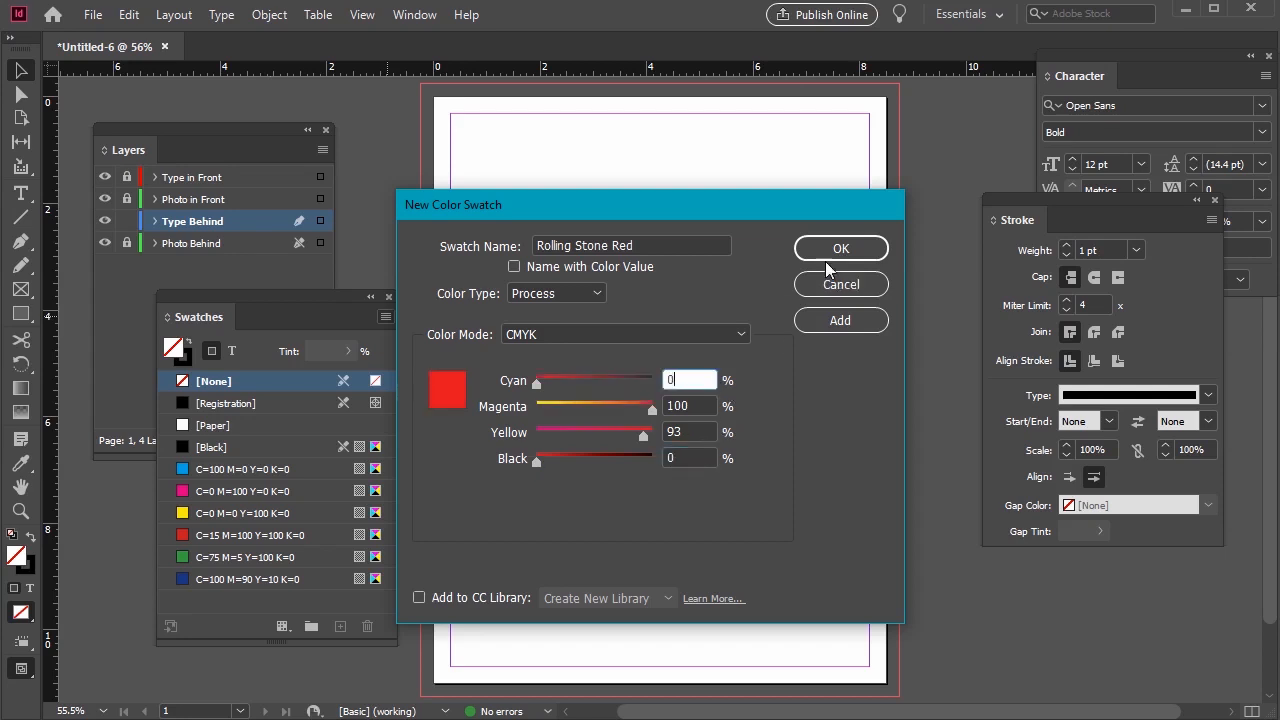
{"action": "left_click", "coordinate": [840, 248]}
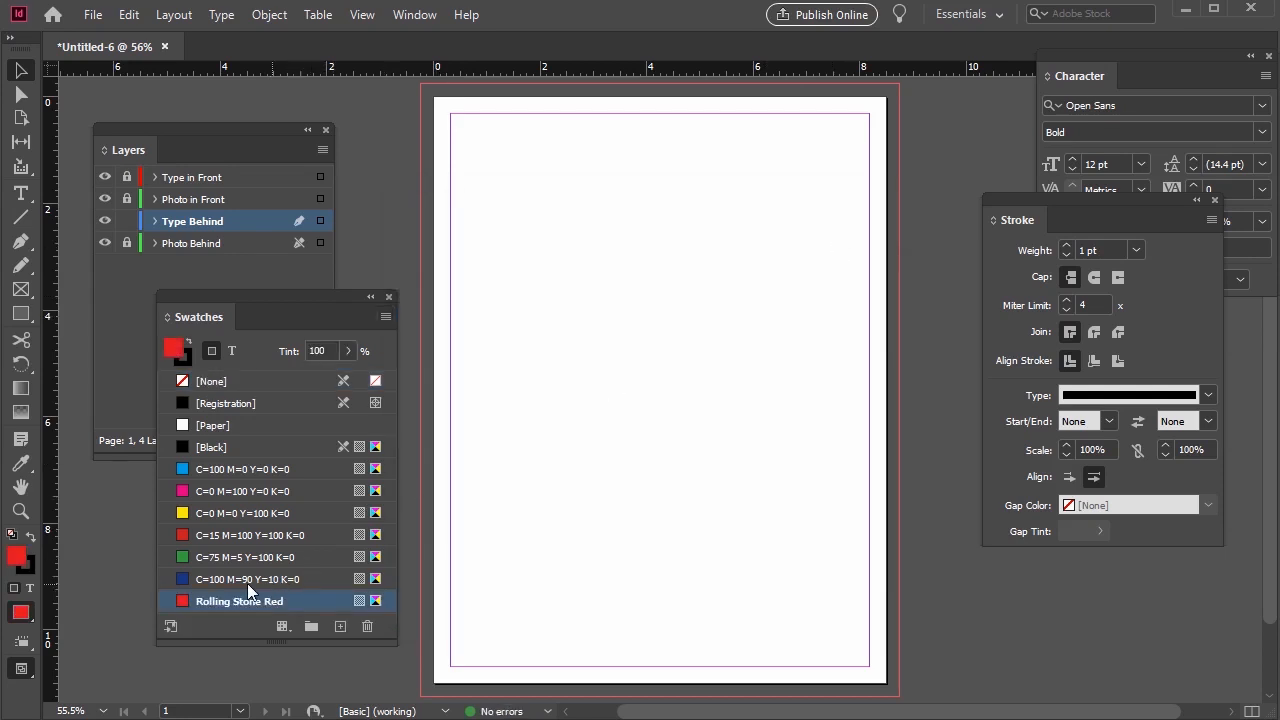
{"action": "mouse_move", "coordinate": [332, 531]}
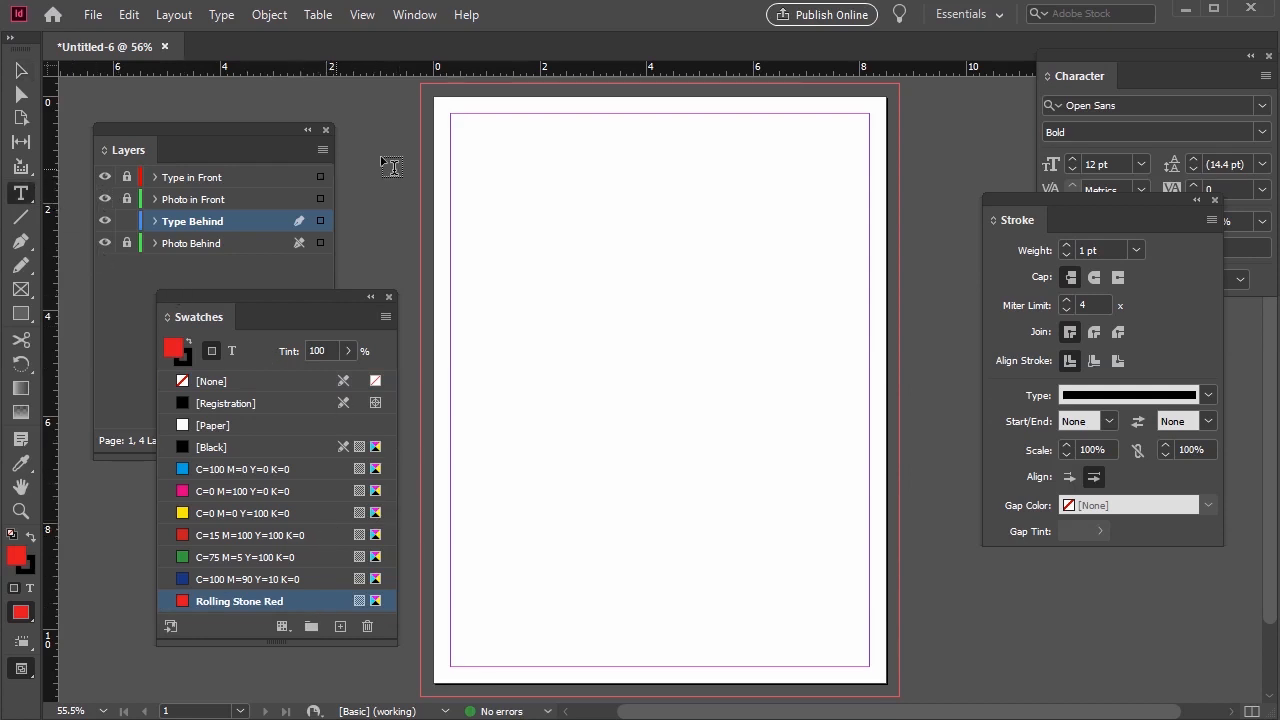
{"action": "mouse_move", "coordinate": [443, 135]}
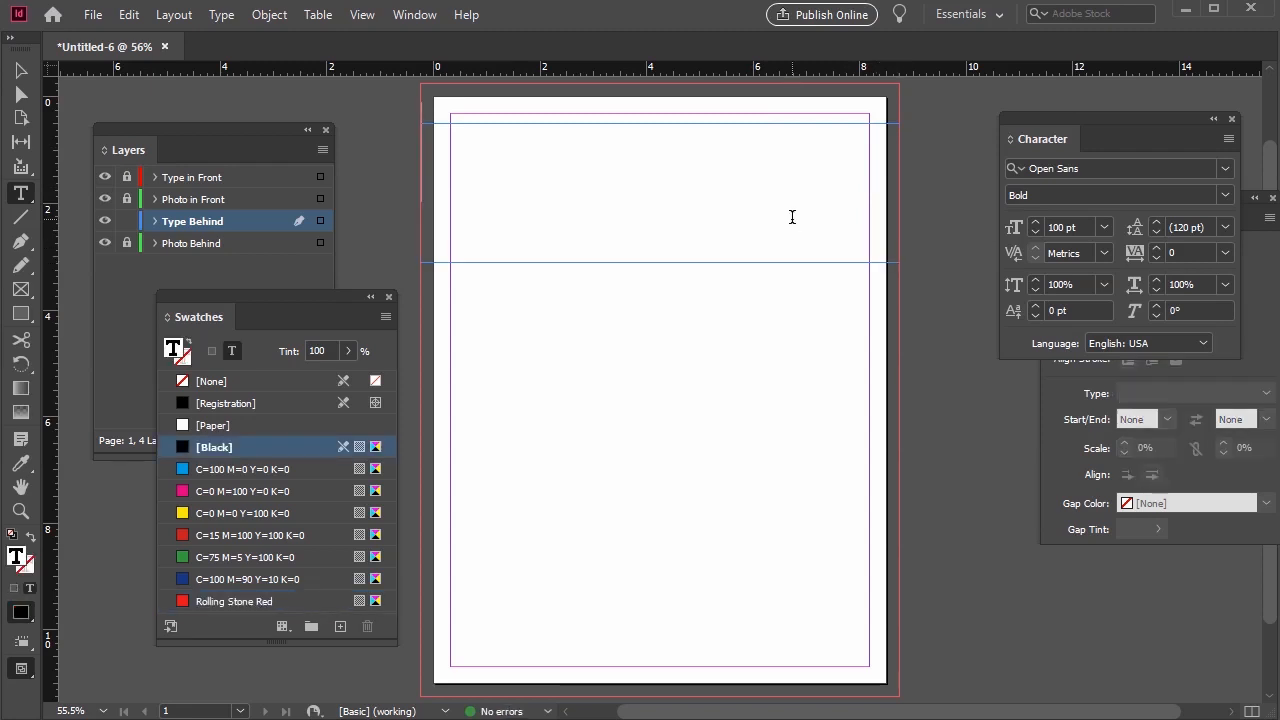
Type 'Heaven's Door' as a large bold Open Sans headline at the page top
{"action": "type", "text": "Hae"}
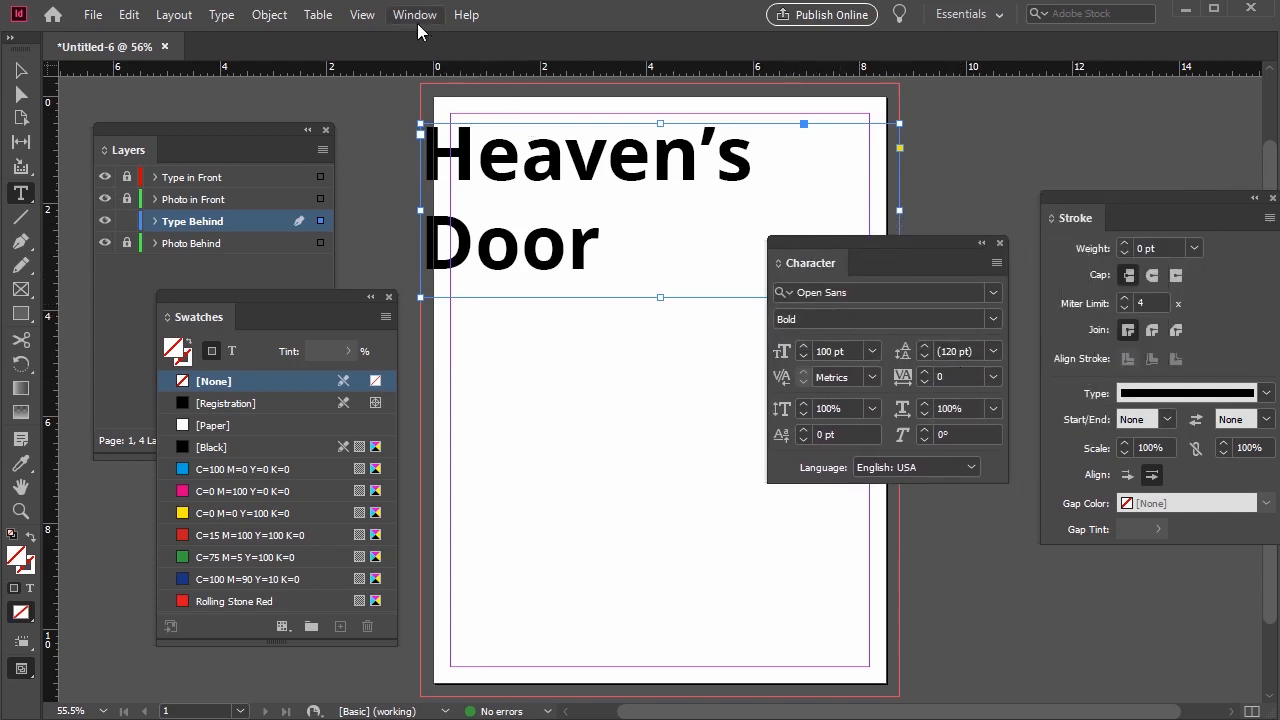
{"action": "left_click", "coordinate": [414, 14]}
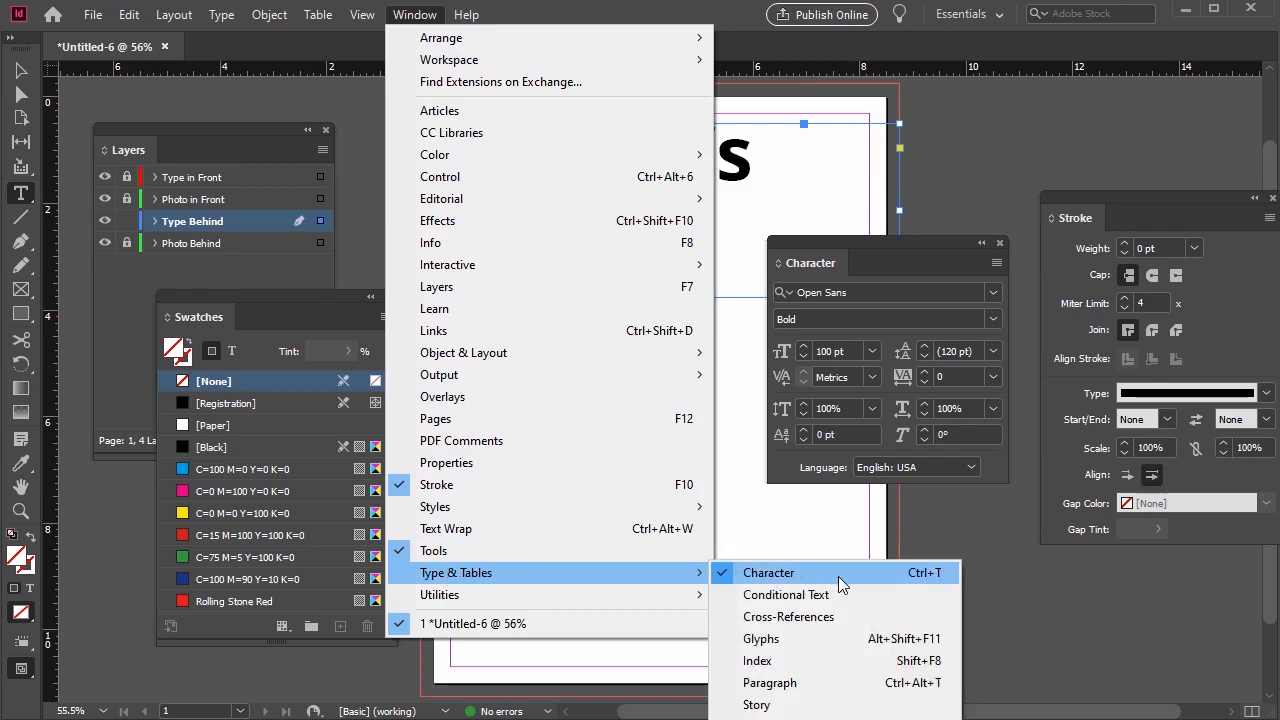
{"action": "left_click", "coordinate": [768, 572]}
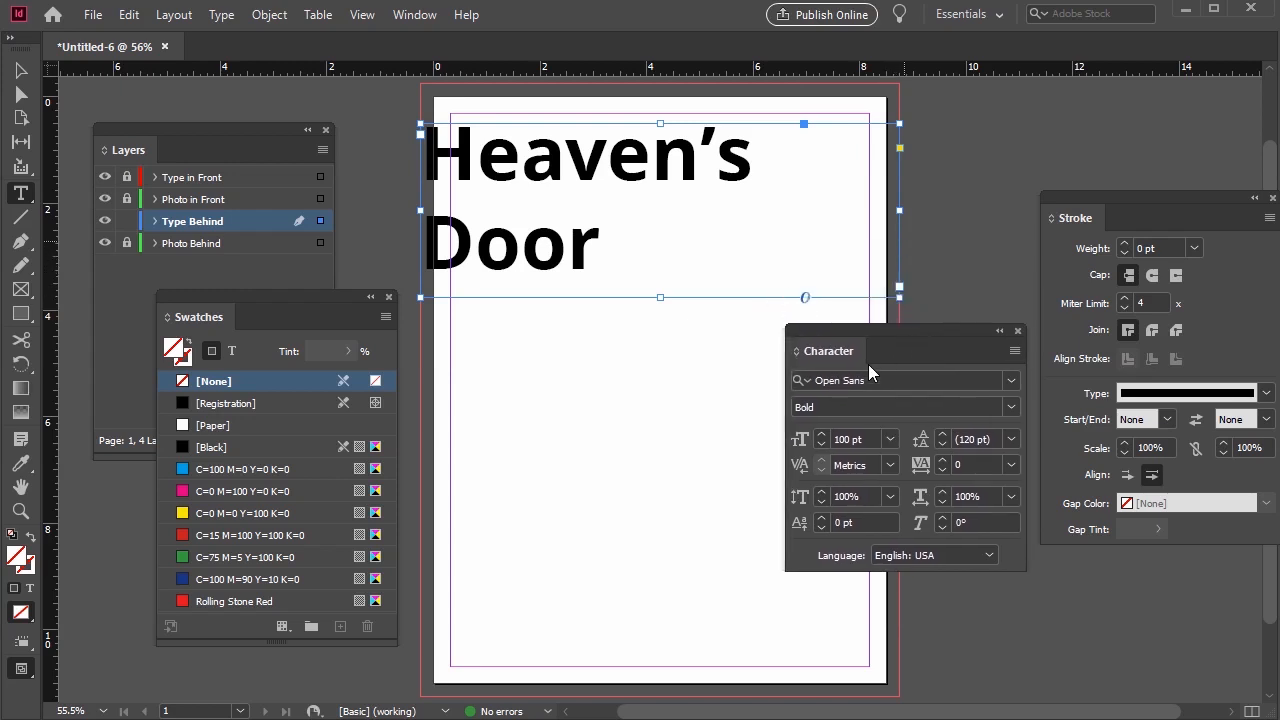
Set the Heaven's Door title in Redoura Bold, 106 pt, tracking about -70
{"action": "type", "text": "redo"}
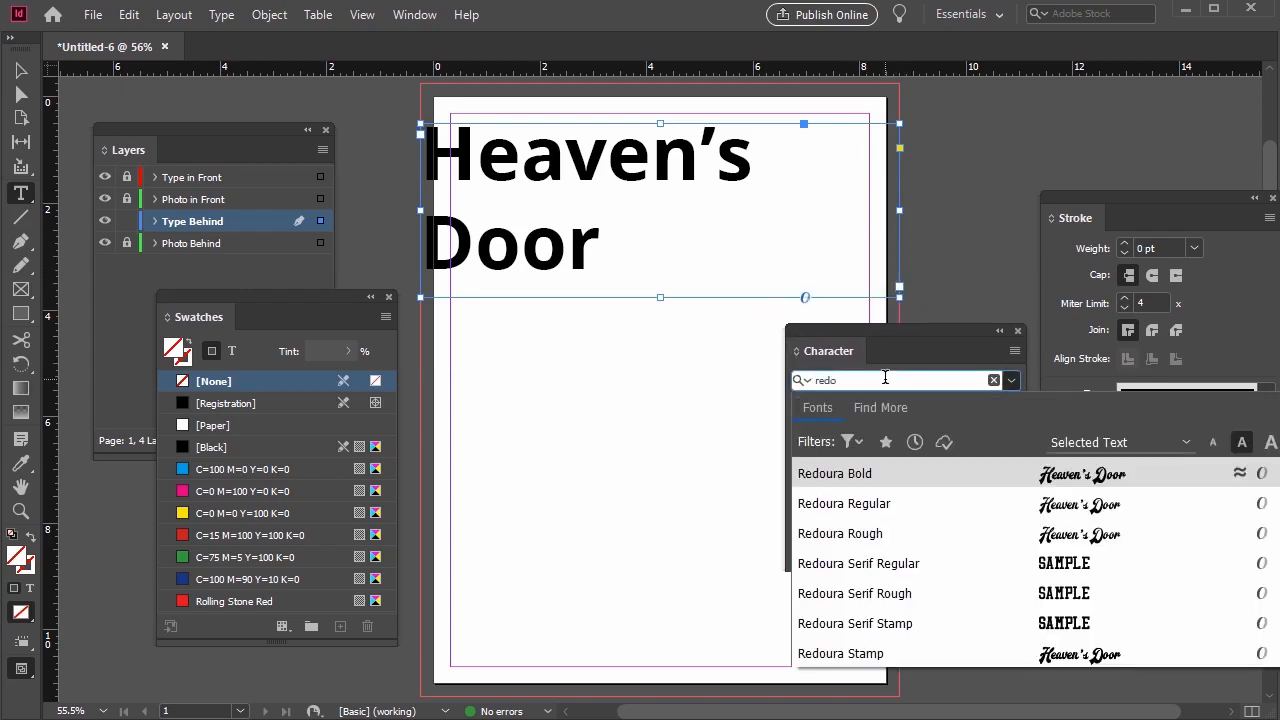
{"action": "left_click", "coordinate": [834, 473]}
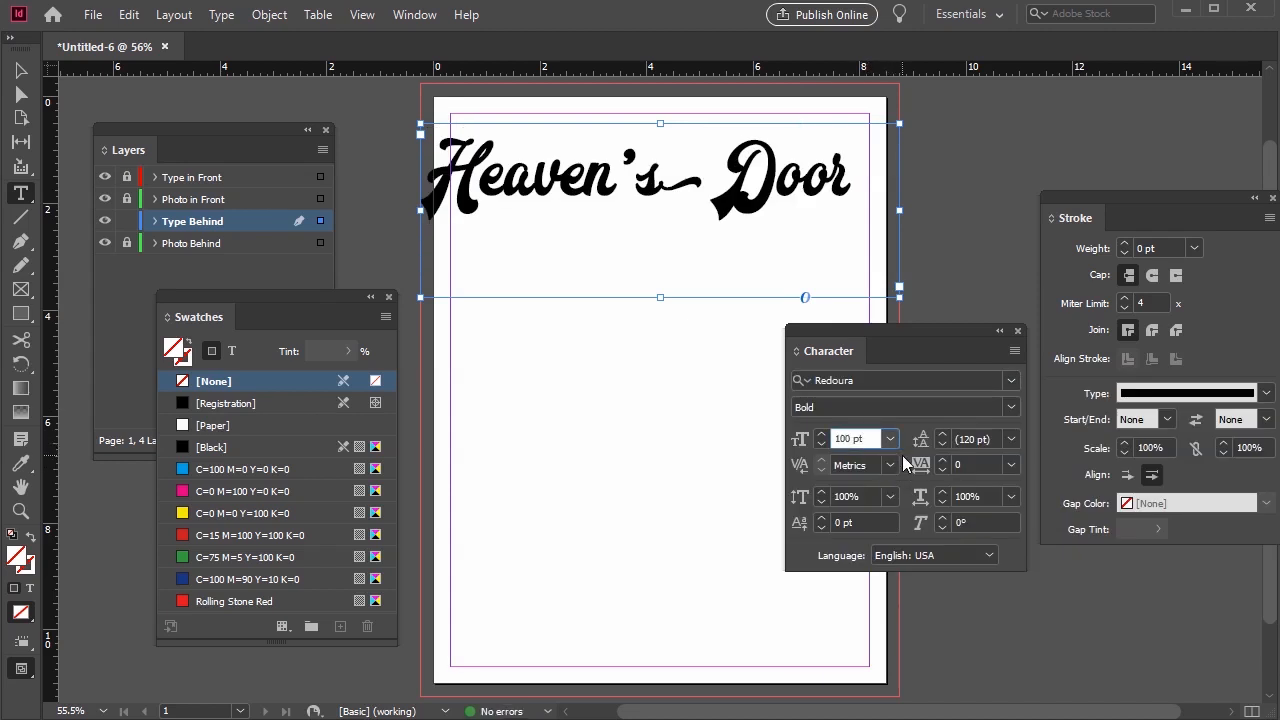
{"action": "left_click", "coordinate": [889, 433]}
{"action": "type", "text": "106"}
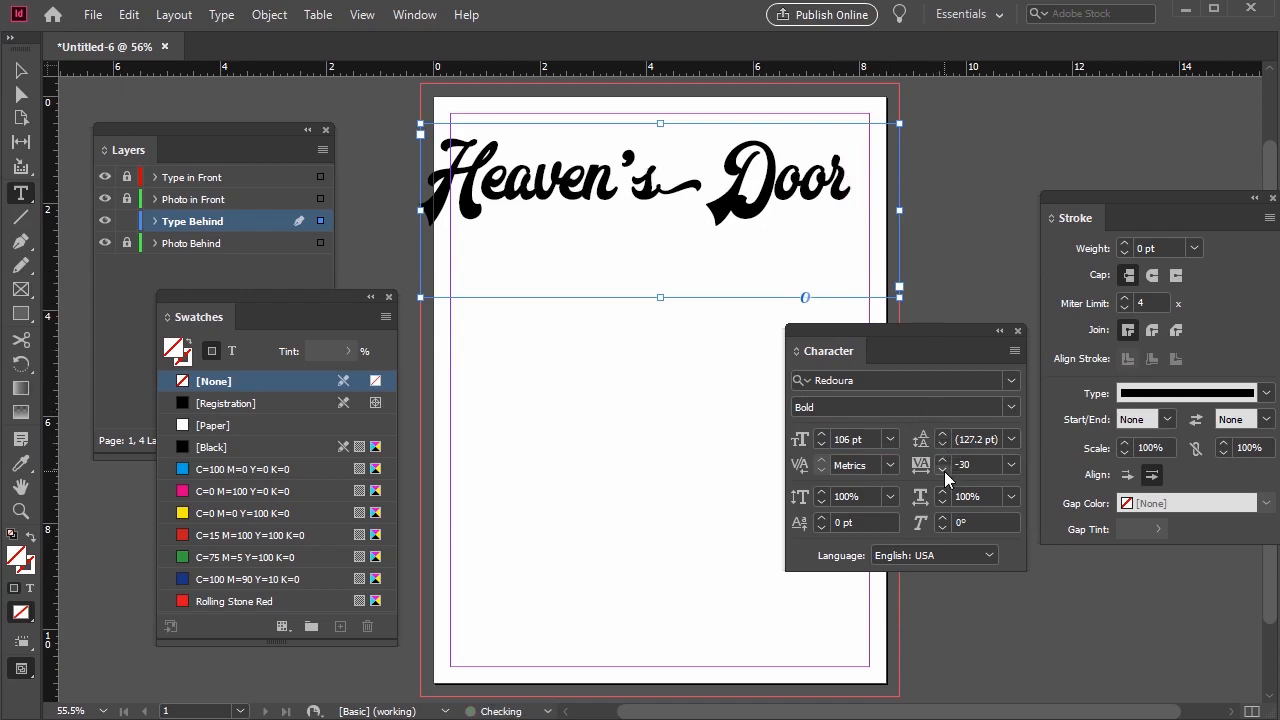
{"action": "left_click", "coordinate": [211, 446]}
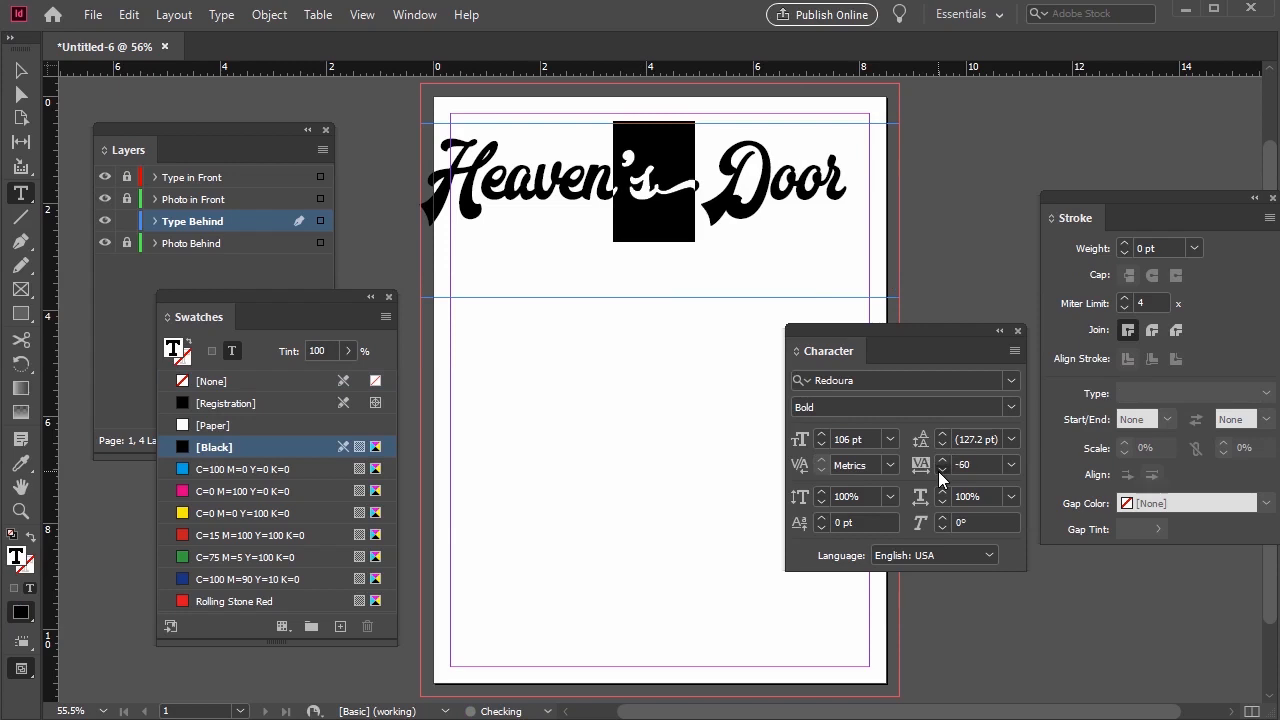
{"action": "left_click", "coordinate": [942, 469]}
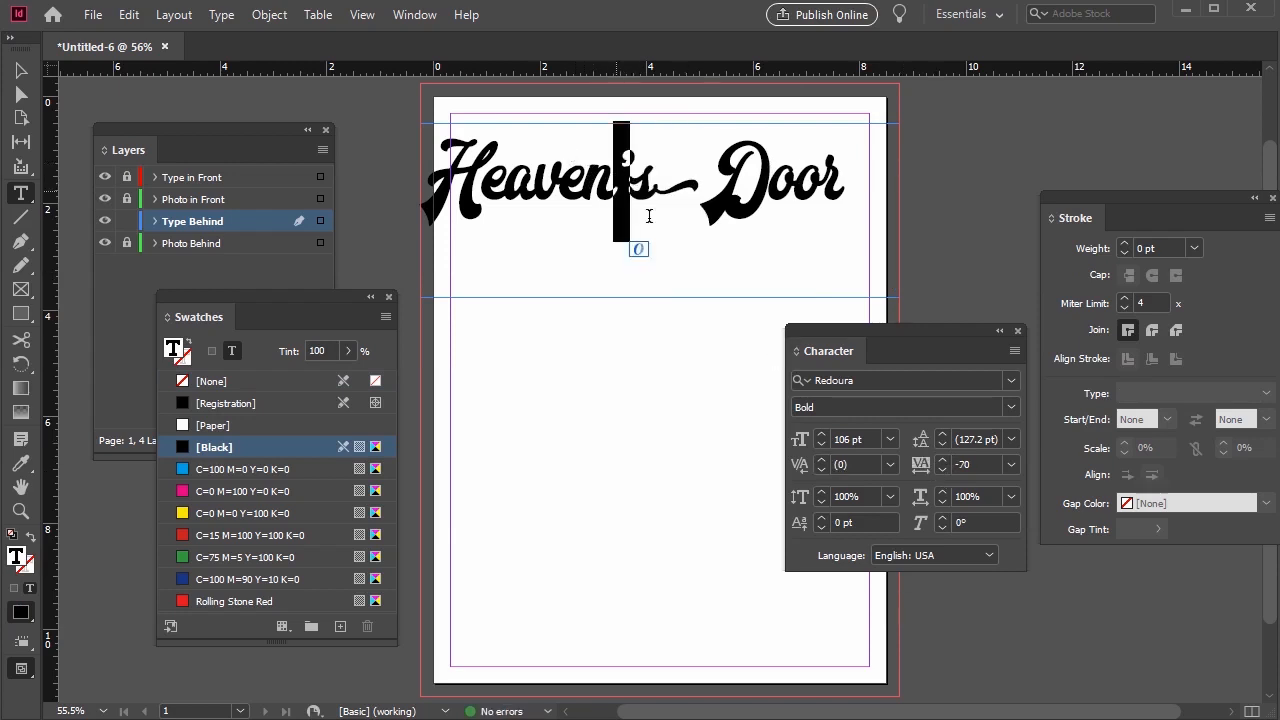
{"action": "left_click", "coordinate": [855, 464]}
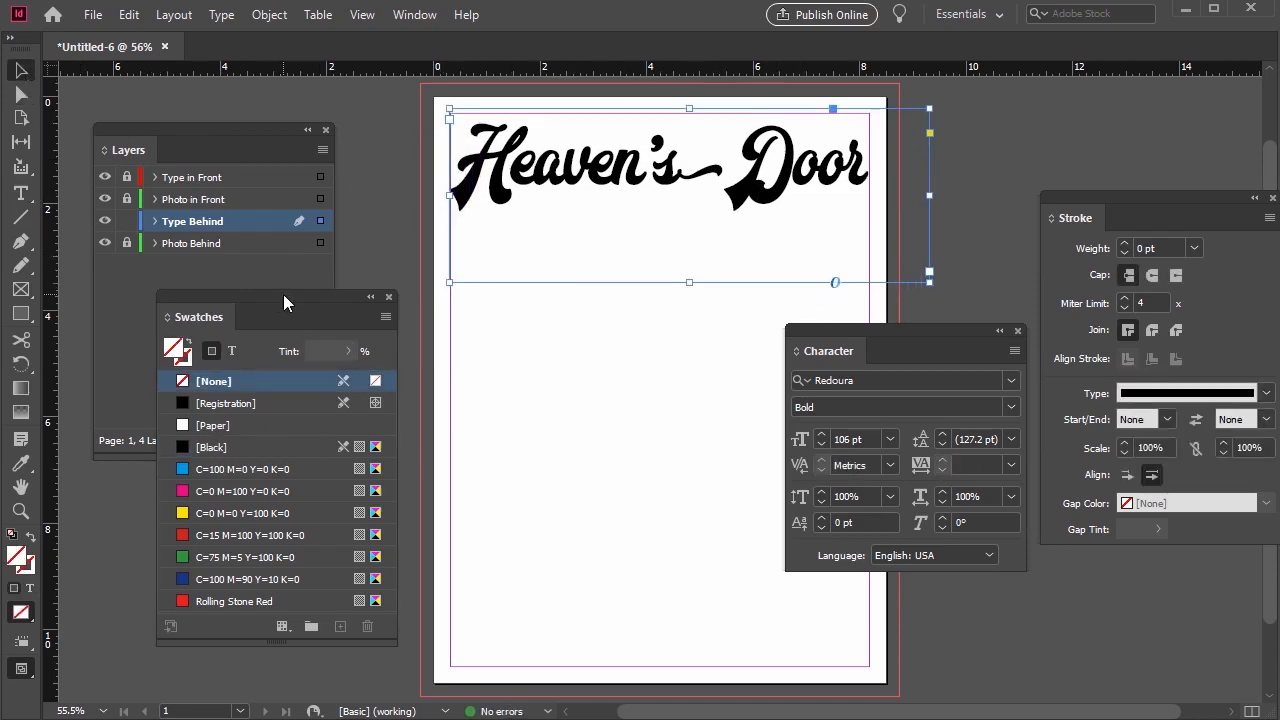
Move the Swatches panel aside and fill the title text with Rolling Stone Red
{"action": "left_click_drag", "start_coordinate": [196, 316], "coordinate": [221, 195]}
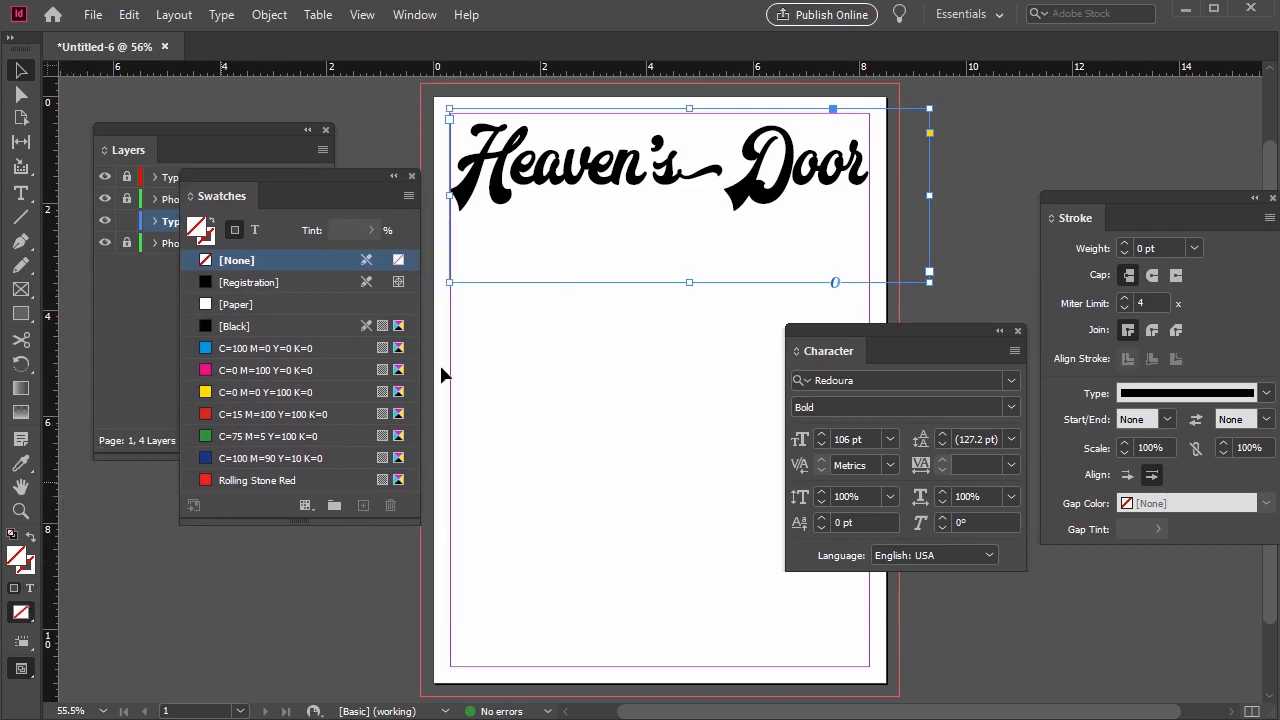
{"action": "left_click", "coordinate": [237, 326]}
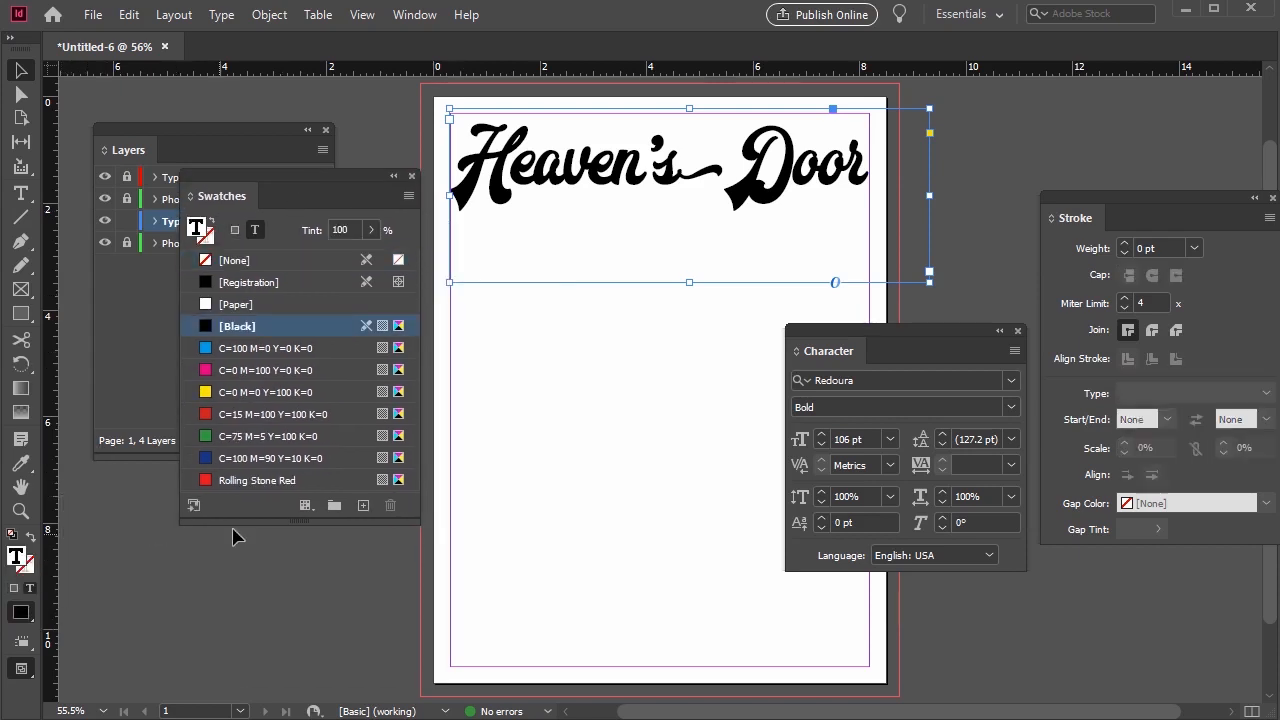
{"action": "left_click", "coordinate": [257, 480]}
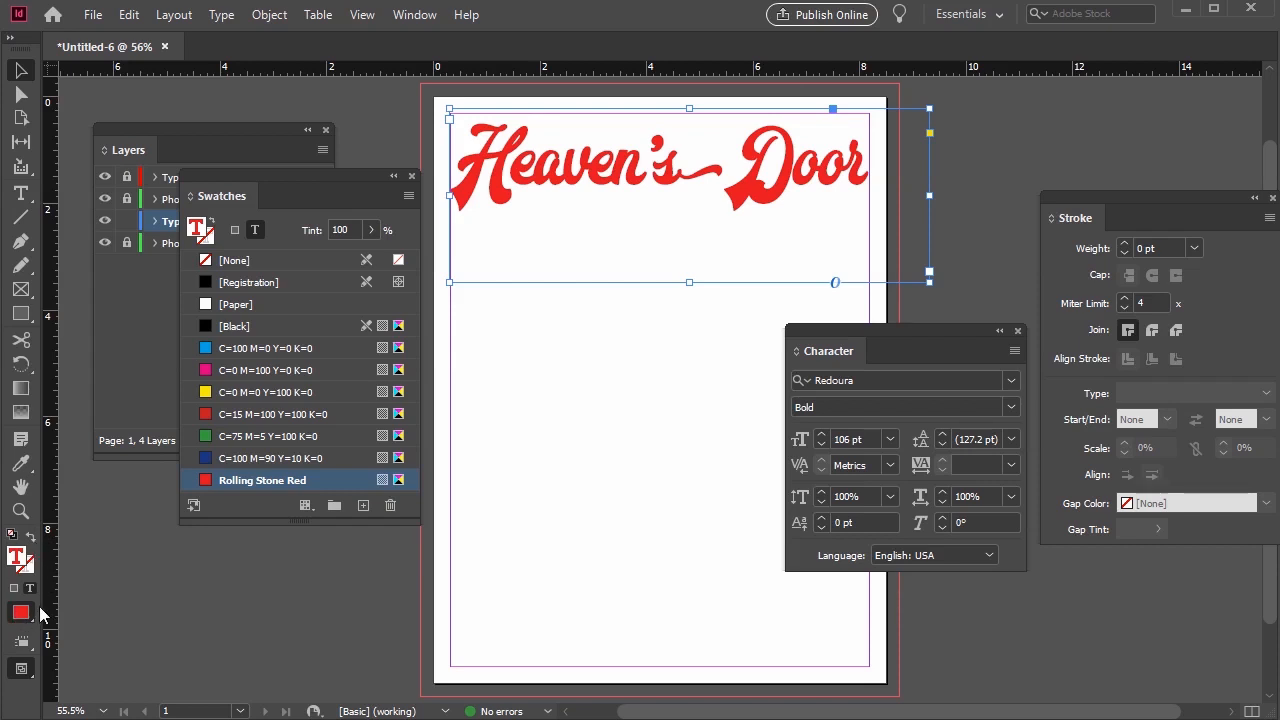
{"action": "mouse_move", "coordinate": [27, 595]}
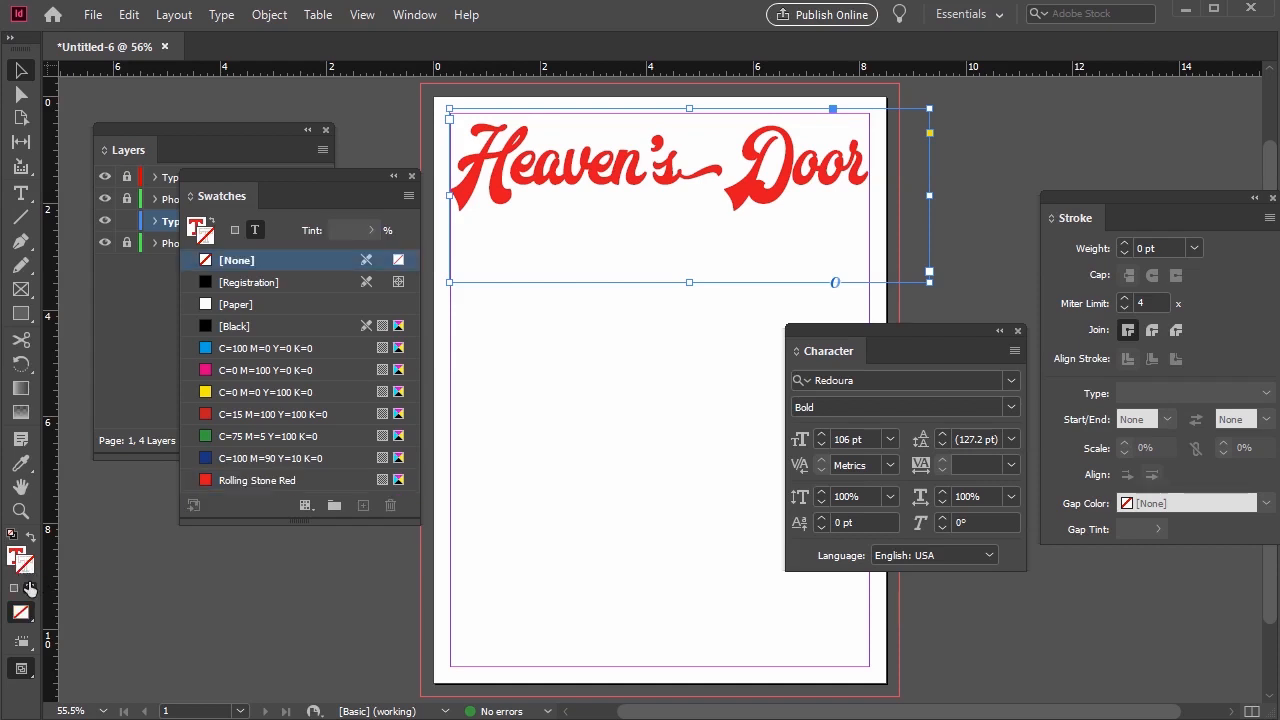
{"action": "mouse_move", "coordinate": [93, 555]}
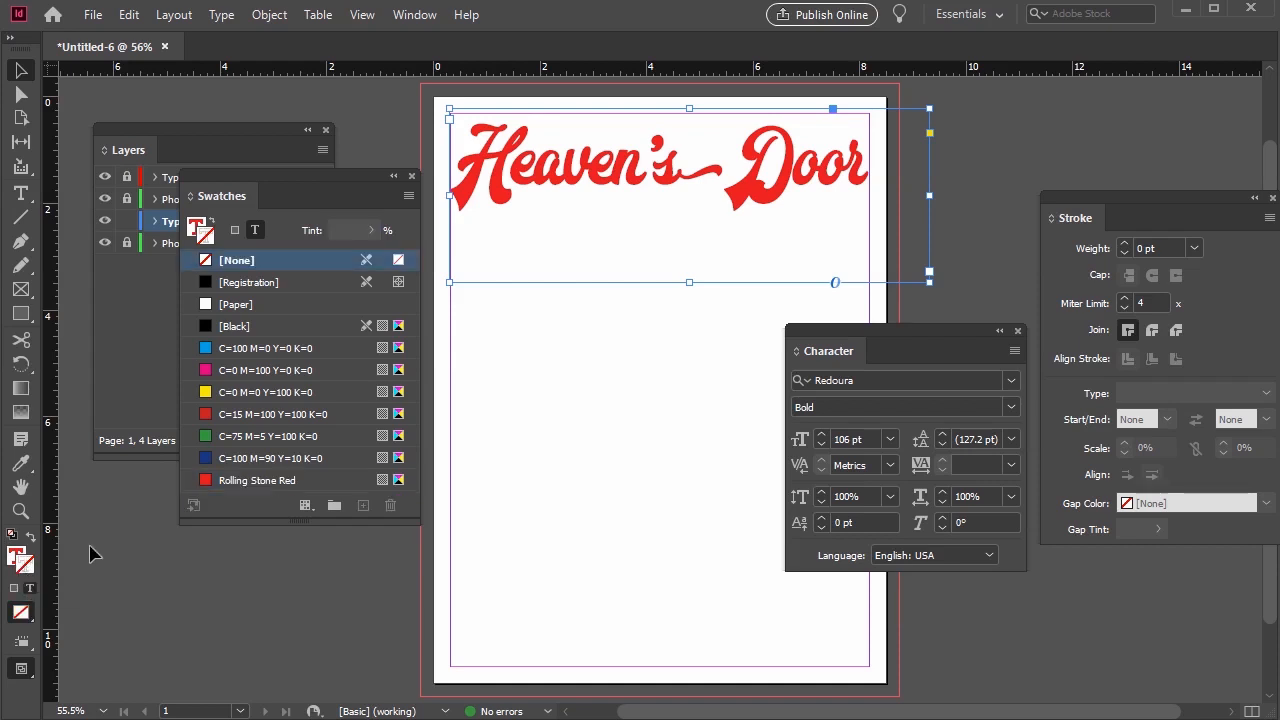
{"action": "mouse_move", "coordinate": [22, 565]}
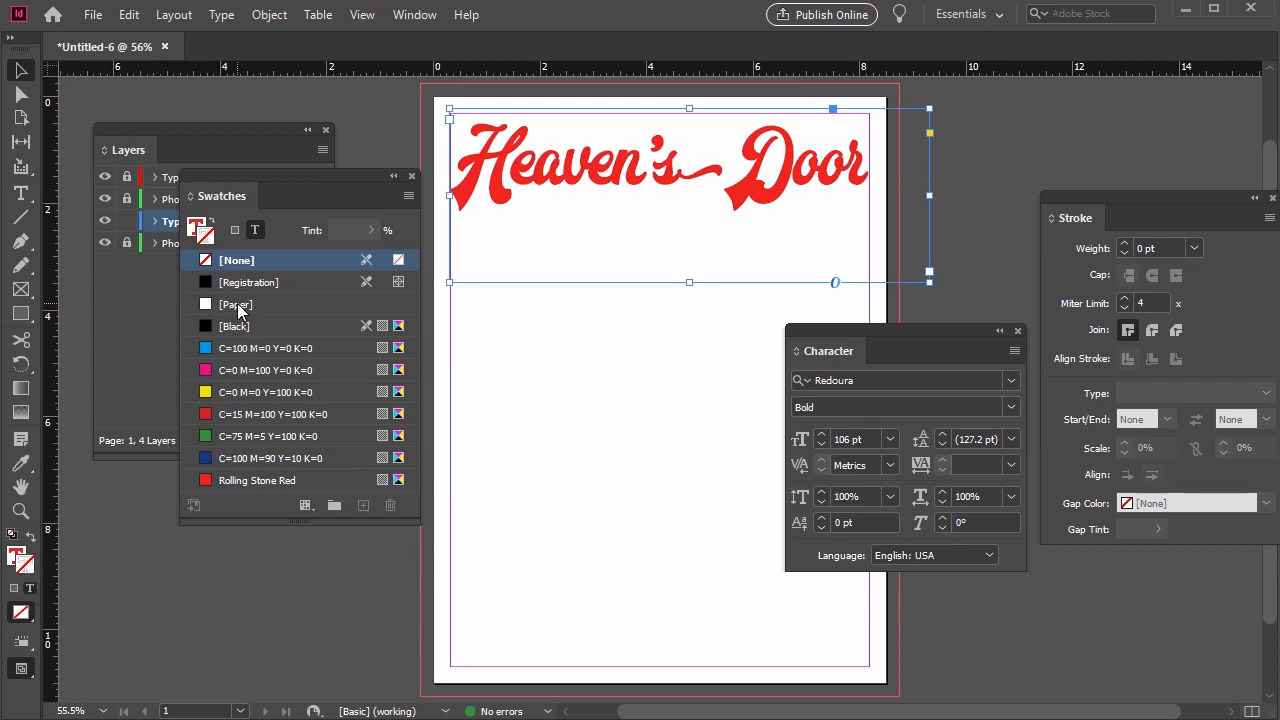
Outline the red title lettering with a Paper white stroke of 5 pt weight
{"action": "left_click", "coordinate": [238, 304]}
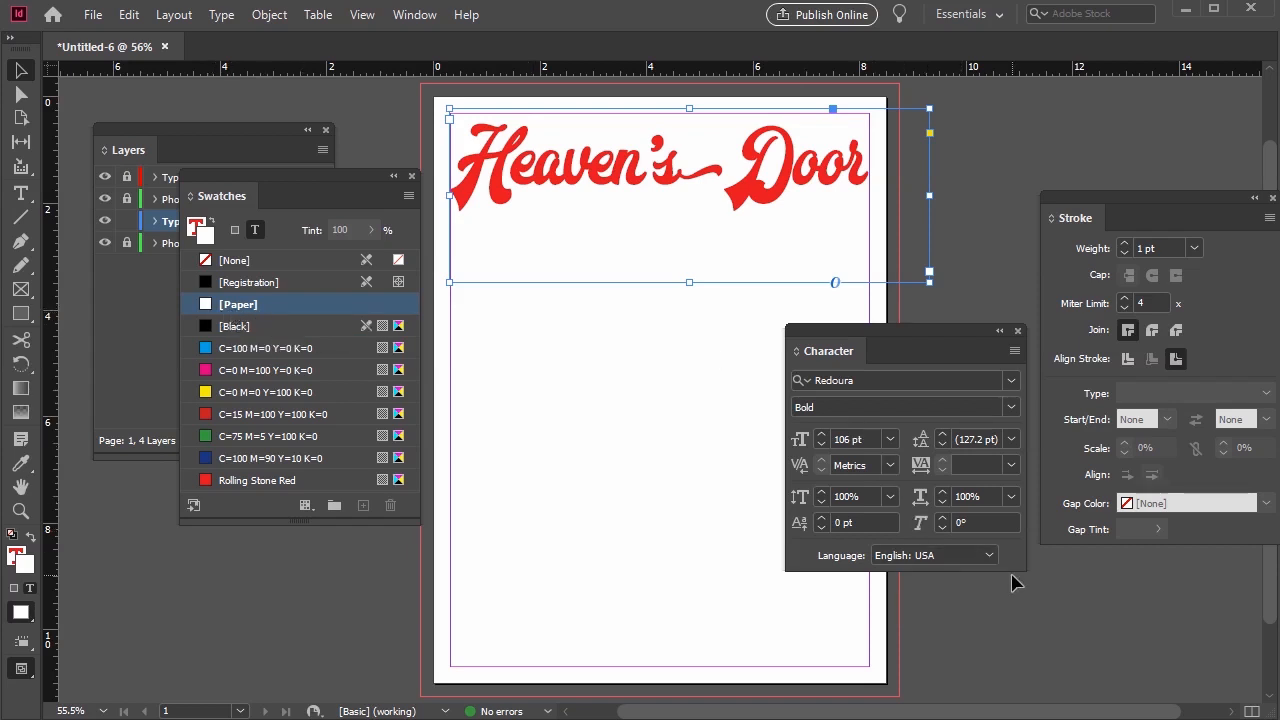
{"action": "mouse_move", "coordinate": [1058, 601]}
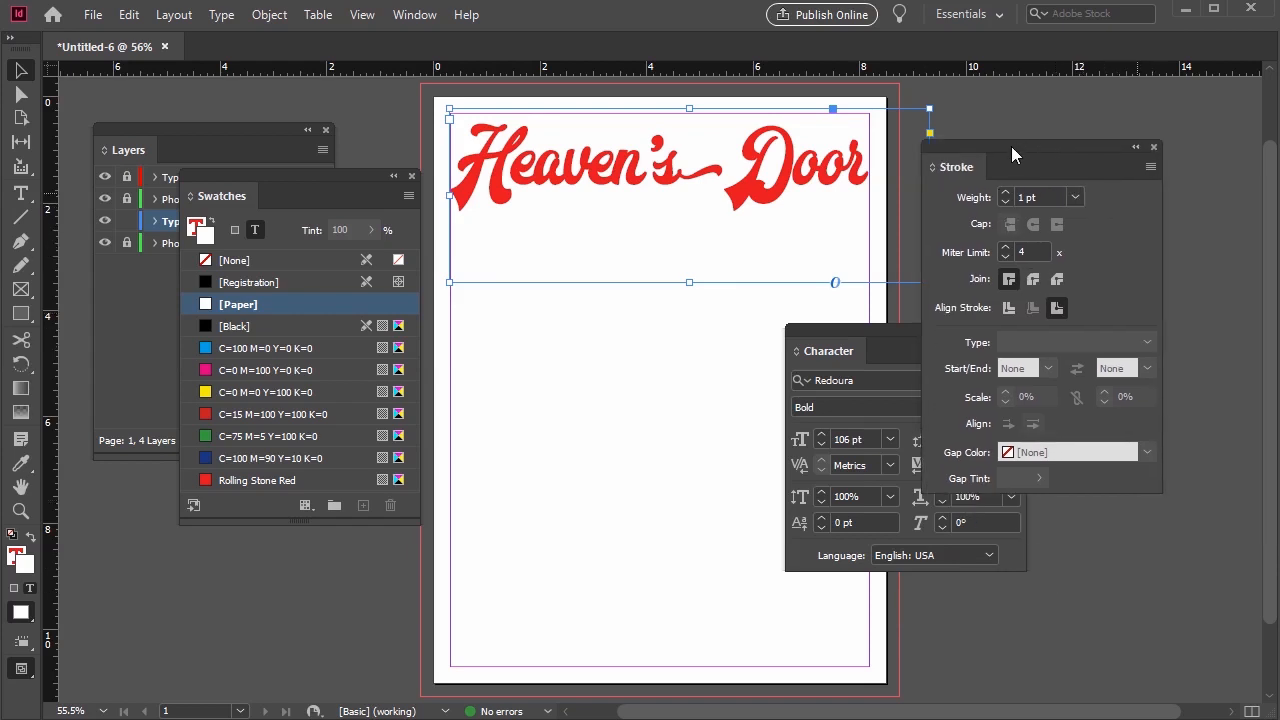
{"action": "left_click", "coordinate": [414, 14]}
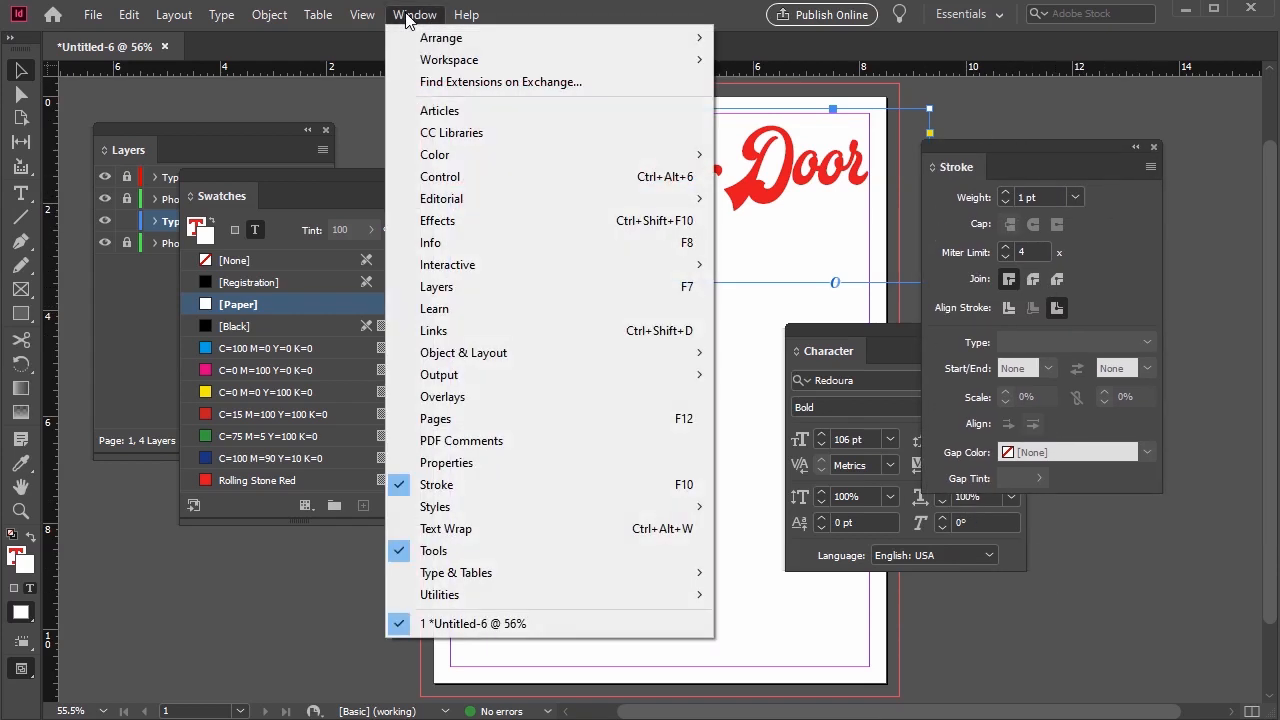
{"action": "mouse_move", "coordinate": [750, 400]}
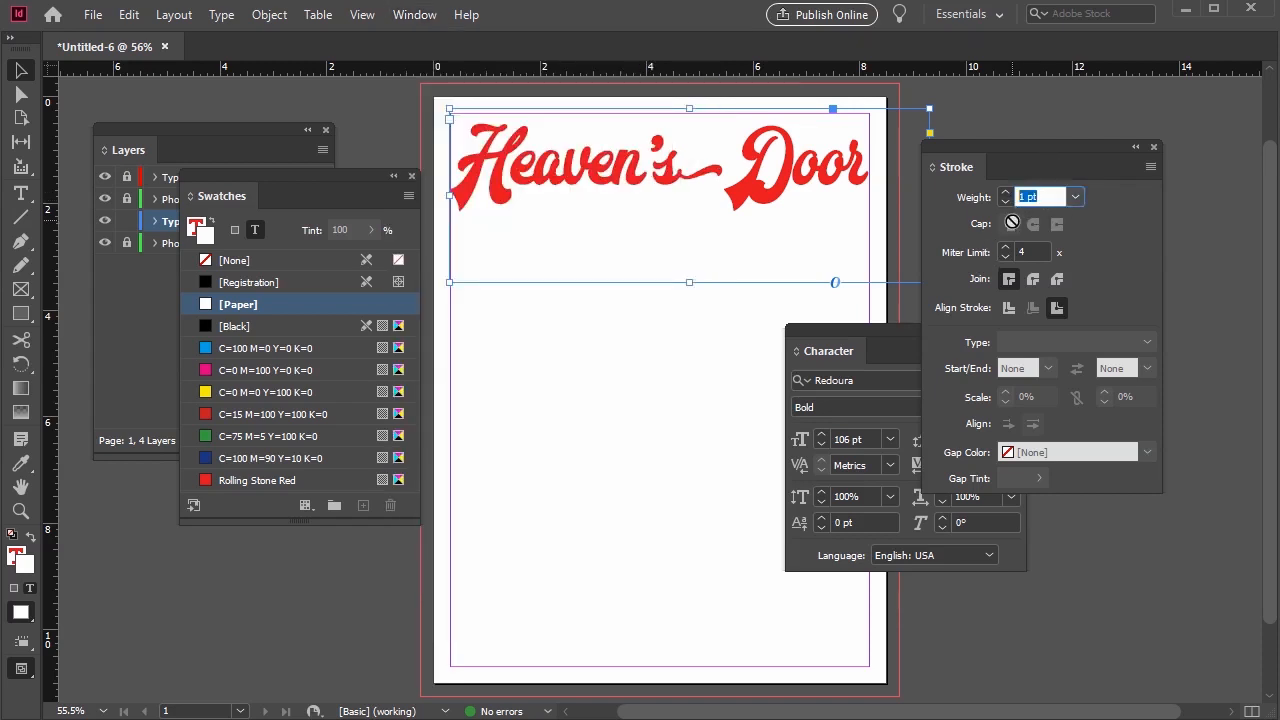
{"action": "type", "text": "5pt"}
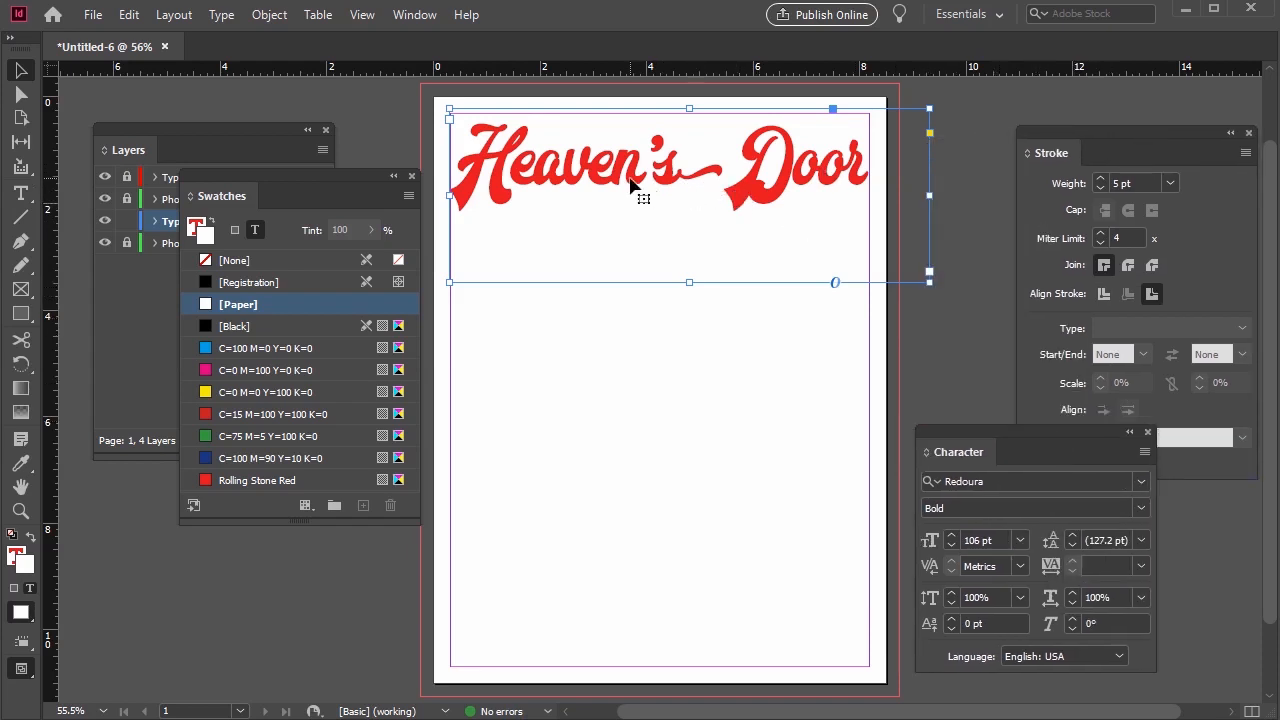
{"action": "left_click", "coordinate": [129, 14]}
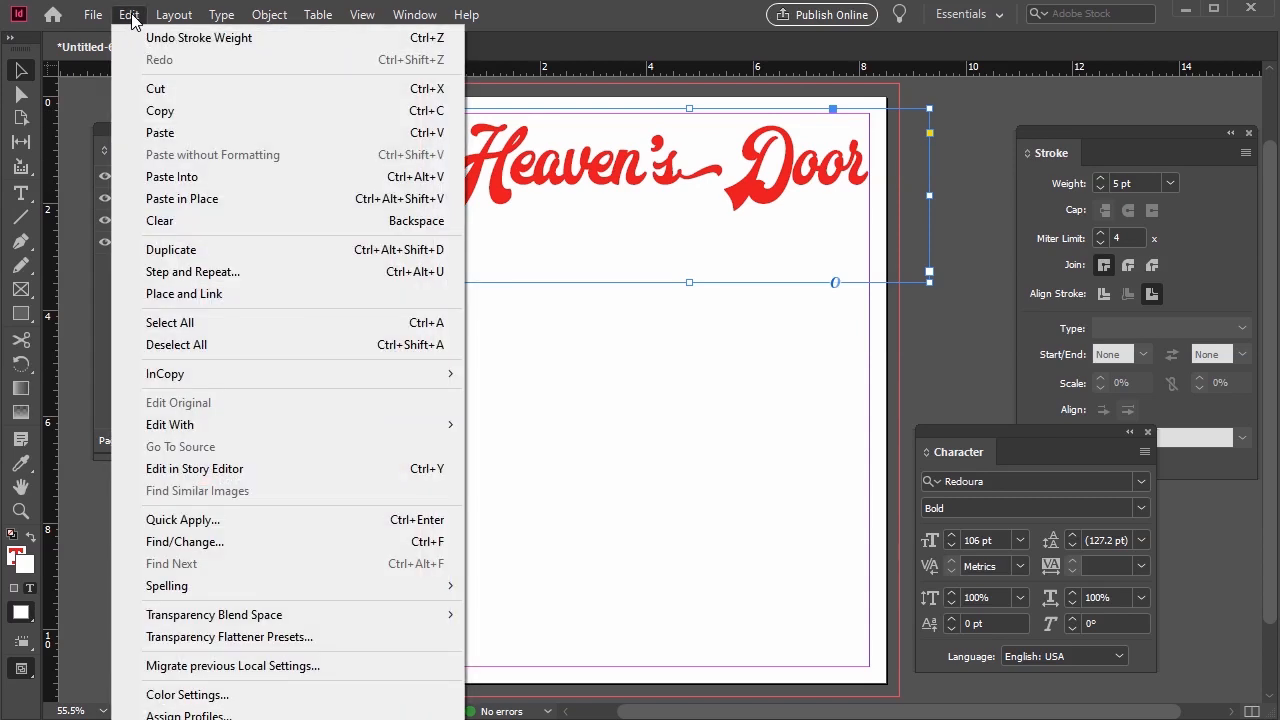
{"action": "mouse_move", "coordinate": [160, 110]}
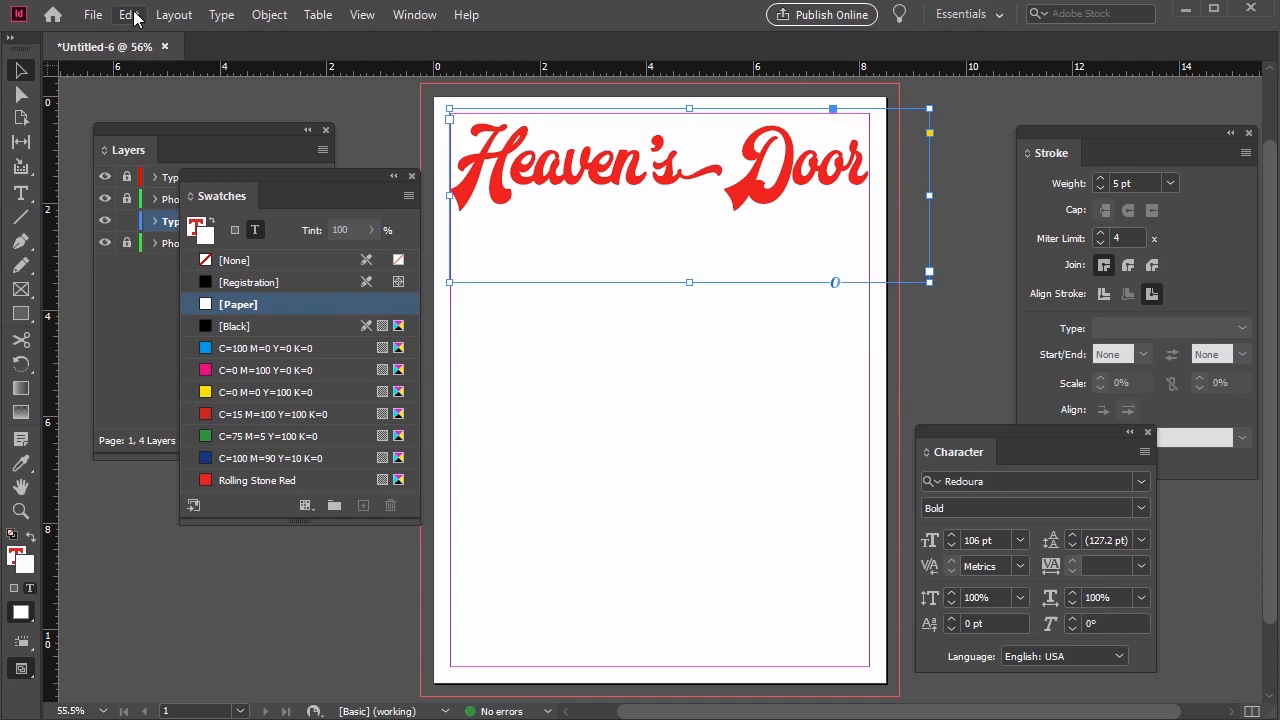
Duplicate the title frame and set the copy's text stroke and fill to Black
{"action": "left_click", "coordinate": [129, 14]}
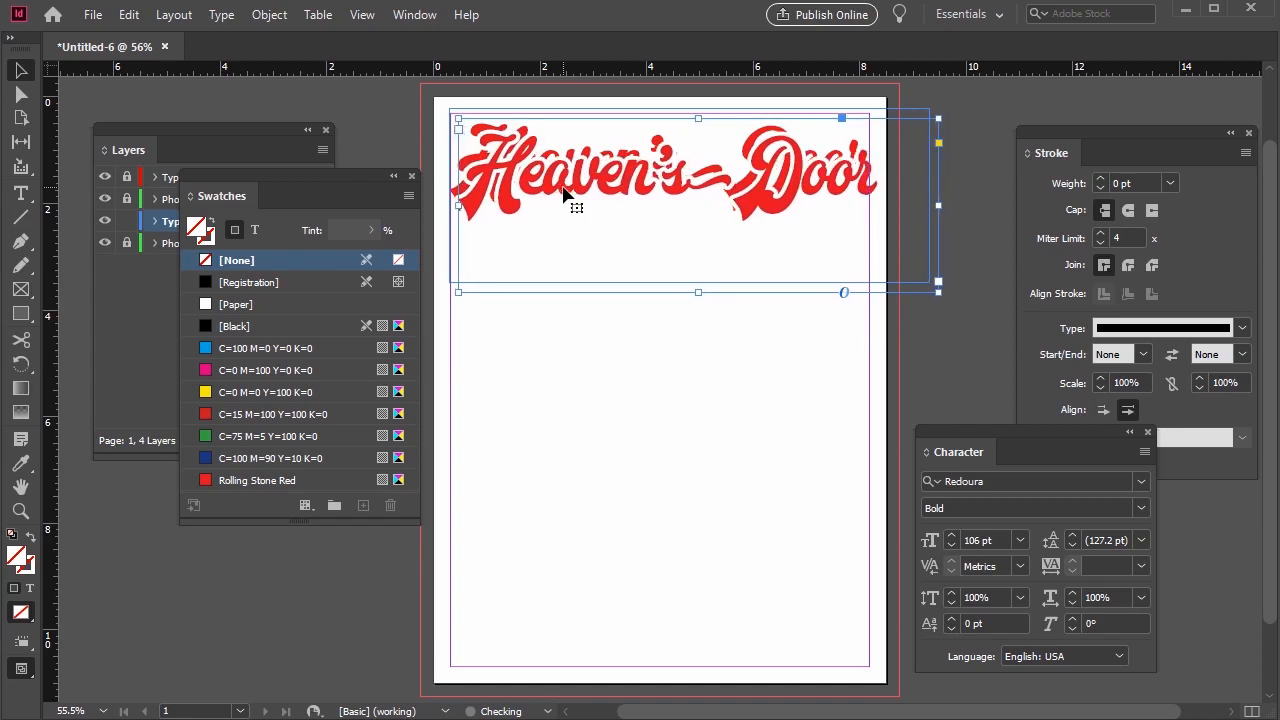
{"action": "left_click", "coordinate": [238, 304]}
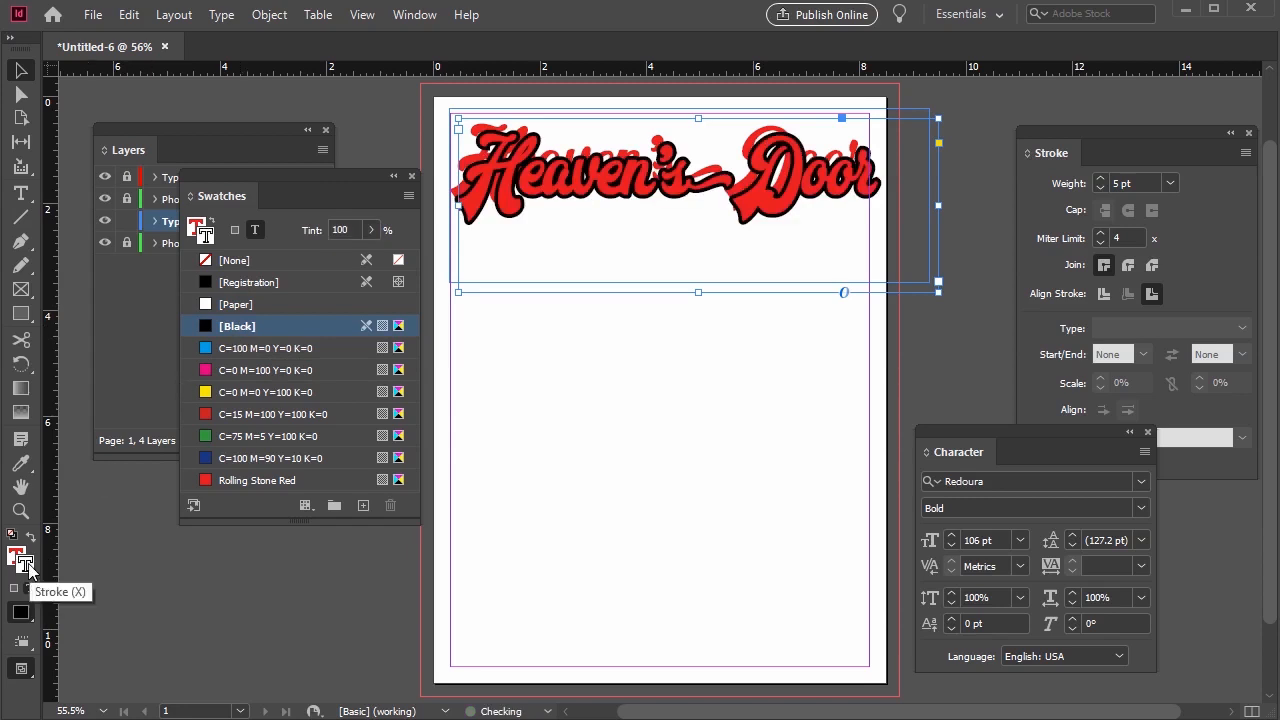
{"action": "left_click", "coordinate": [262, 480]}
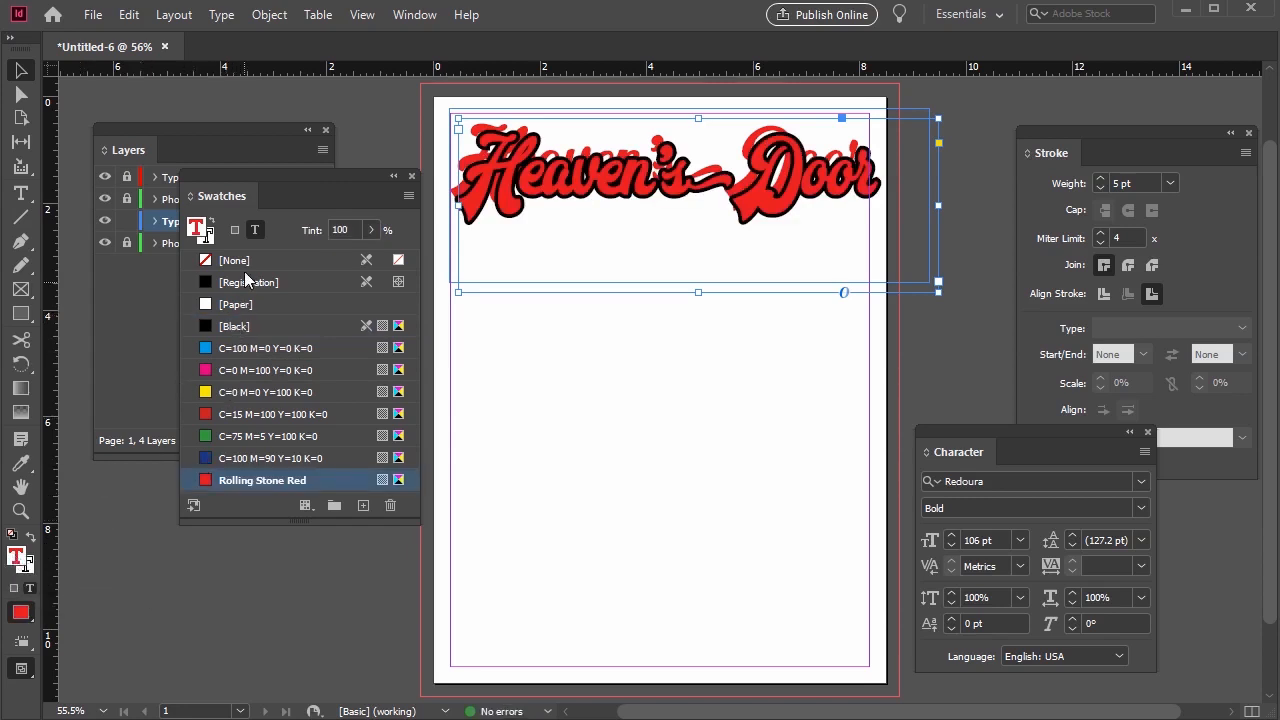
{"action": "left_click", "coordinate": [237, 326]}
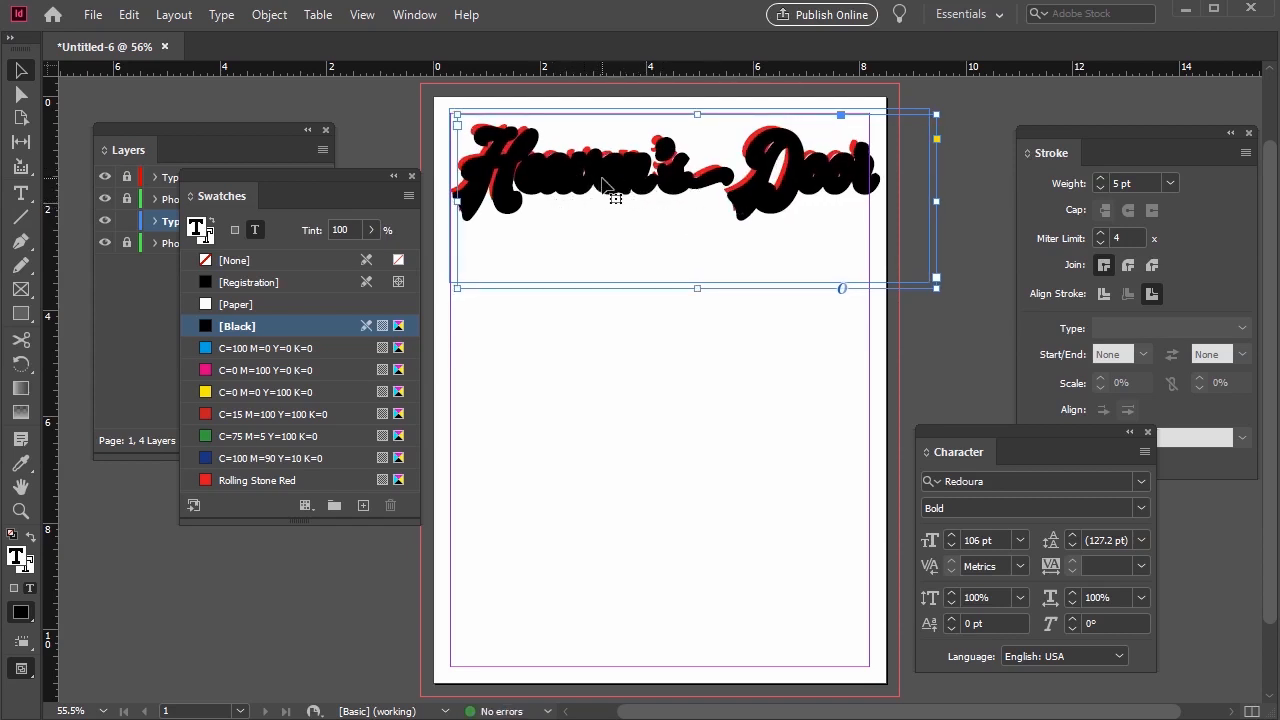
Bring up the object context menu on the black duplicate headline to rearrange it
{"action": "right_click", "coordinate": [605, 190]}
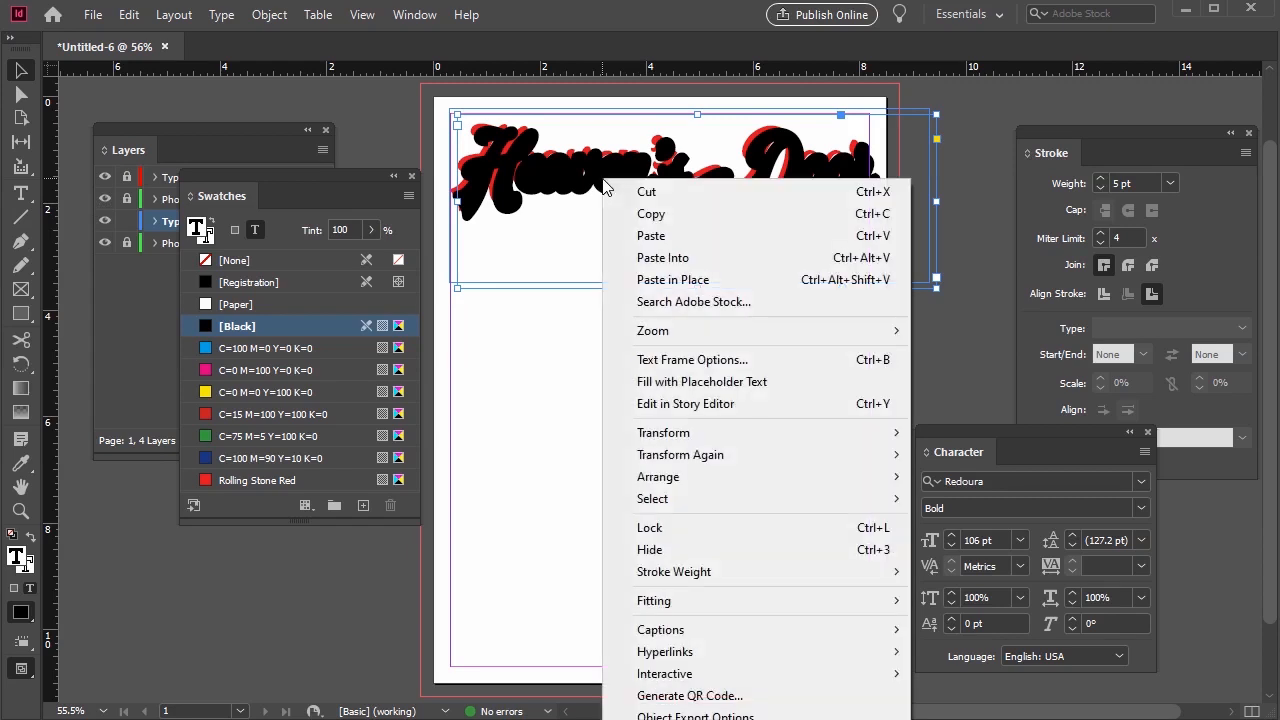
{"action": "mouse_move", "coordinate": [680, 455]}
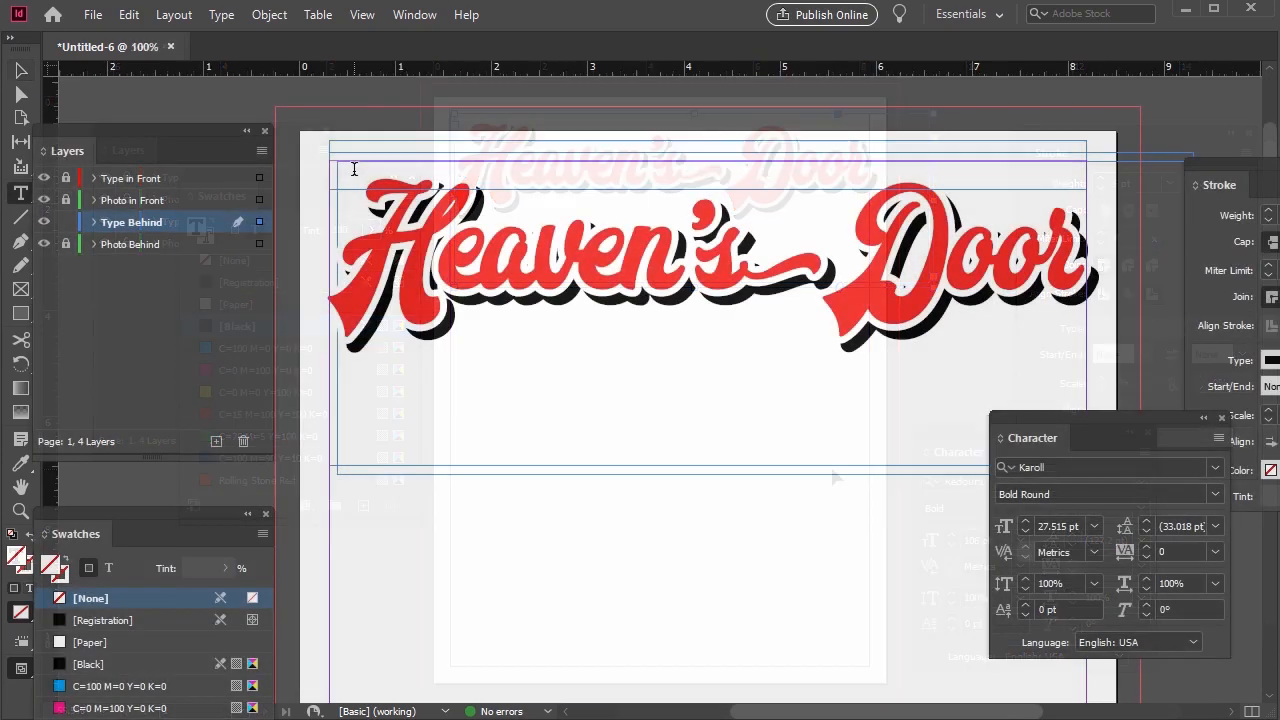
Type the black name line 'CASEY DUNE • MIKE DAVIS •' in the top frame
{"action": "type", "text": "CASE"}
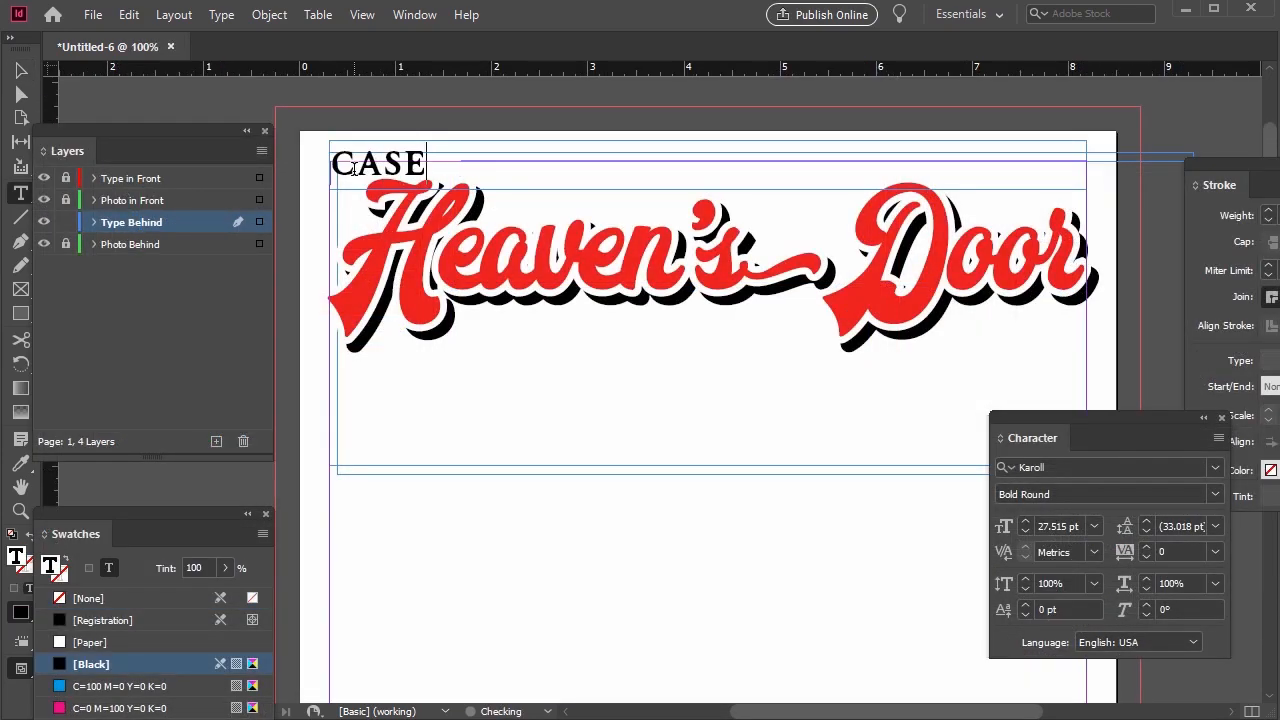
{"action": "type", "text": "Y"}
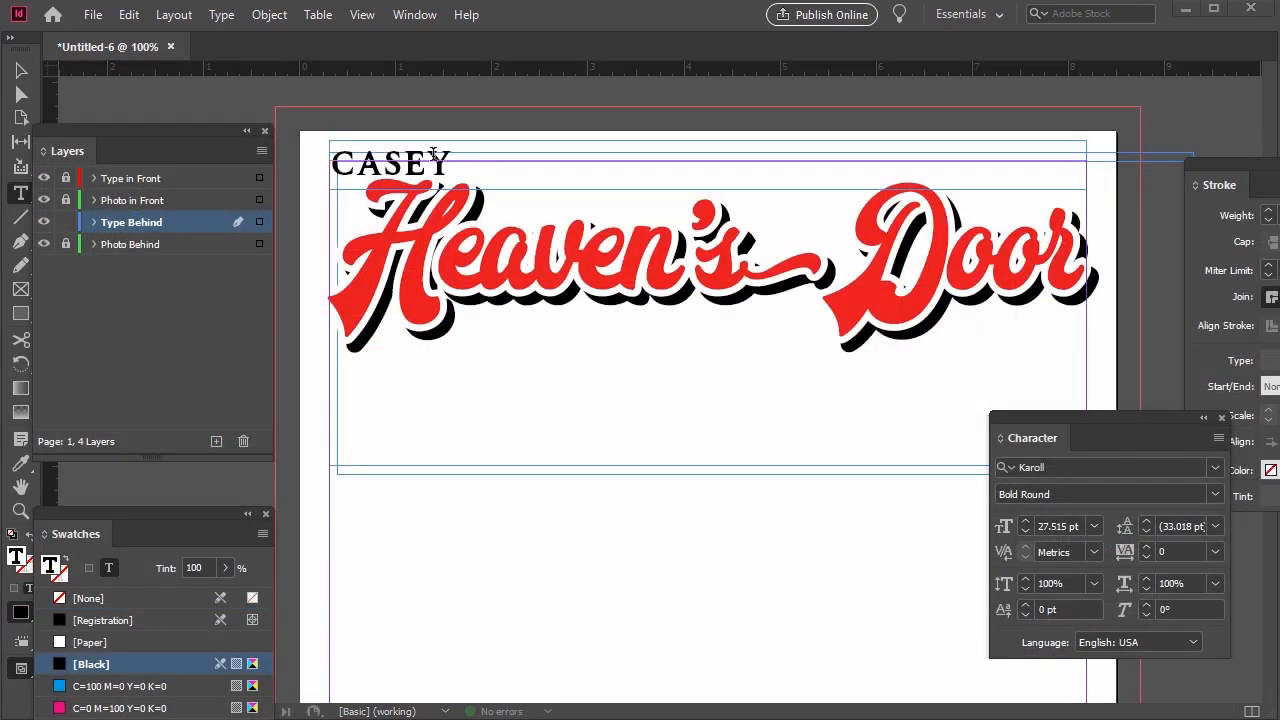
{"action": "type", "text": "DUNE •"}
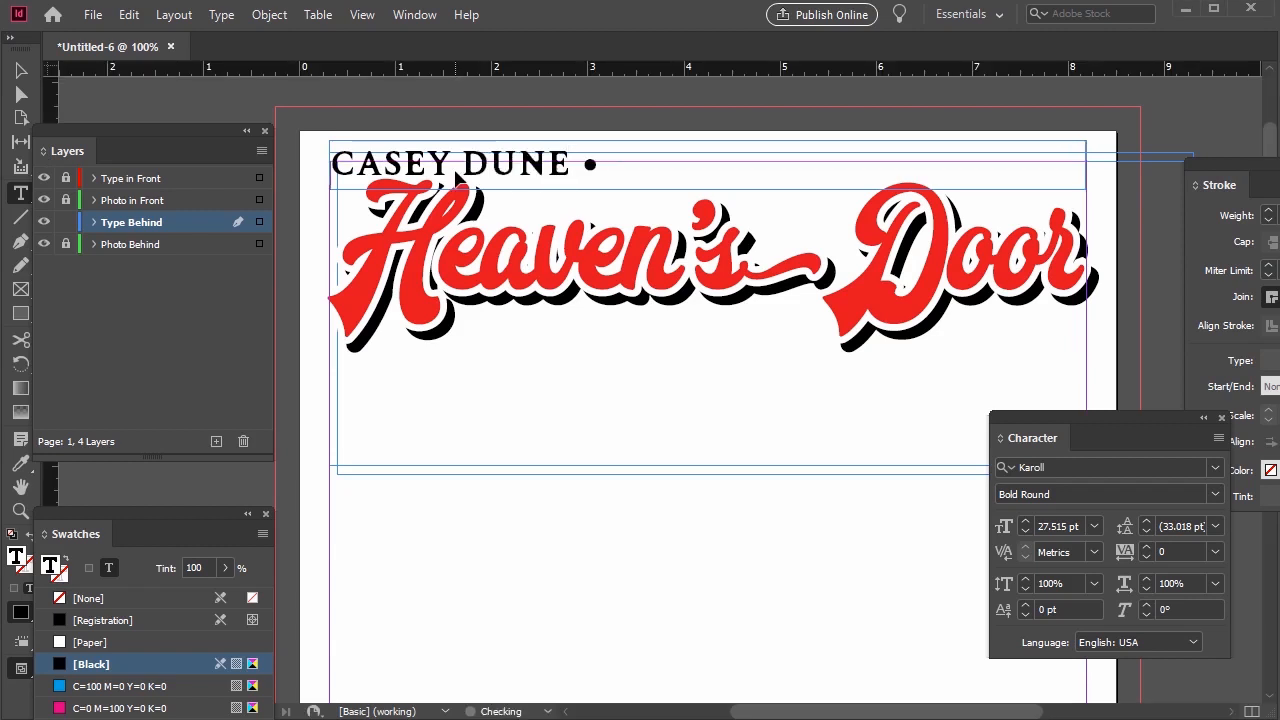
{"action": "type", "text": "MIKE DAV"}
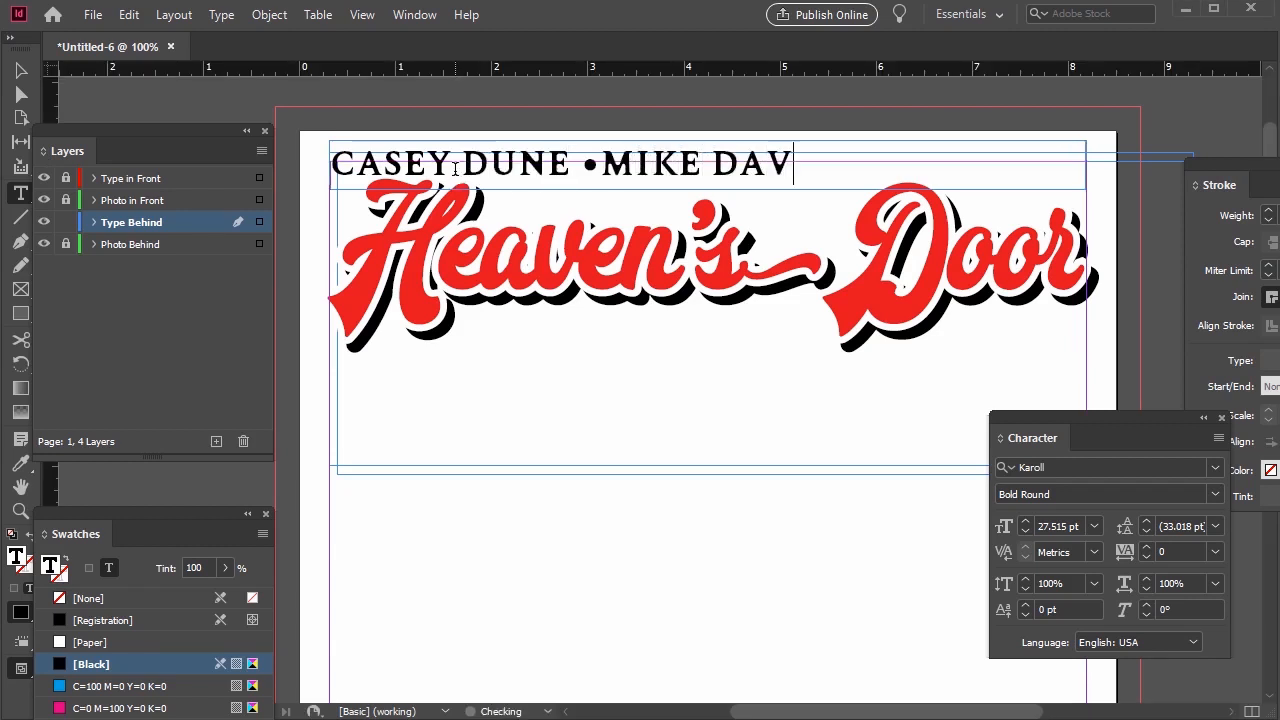
{"action": "type", "text": "IS •"}
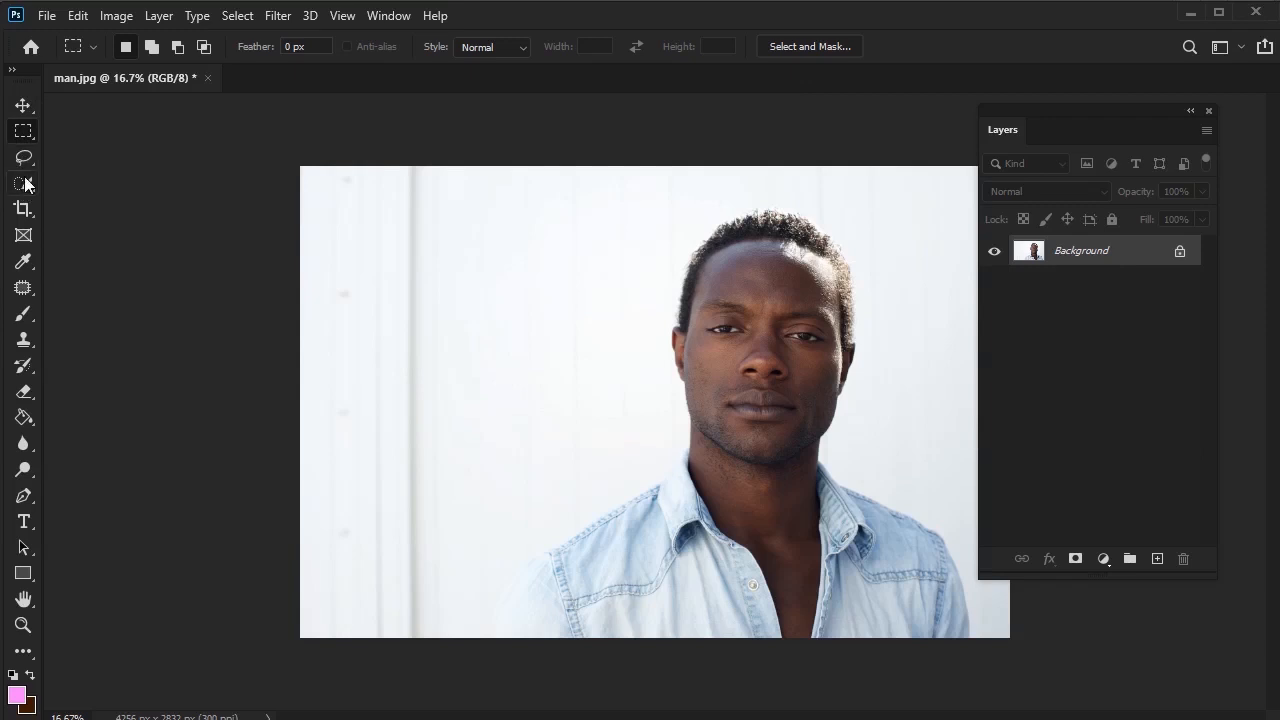
Duplicate the man.jpg Background layer and switch to the Quick Selection tool
{"action": "left_click", "coordinate": [23, 105]}
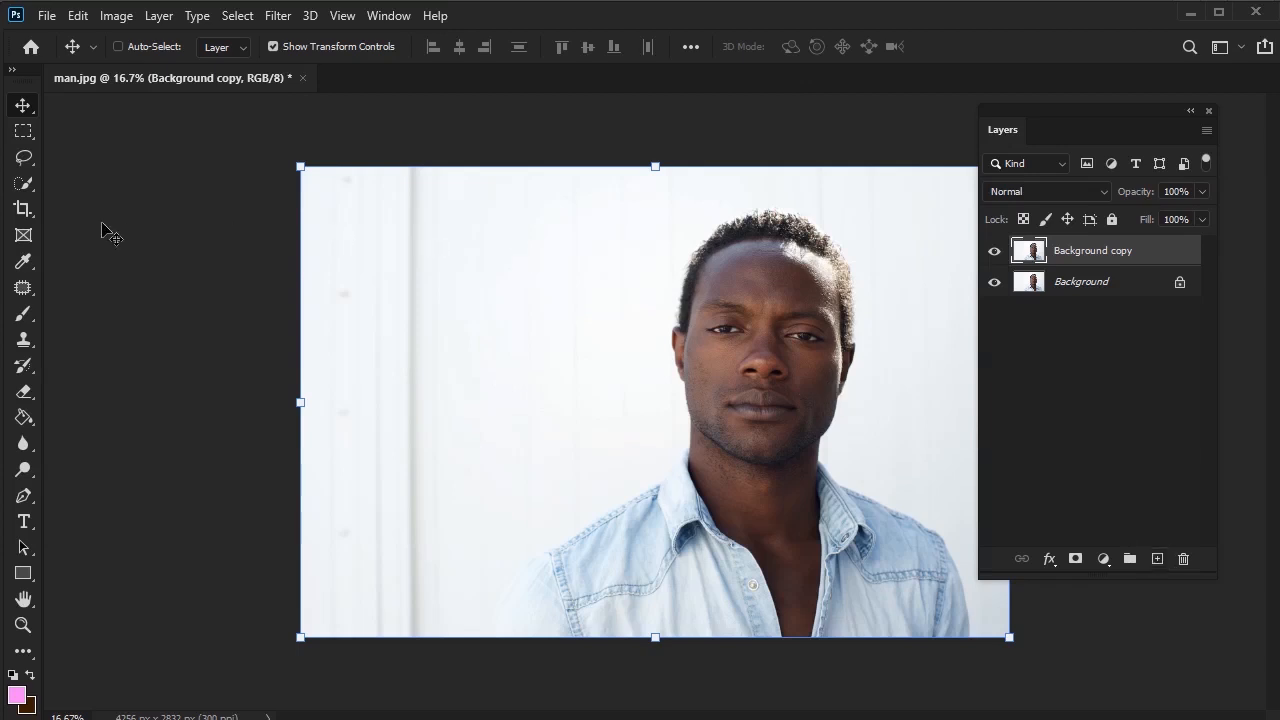
{"action": "left_click", "coordinate": [23, 183]}
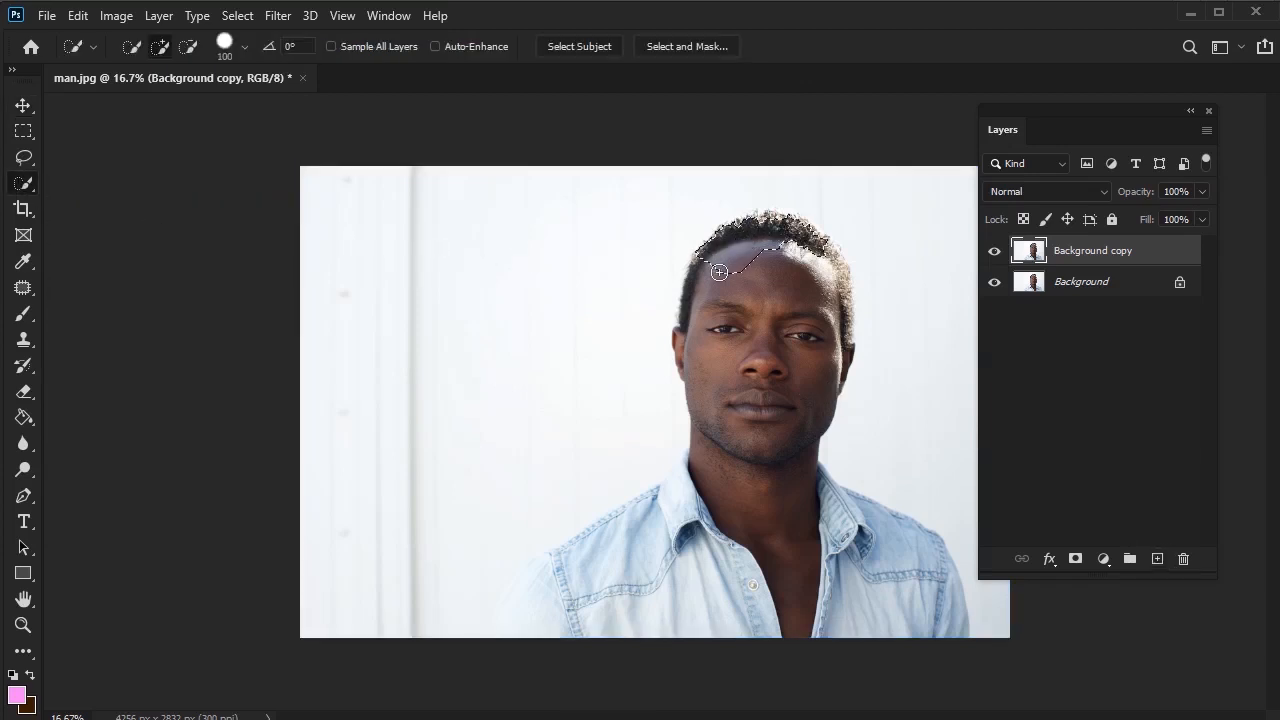
Paint a selection over the man, then refine its edges with Smart Radius in Select and Mask
{"action": "left_click_drag", "start_coordinate": [717, 271], "coordinate": [631, 546]}
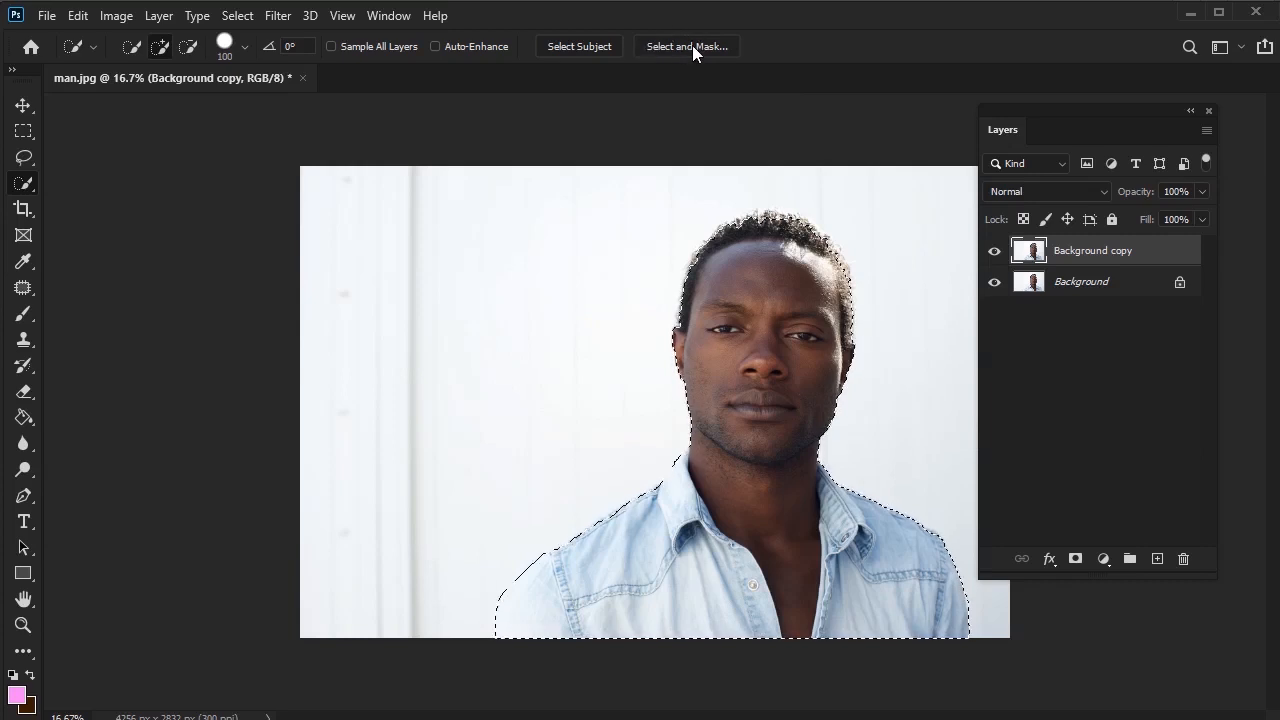
{"action": "left_click", "coordinate": [686, 46]}
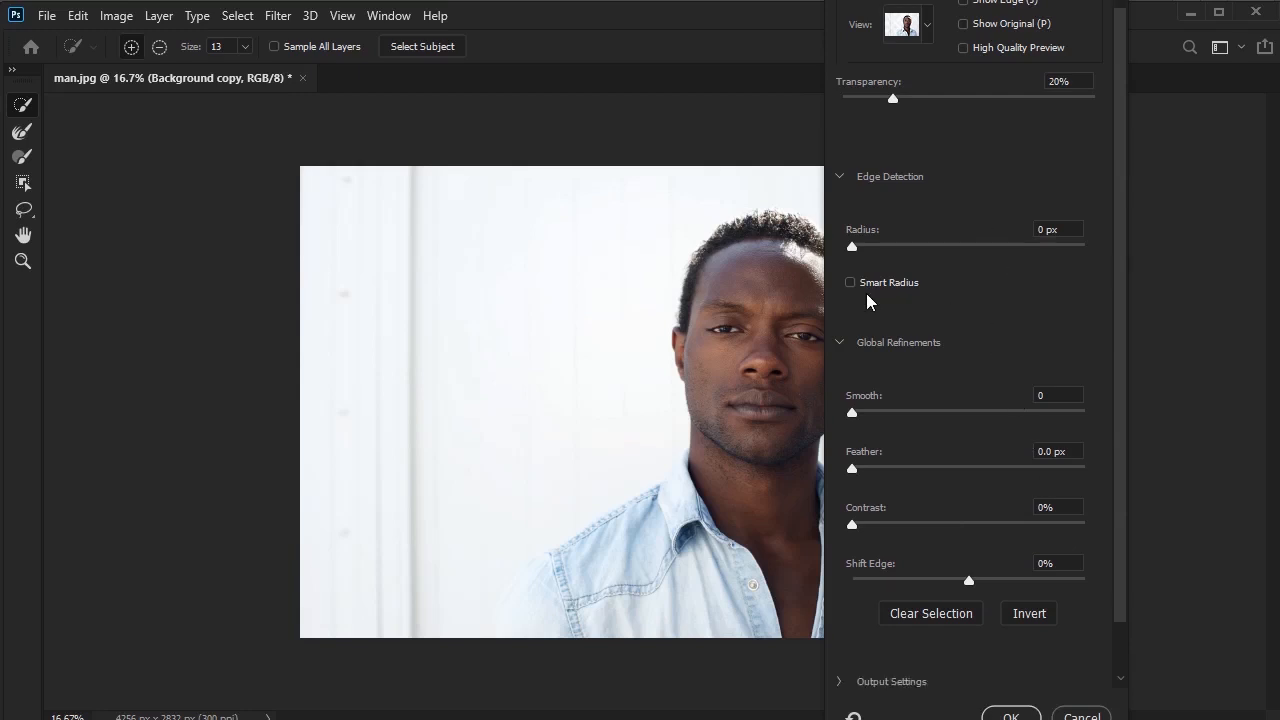
{"action": "left_click", "coordinate": [850, 282]}
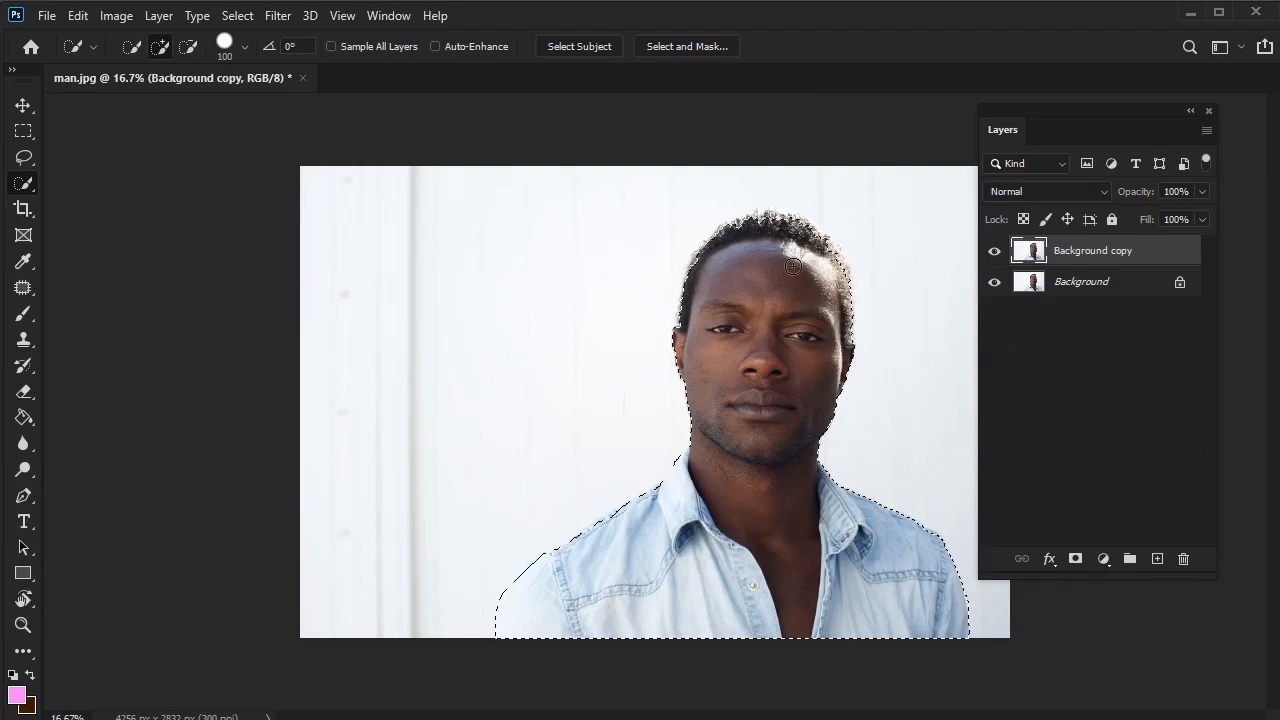
Copy and paste the selected man onto a new layer and hide the Background copy layer
{"action": "left_click", "coordinate": [77, 15]}
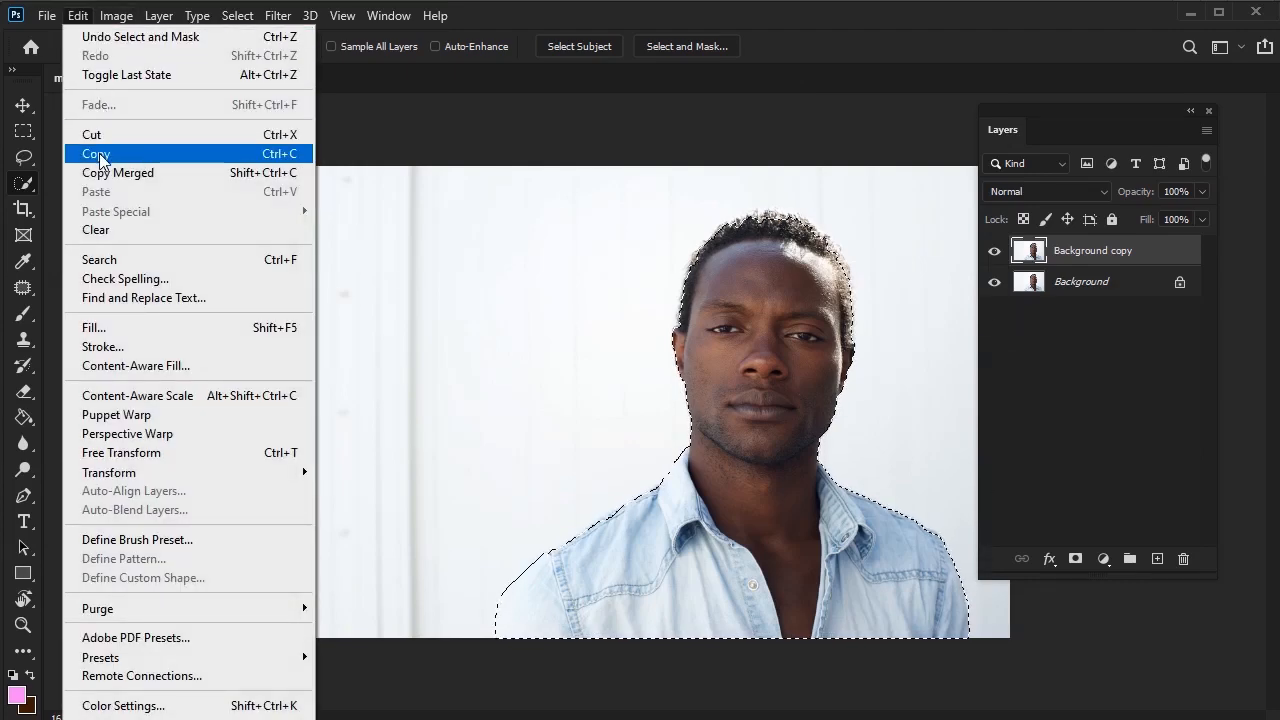
{"action": "left_click", "coordinate": [95, 153]}
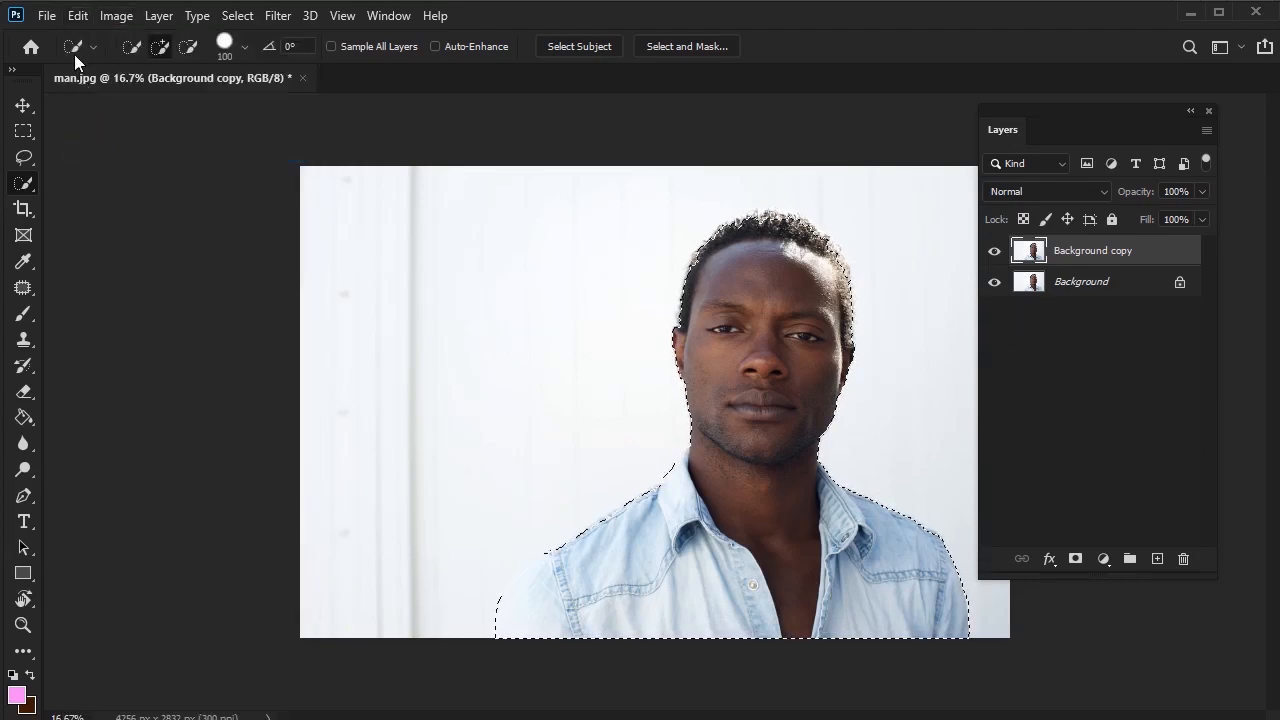
{"action": "left_click", "coordinate": [77, 15]}
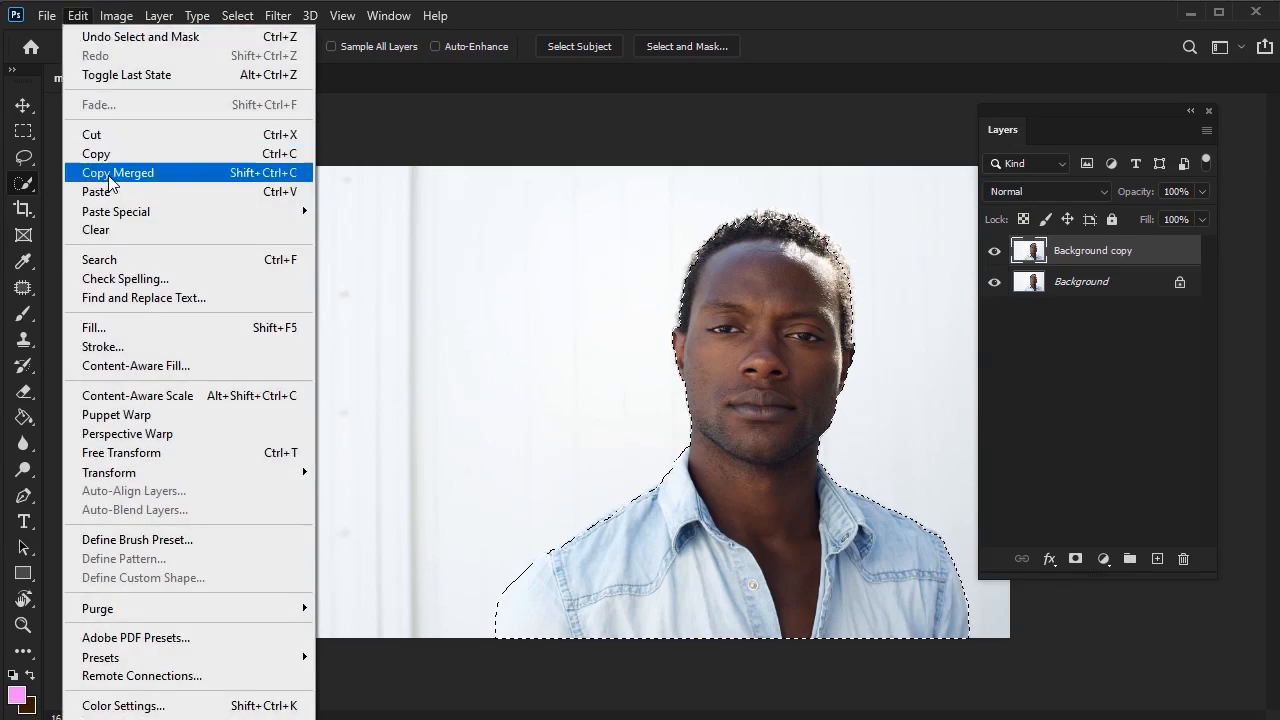
{"action": "left_click", "coordinate": [118, 172]}
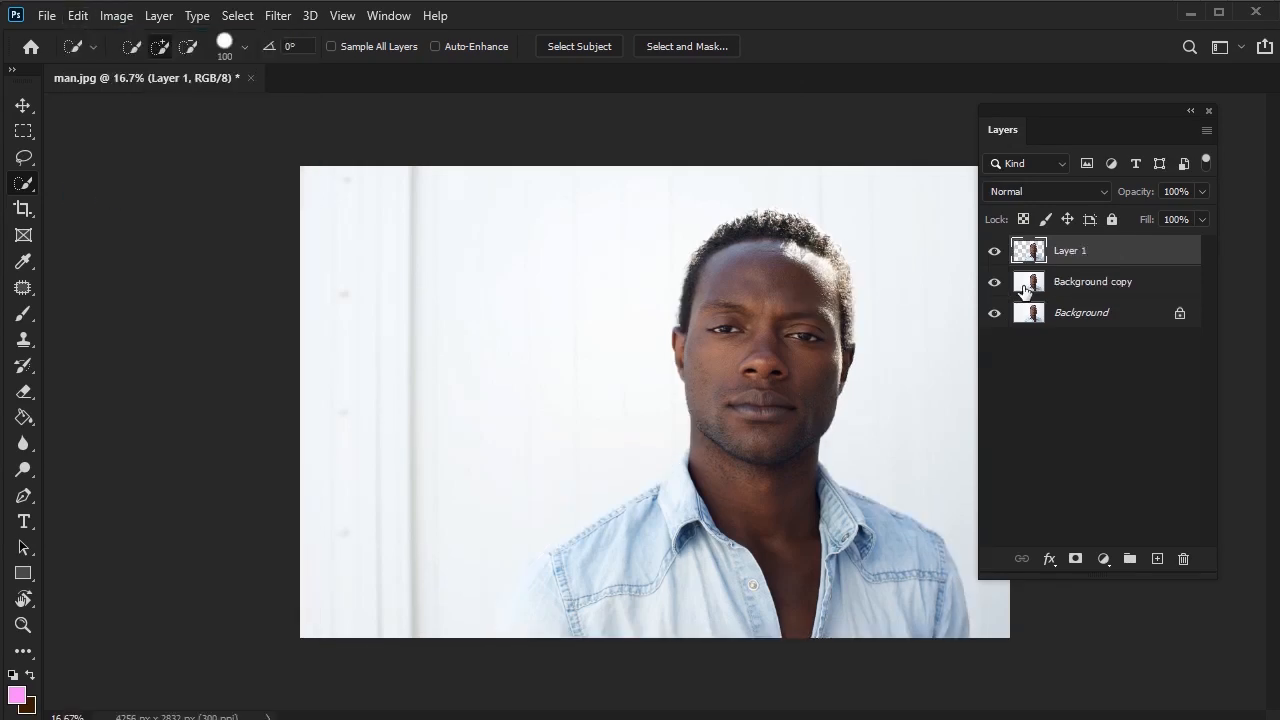
{"action": "left_click", "coordinate": [994, 281]}
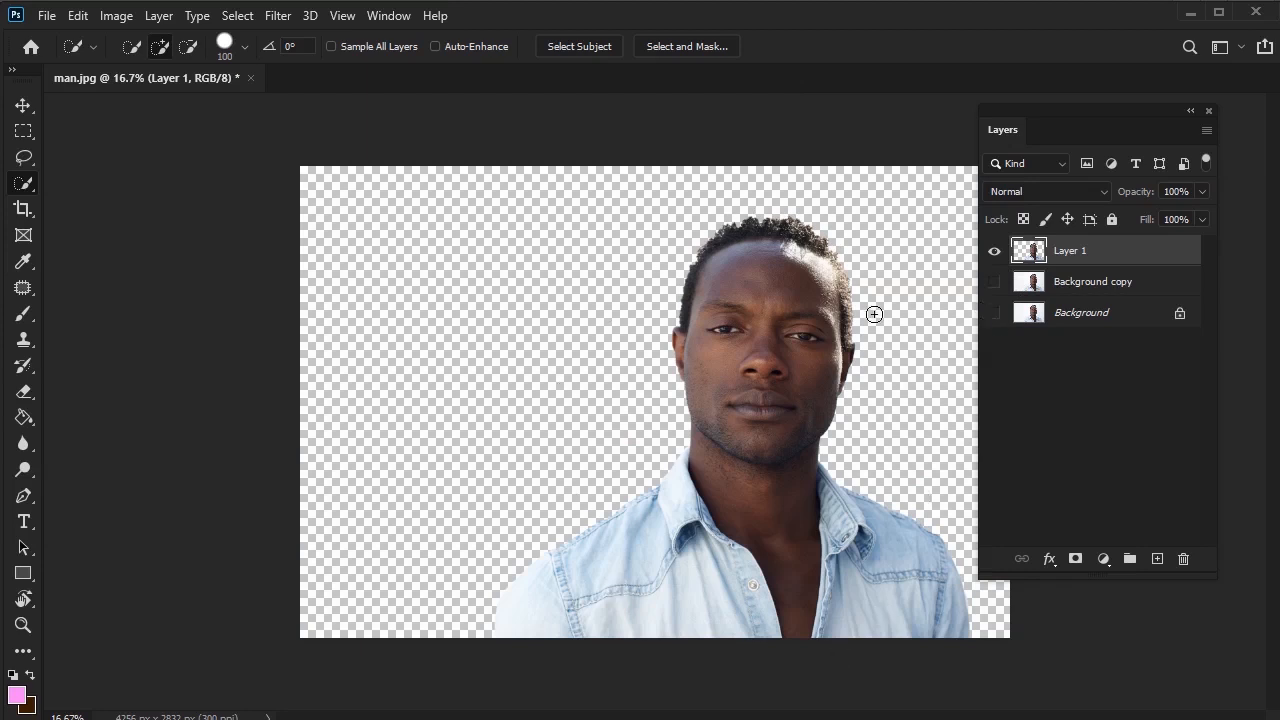
{"action": "left_click", "coordinate": [23, 105]}
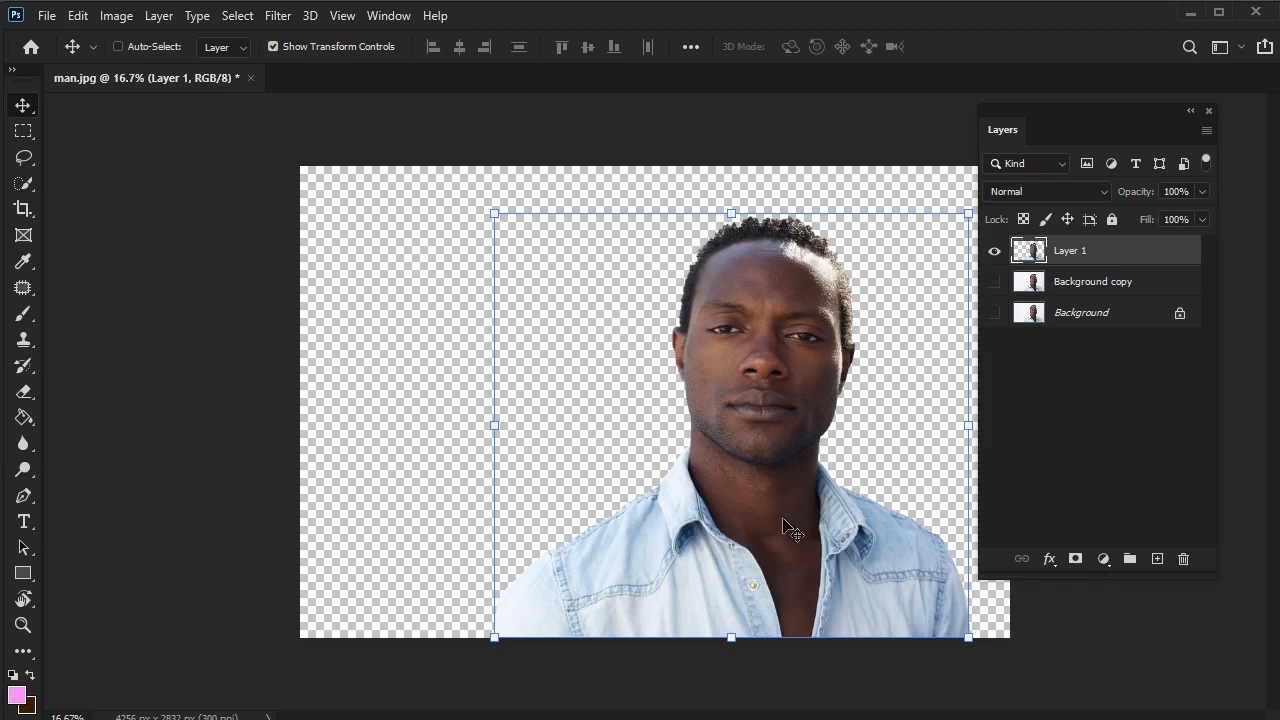
{"action": "mouse_move", "coordinate": [70, 30]}
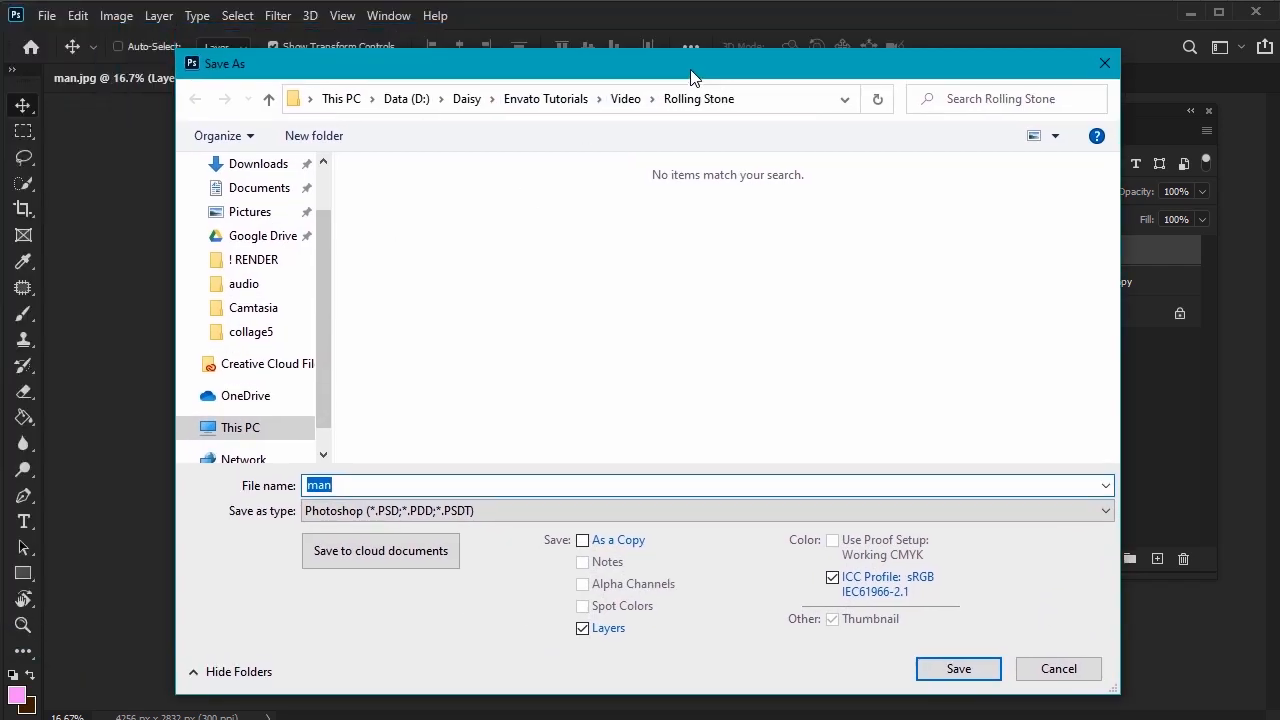
Save the cut-out as nobackground.psd, then save a second copy with the background visible
{"action": "type", "text": "noba"}
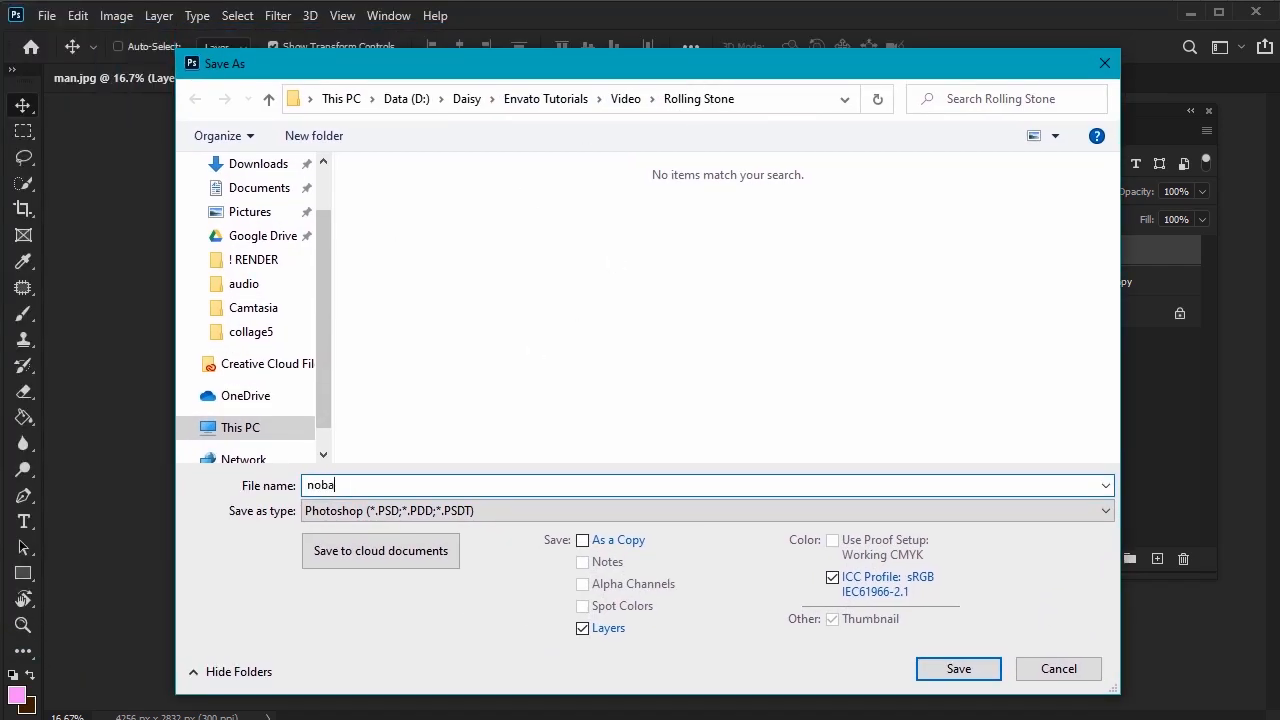
{"action": "left_click", "coordinate": [957, 668]}
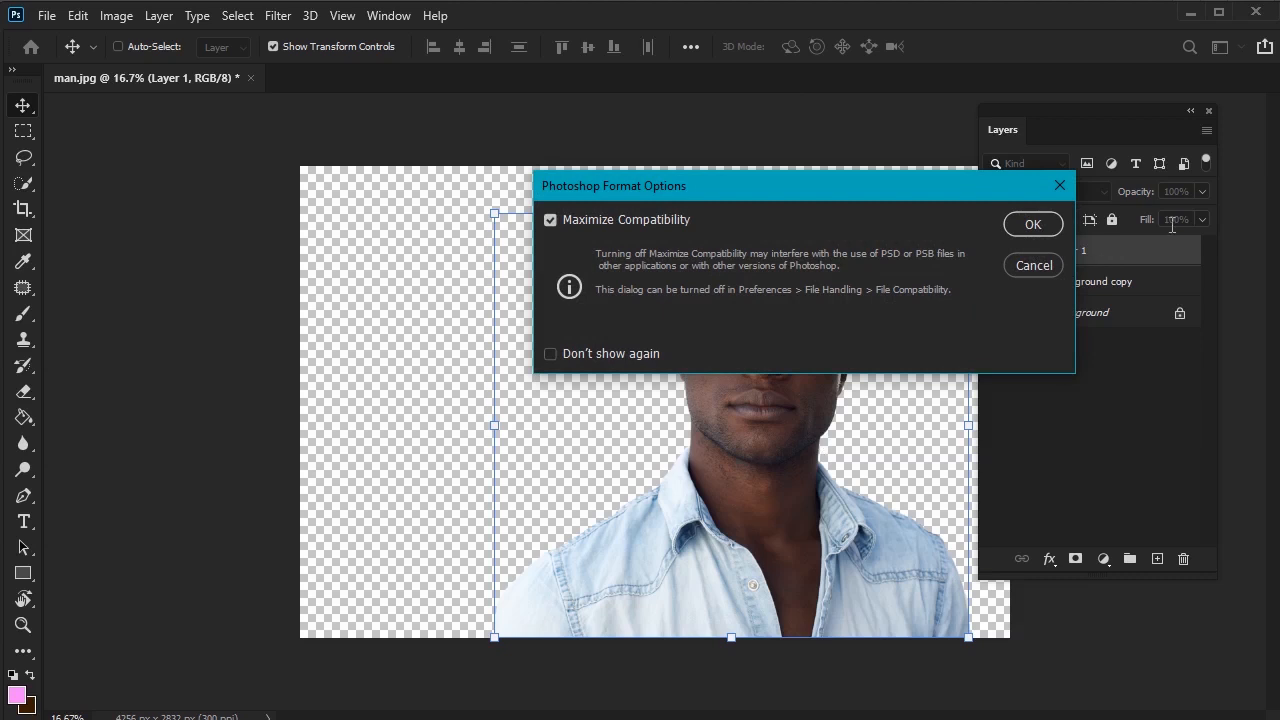
{"action": "left_click", "coordinate": [1032, 223]}
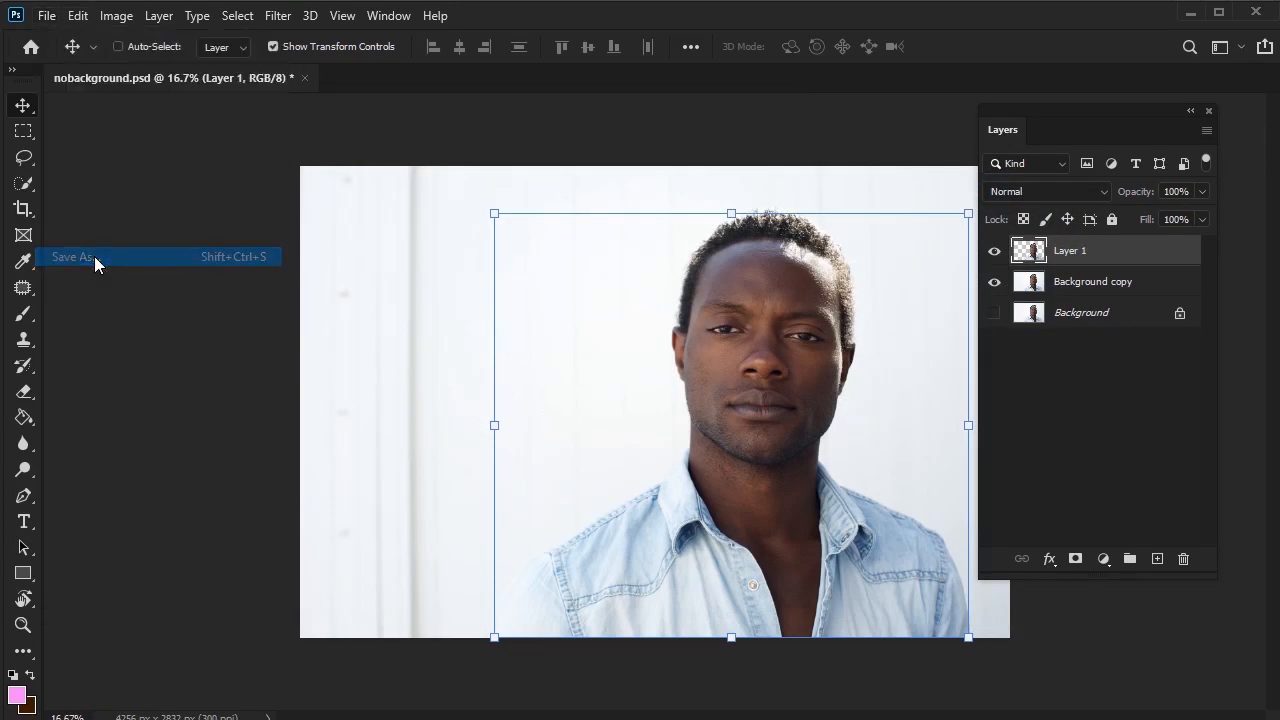
{"action": "left_click", "coordinate": [70, 257]}
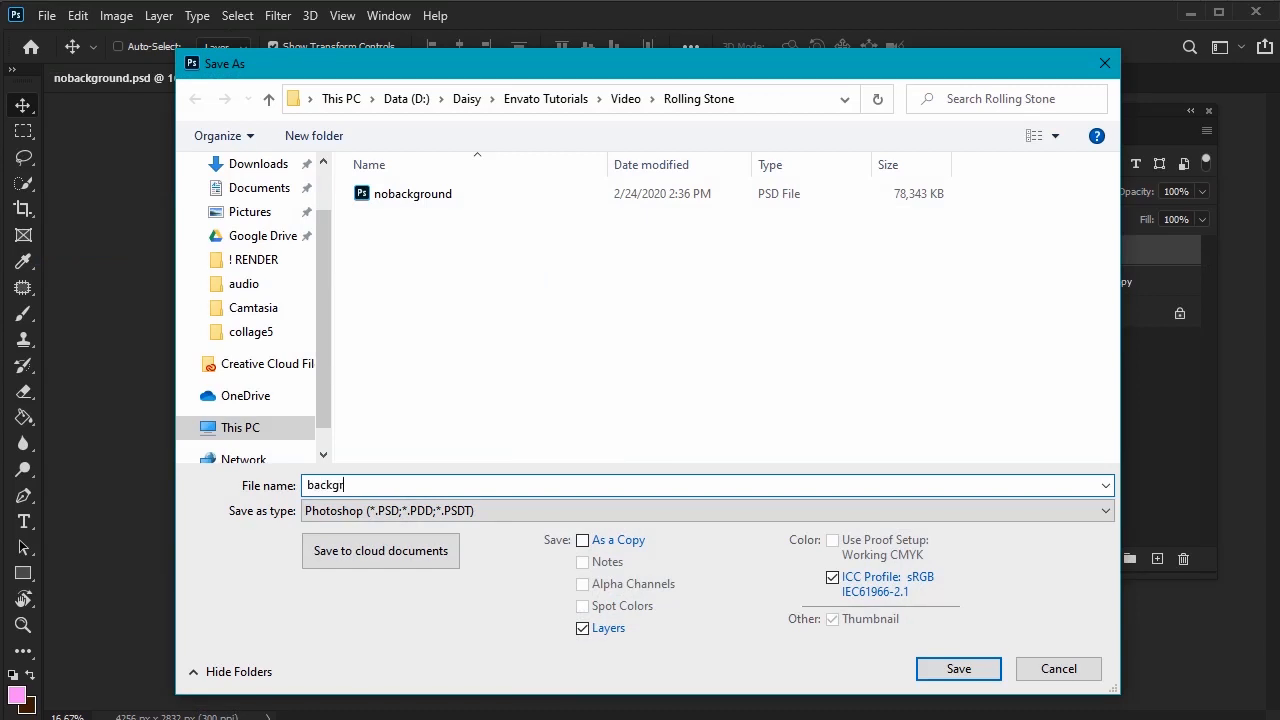
{"action": "left_click", "coordinate": [957, 668]}
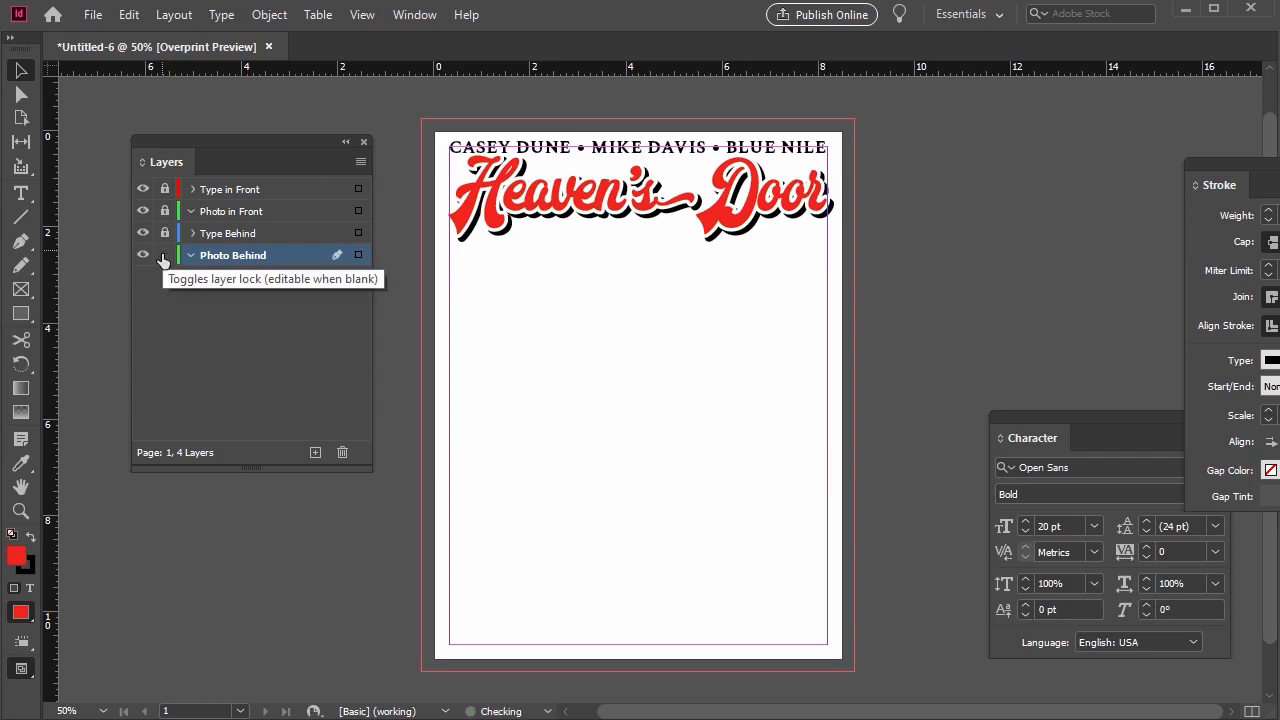
Unlock the Photo Behind layer and place background.psd into its frame behind the title
{"action": "left_click", "coordinate": [165, 254]}
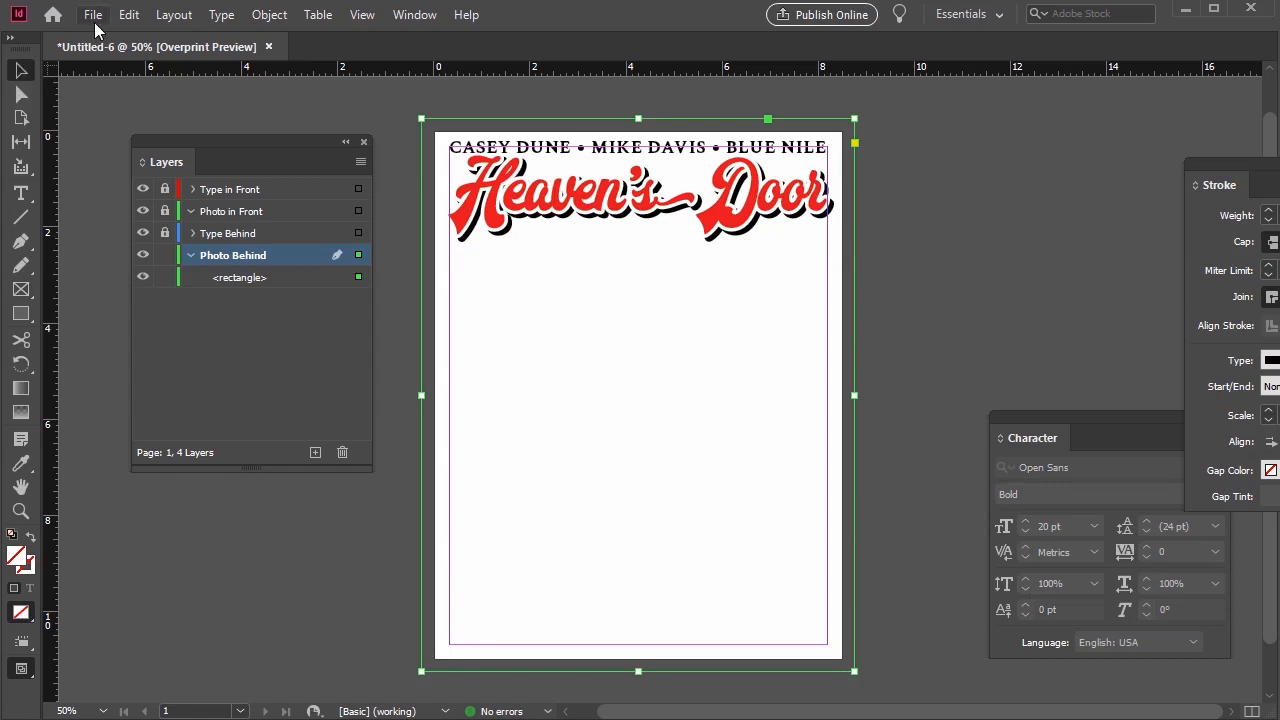
{"action": "left_click", "coordinate": [92, 14]}
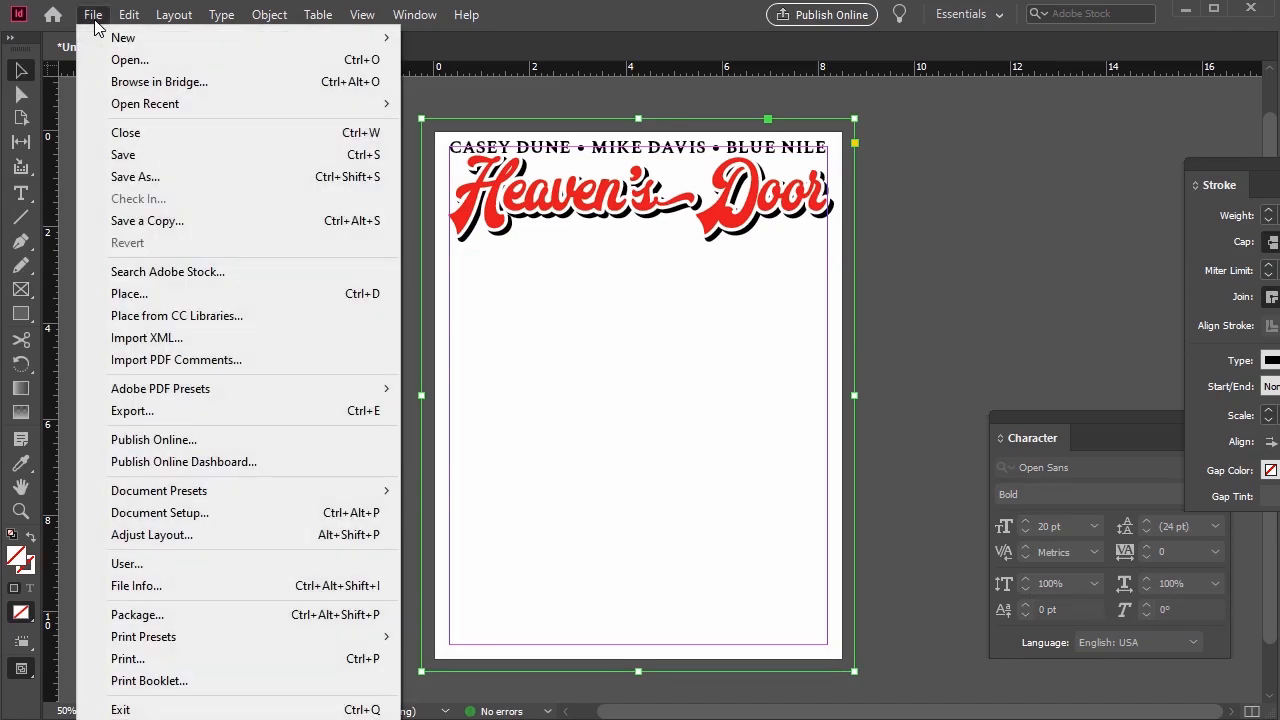
{"action": "left_click", "coordinate": [129, 293]}
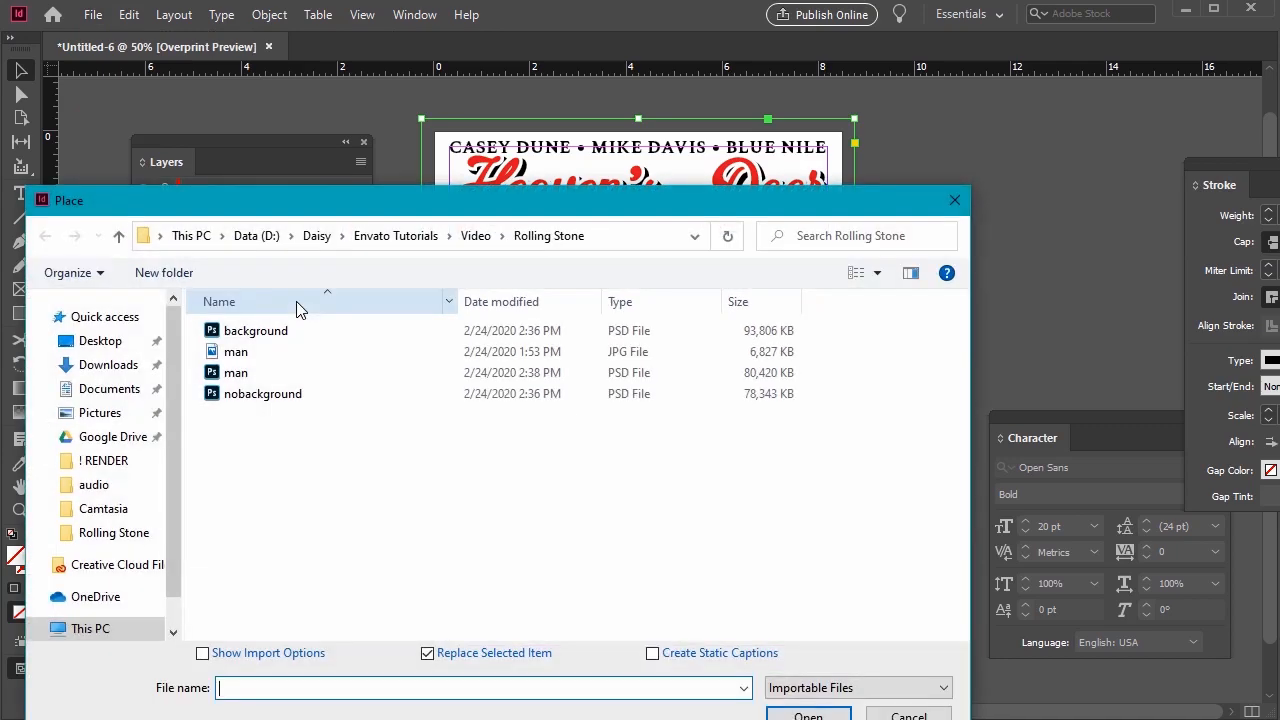
{"action": "double_click", "coordinate": [237, 372]}
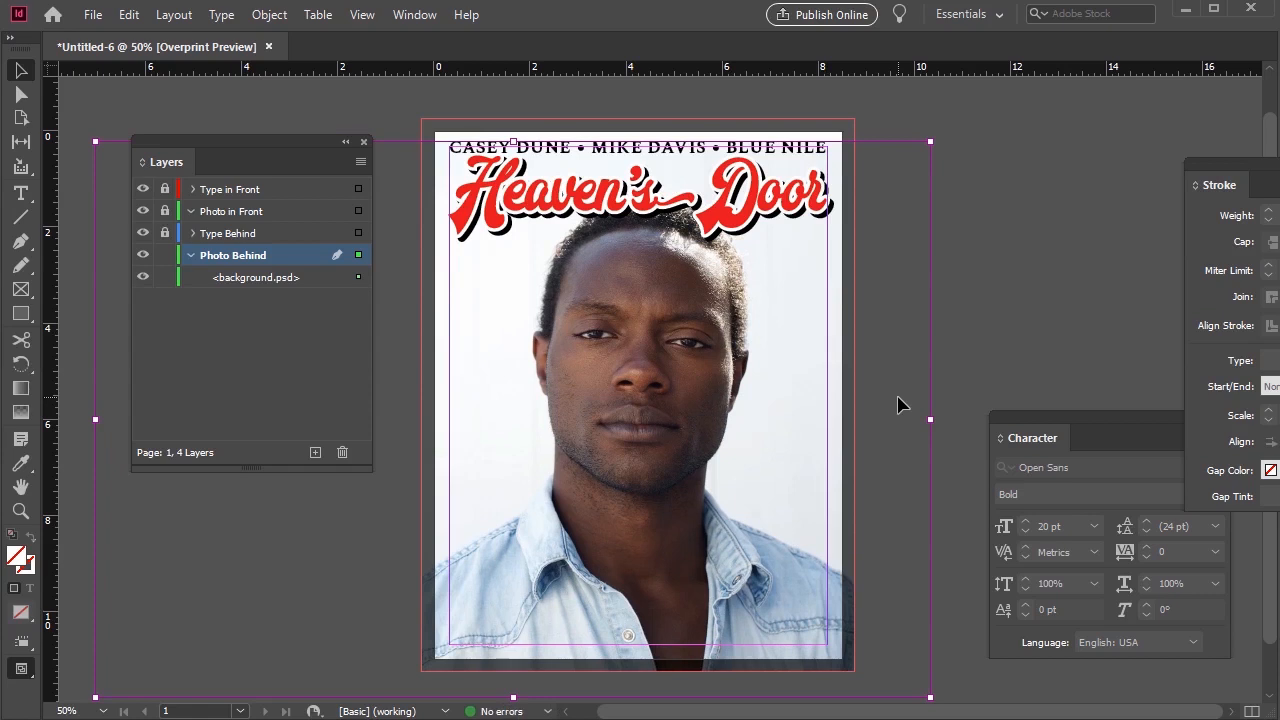
Lock the Photo Behind image and replace the Photo in Front picture with nobackground.psd
{"action": "left_click", "coordinate": [255, 277]}
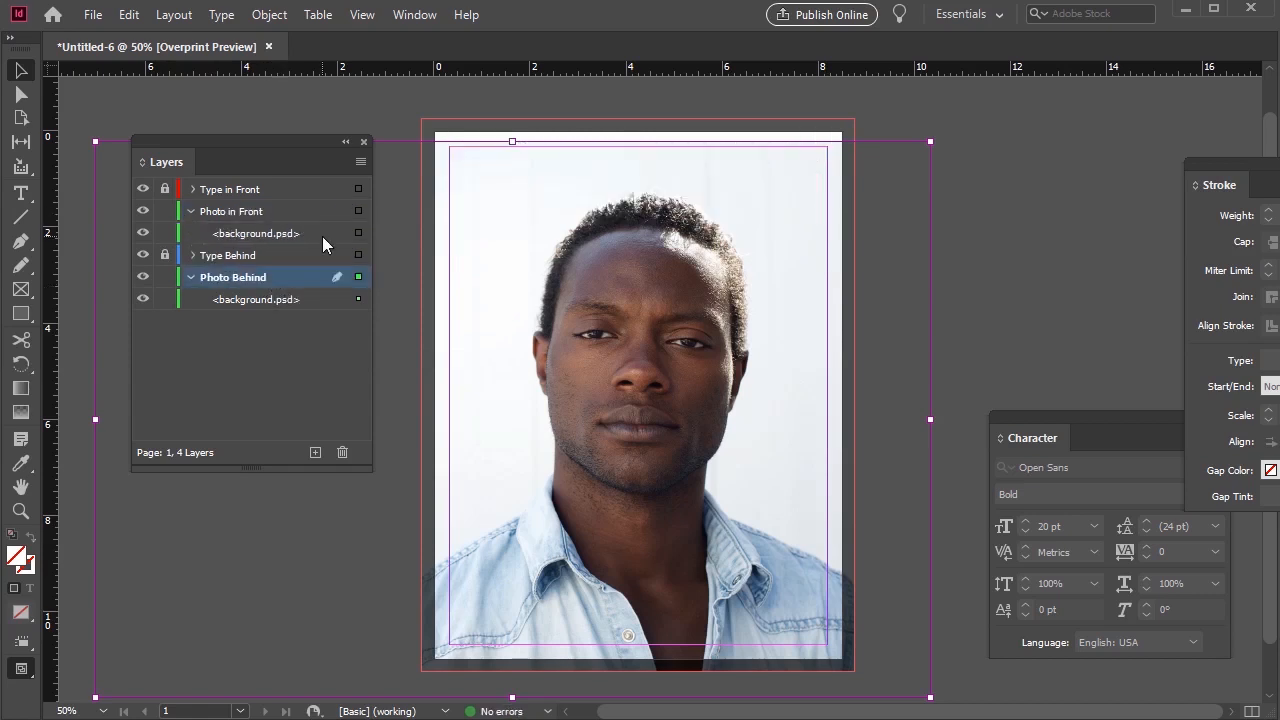
{"action": "left_click", "coordinate": [255, 233]}
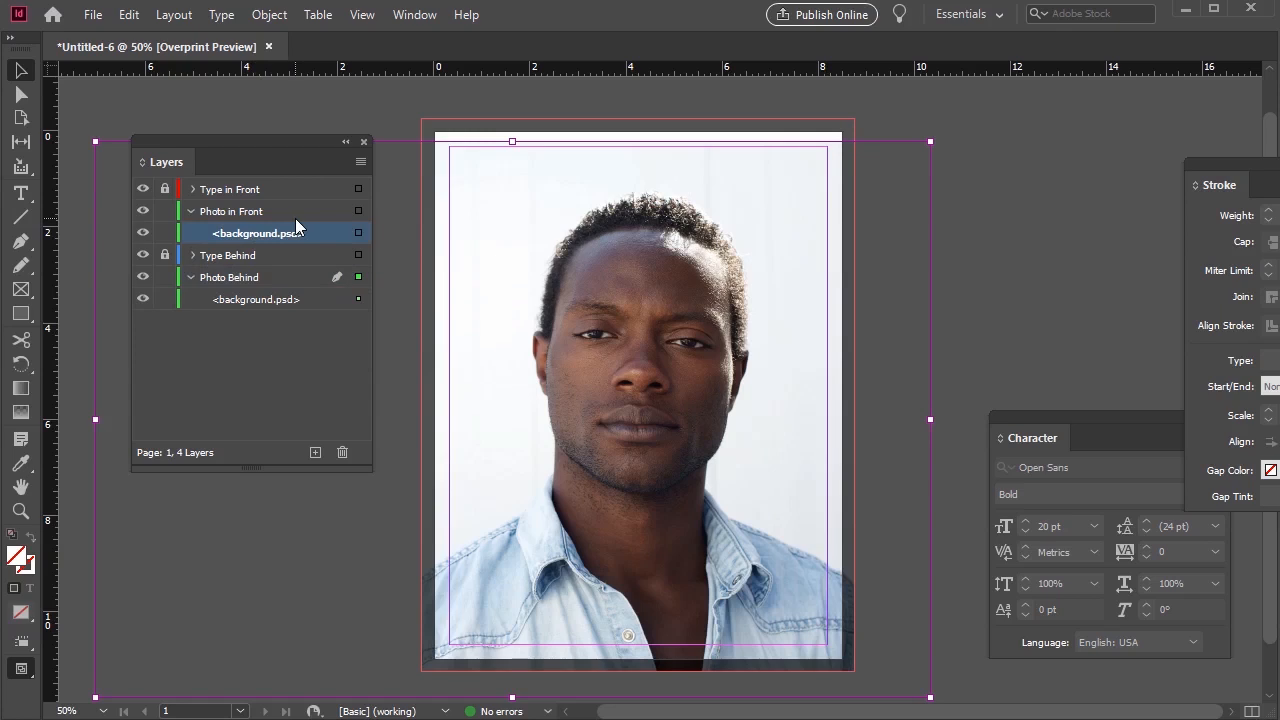
{"action": "mouse_move", "coordinate": [165, 299]}
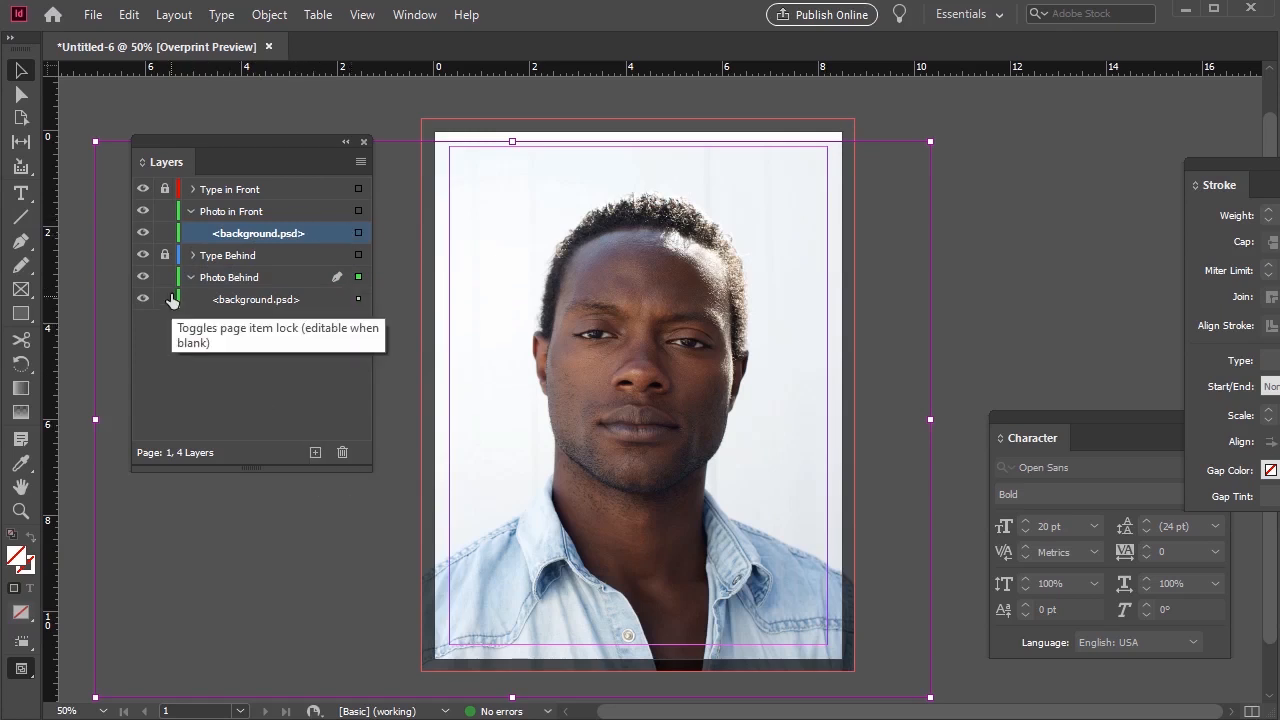
{"action": "left_click", "coordinate": [165, 277]}
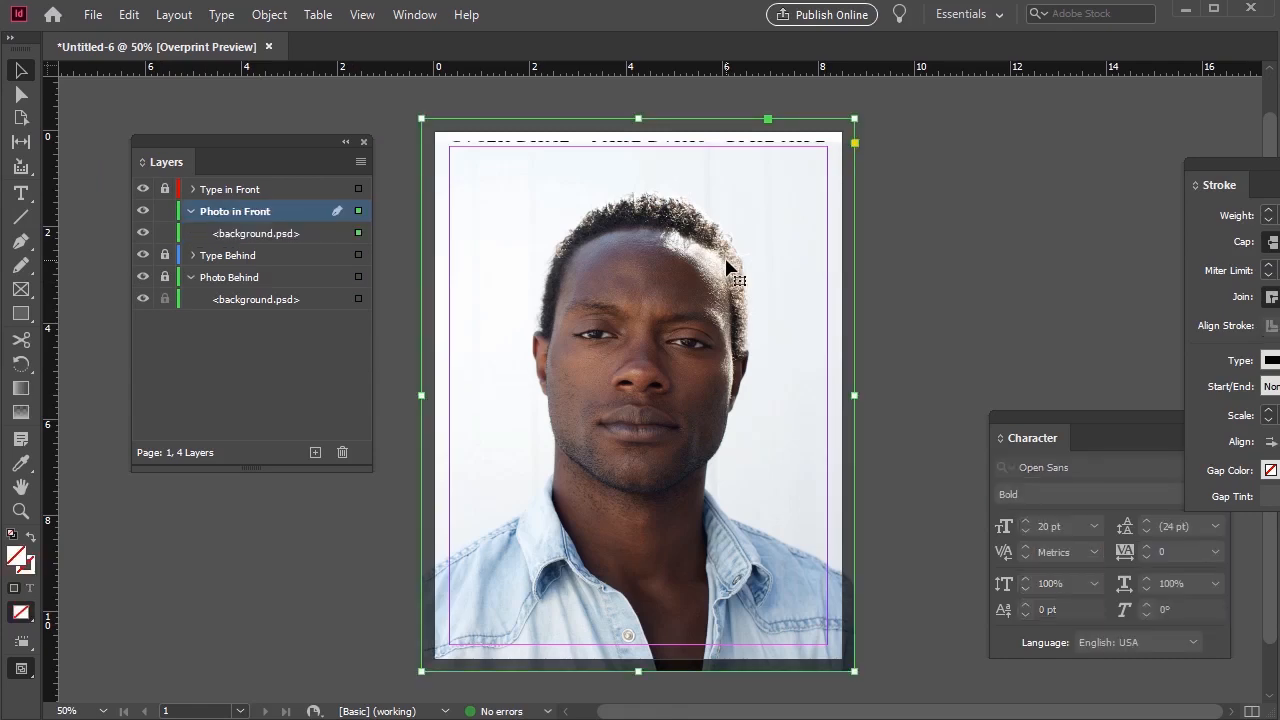
{"action": "mouse_move", "coordinate": [742, 455]}
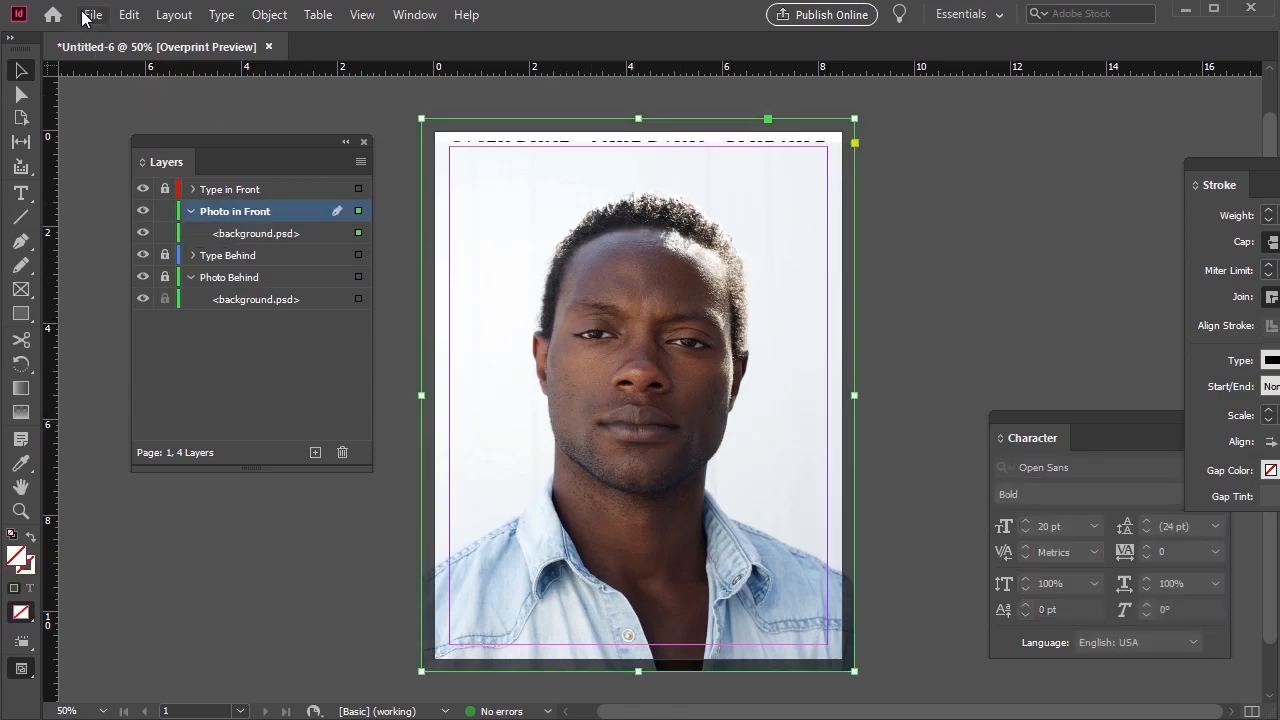
{"action": "left_click", "coordinate": [91, 14]}
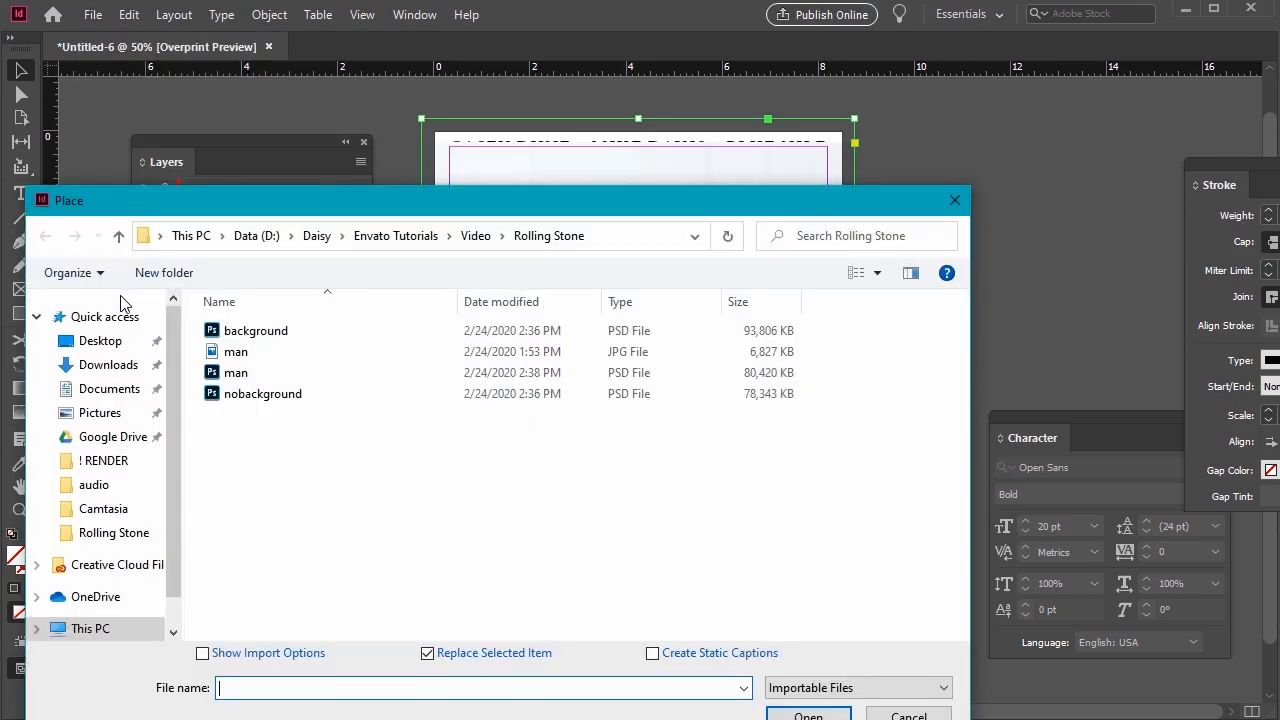
{"action": "left_click", "coordinate": [263, 393]}
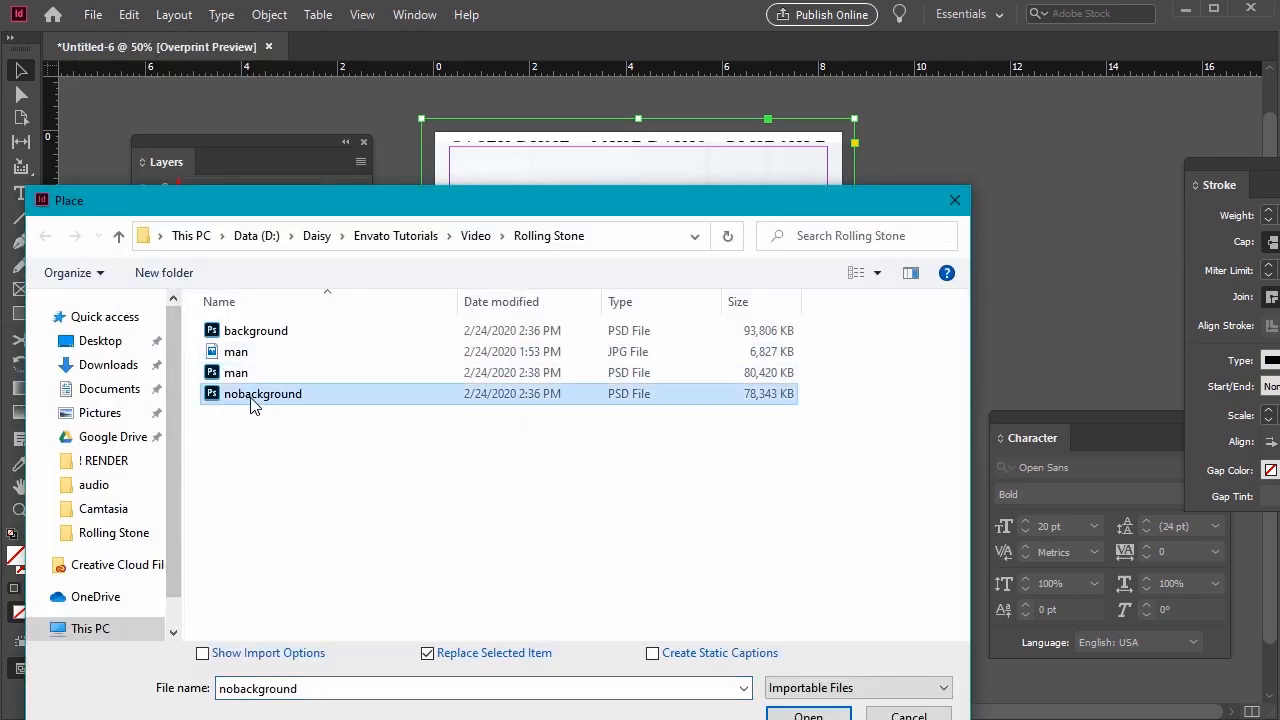
{"action": "left_click", "coordinate": [807, 714]}
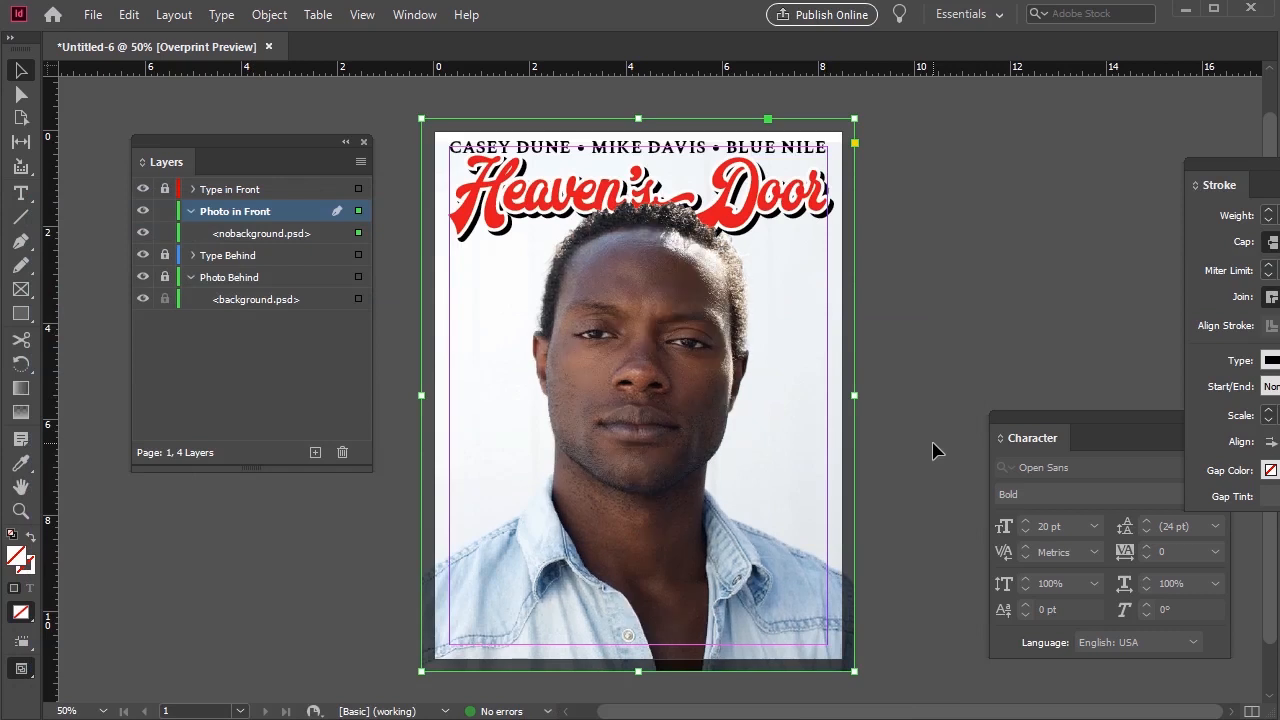
{"action": "mouse_move", "coordinate": [1113, 379]}
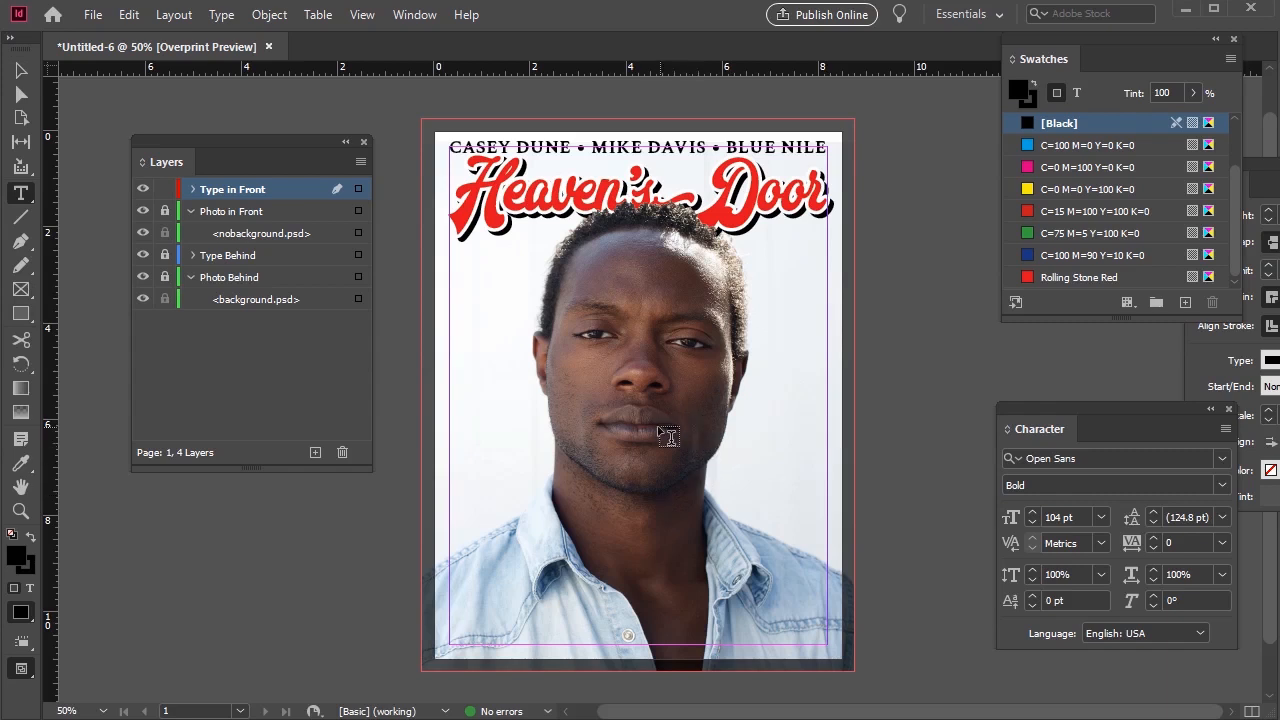
Type 'James Knight' over the portrait in Black Velvet 2, coloured Rolling Stone Red
{"action": "left_click", "coordinate": [677, 445]}
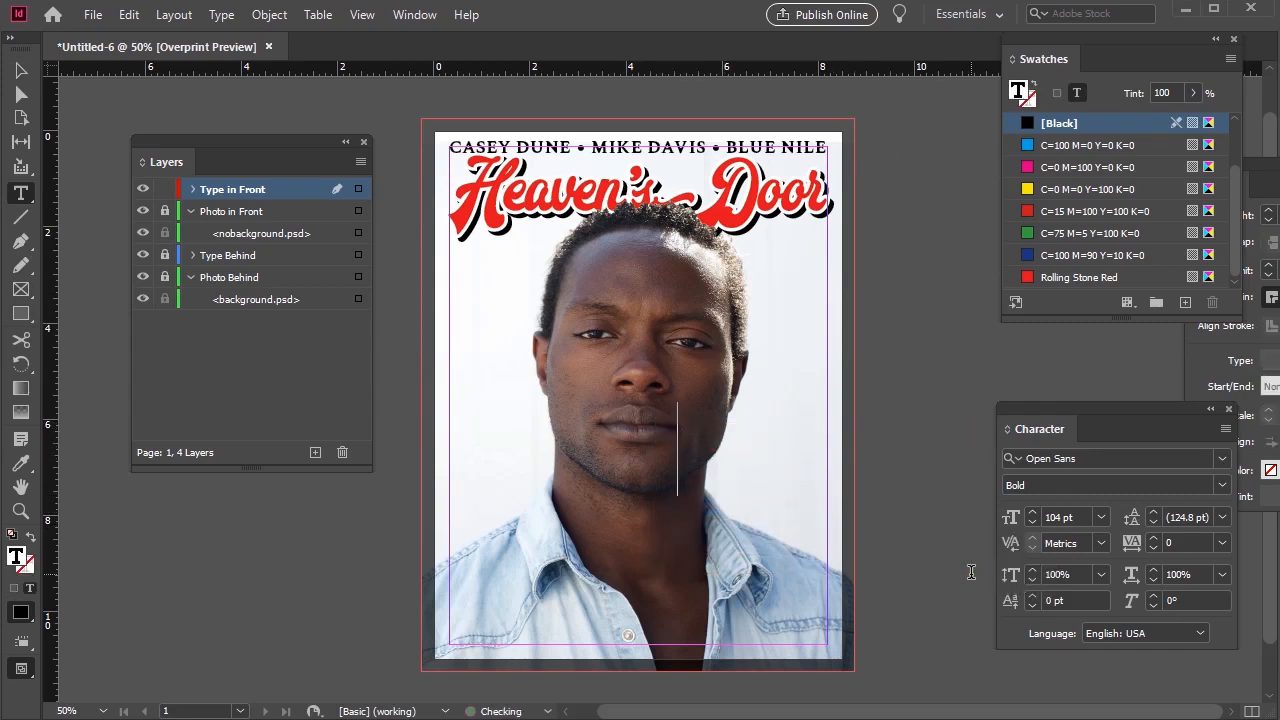
{"action": "type", "text": "James"}
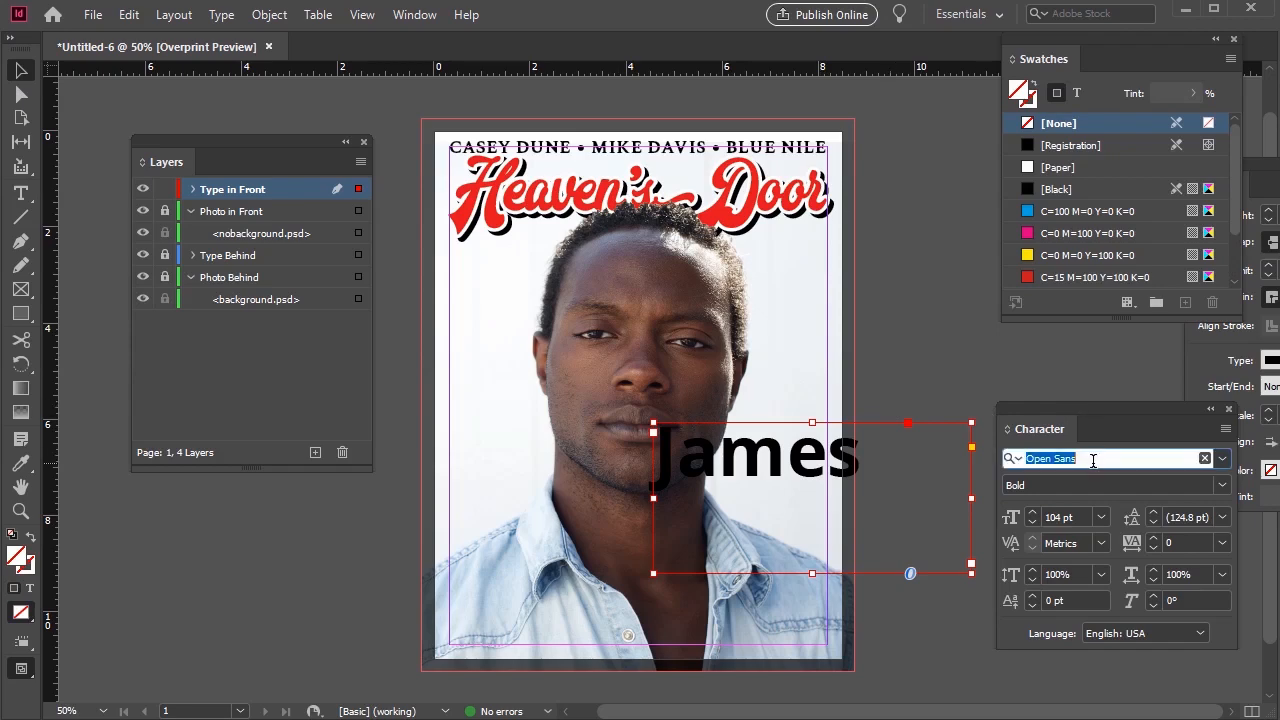
{"action": "type", "text": "black Velvet 2 (TT)]"}
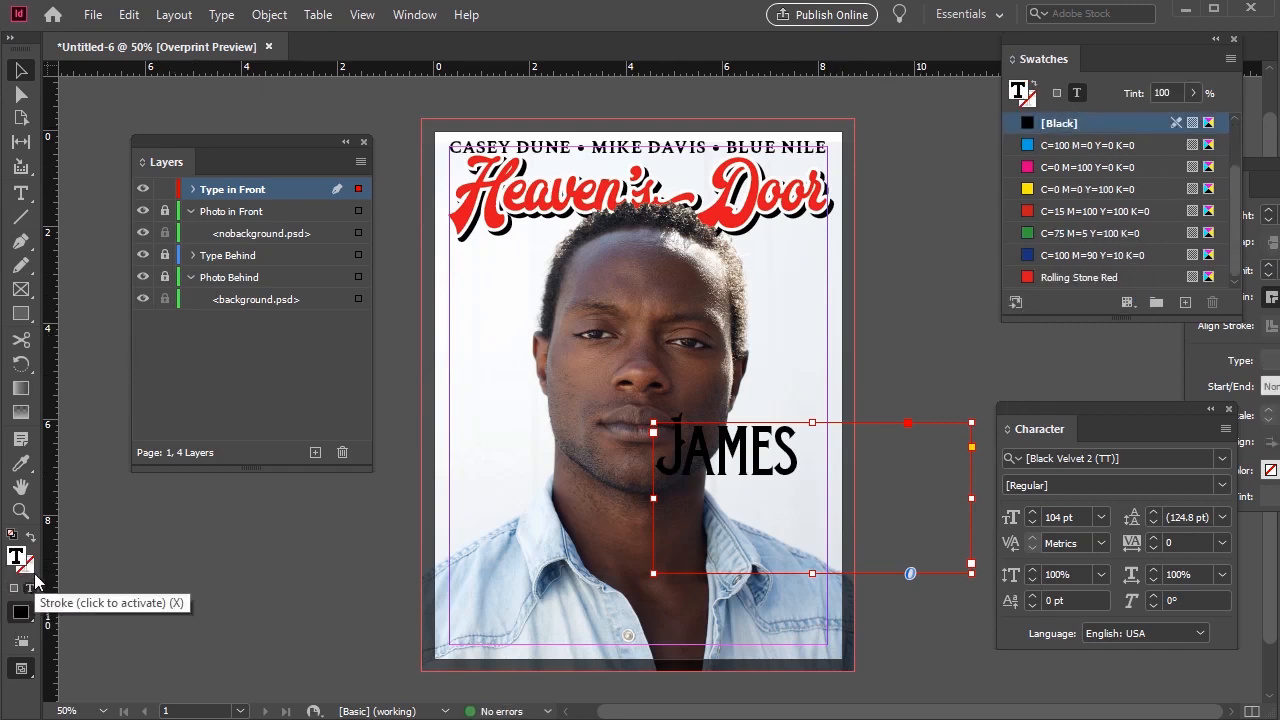
{"action": "left_click", "coordinate": [1083, 277]}
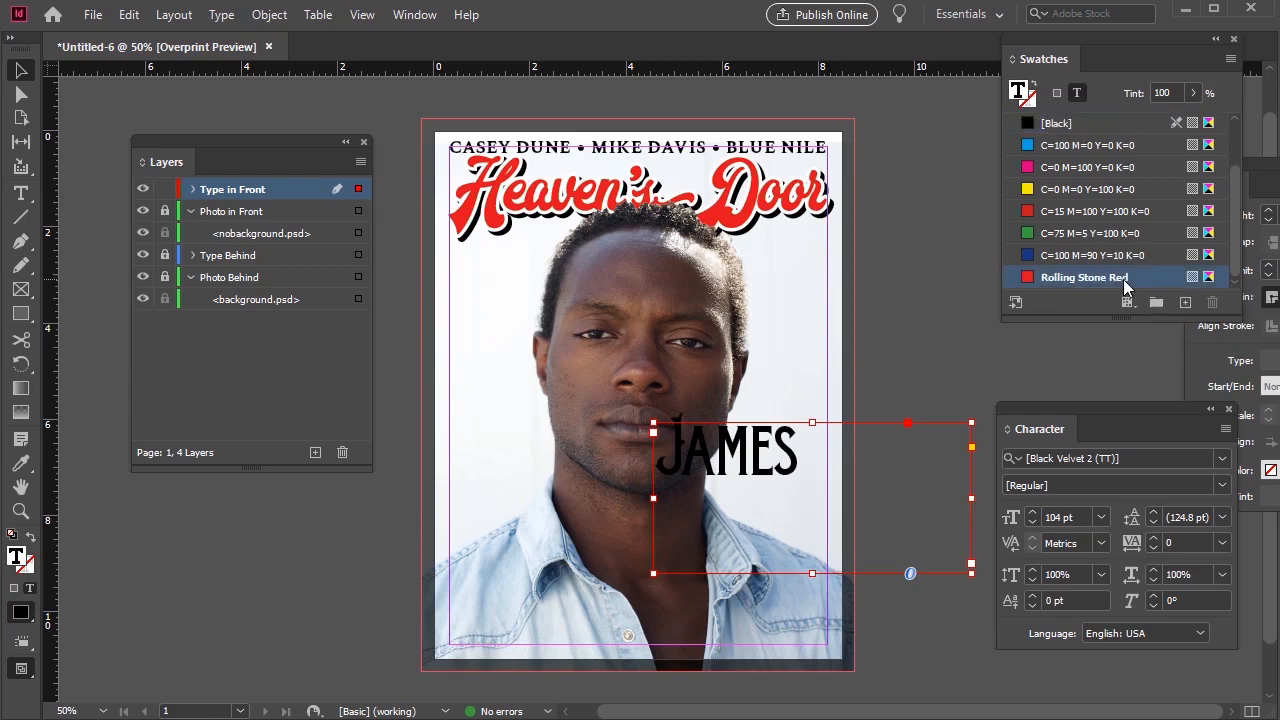
{"action": "left_click", "coordinate": [1084, 277]}
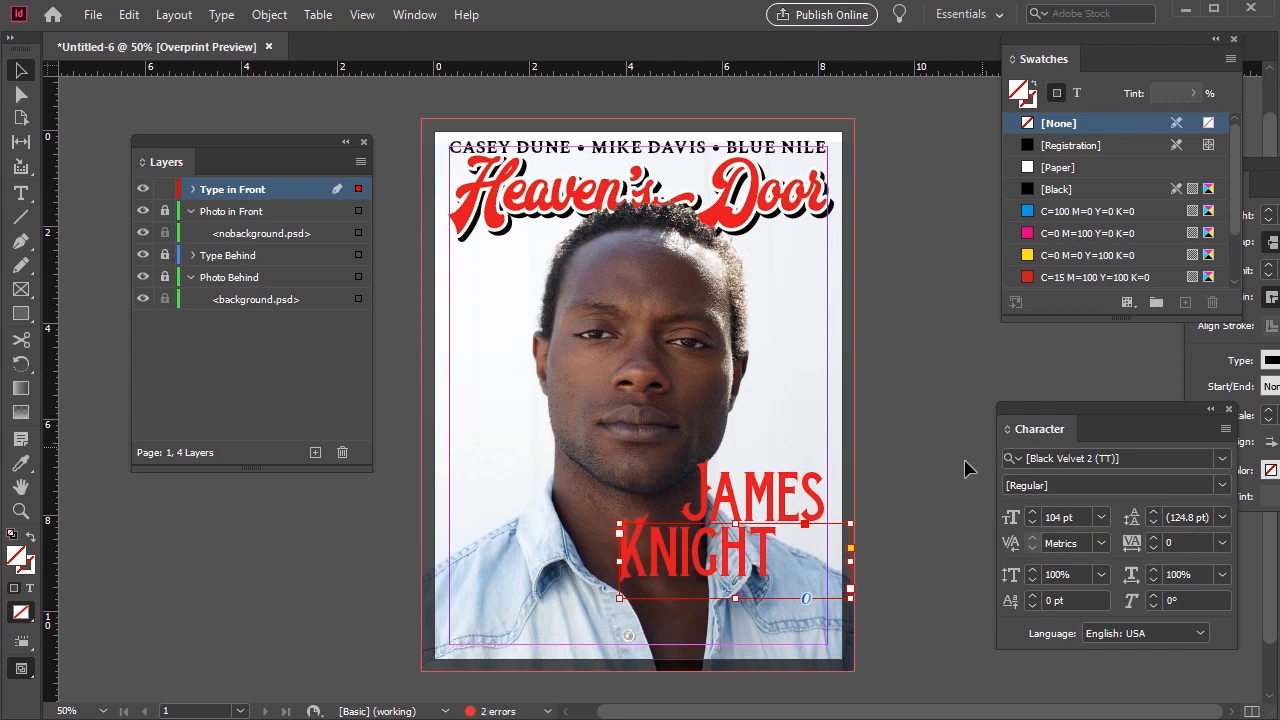
{"action": "mouse_move", "coordinate": [893, 616]}
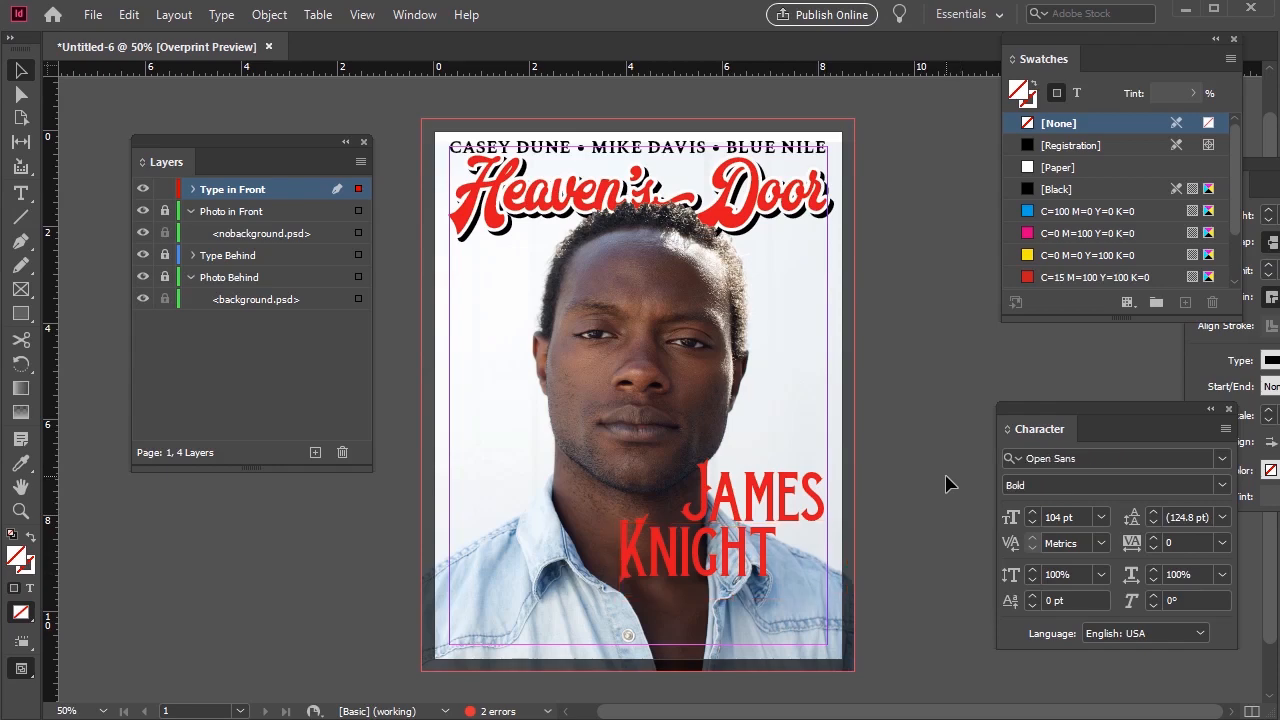
Apply a drop shadow to JAMES KNIGHT with 30% opacity and 15% noise
{"action": "left_click", "coordinate": [720, 520]}
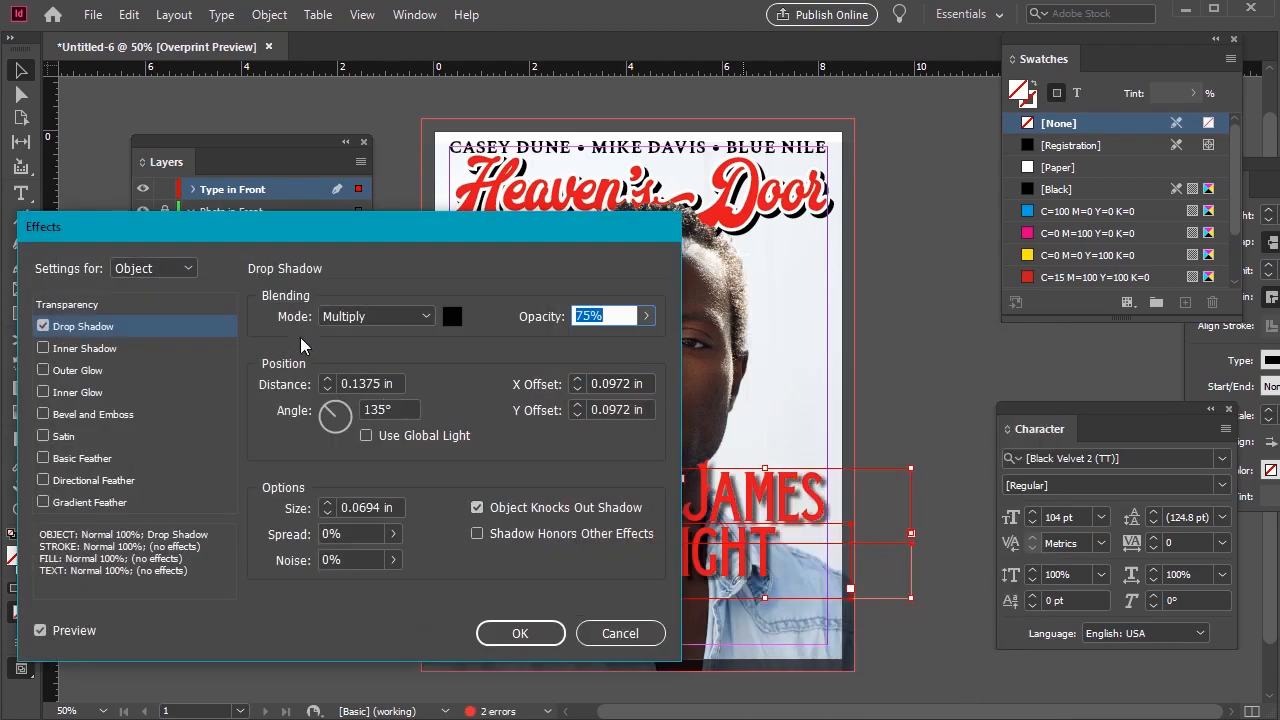
{"action": "mouse_move", "coordinate": [660, 331]}
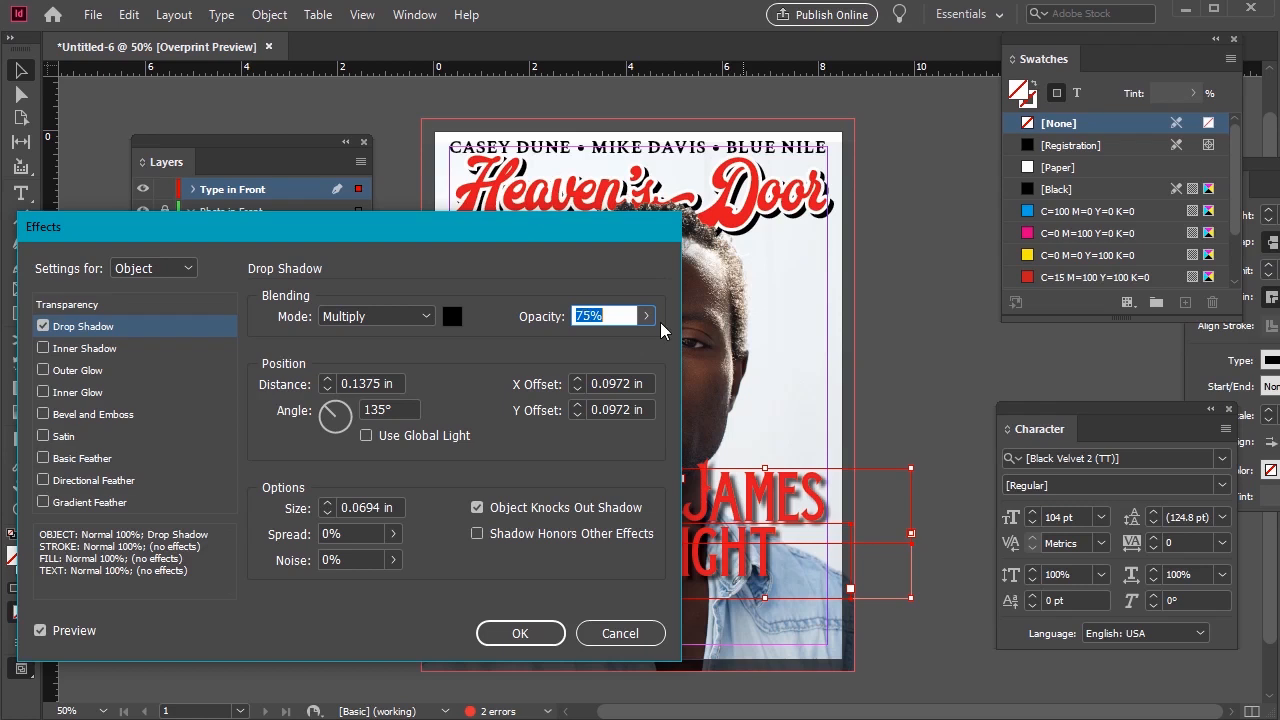
{"action": "type", "text": "30"}
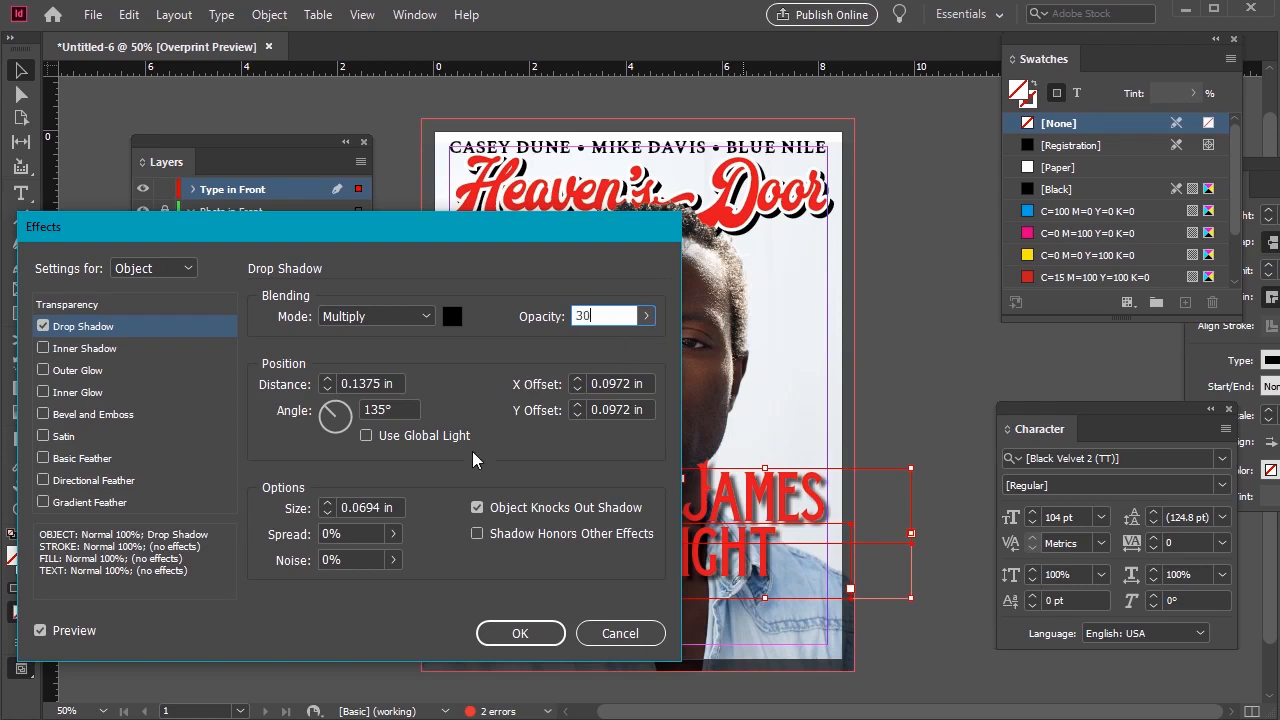
{"action": "left_click", "coordinate": [352, 560]}
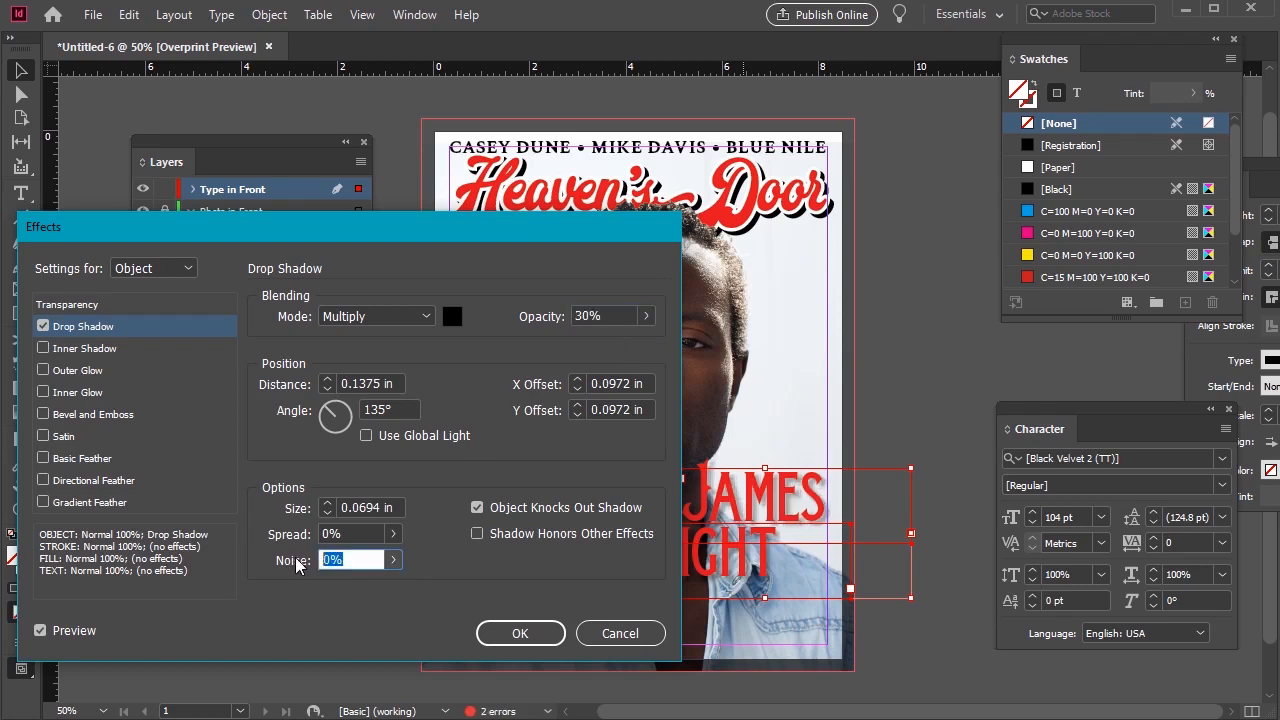
{"action": "type", "text": "15"}
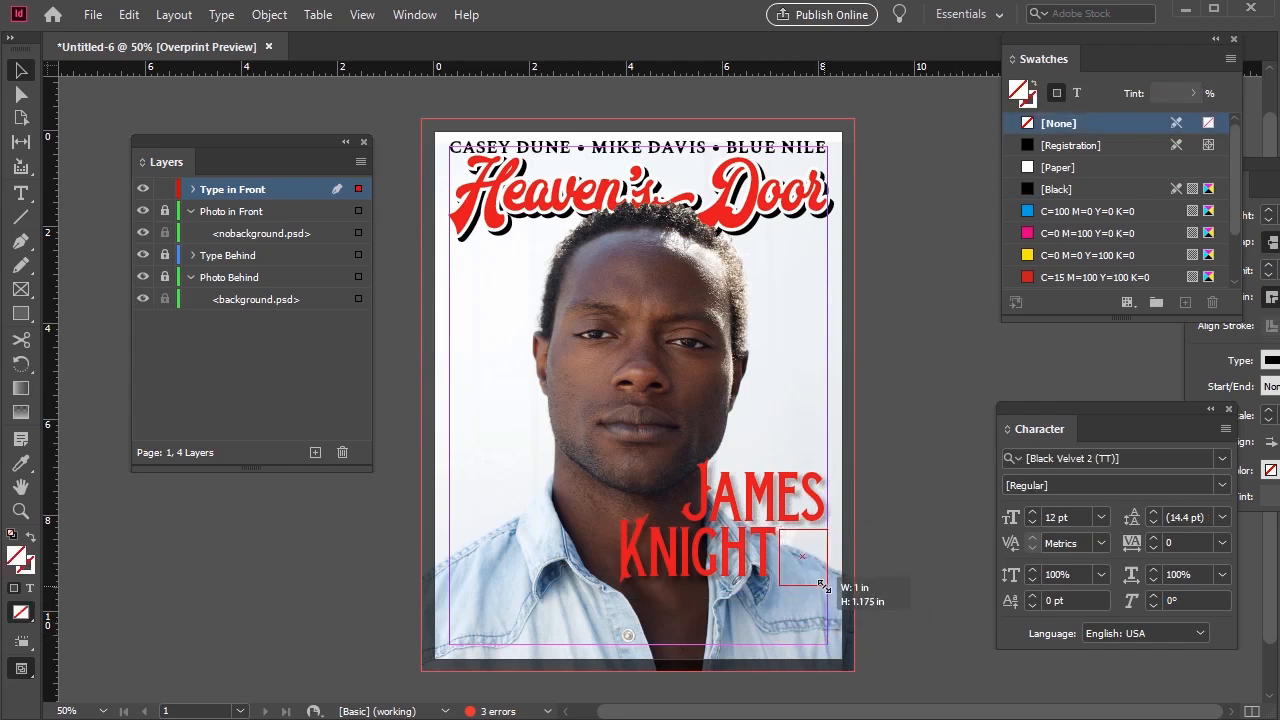
Type 'IS THE NEW' in Velasco Deco beside KNIGHT and 'KING OF SOUL' below the name
{"action": "type", "text": "vel"}
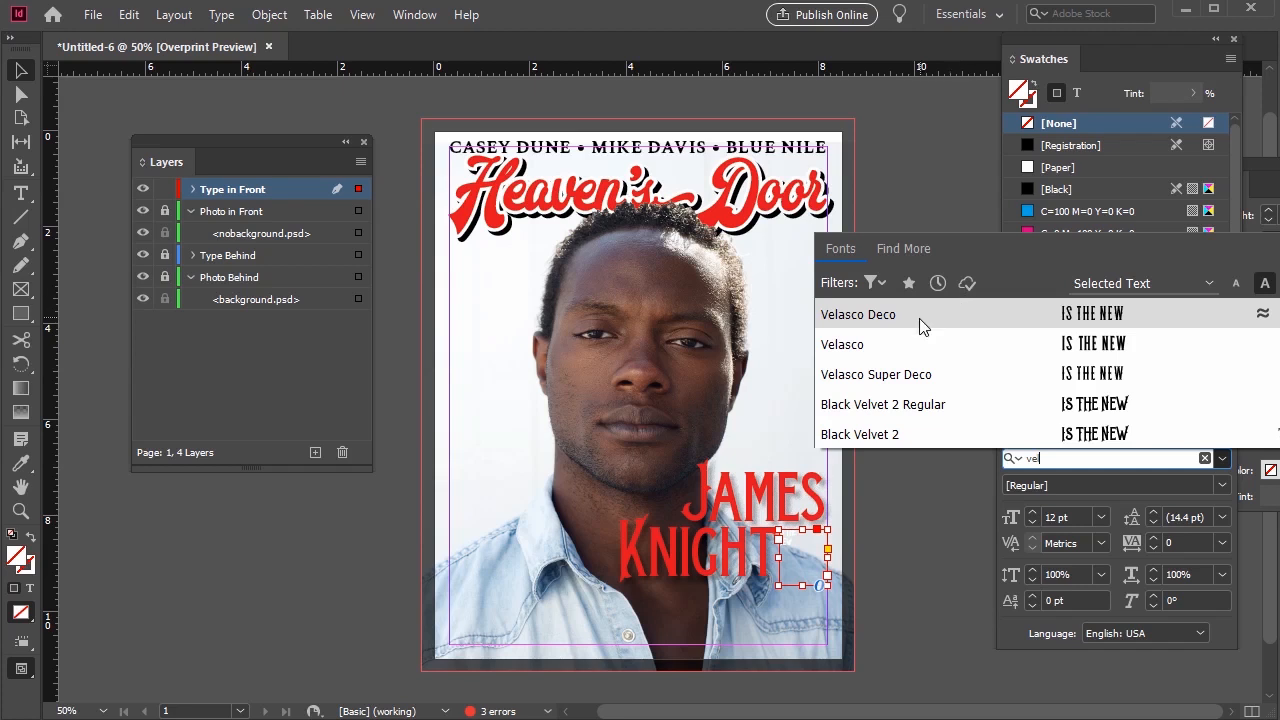
{"action": "left_click", "coordinate": [858, 314]}
{"action": "type", "text": "KING OF"}
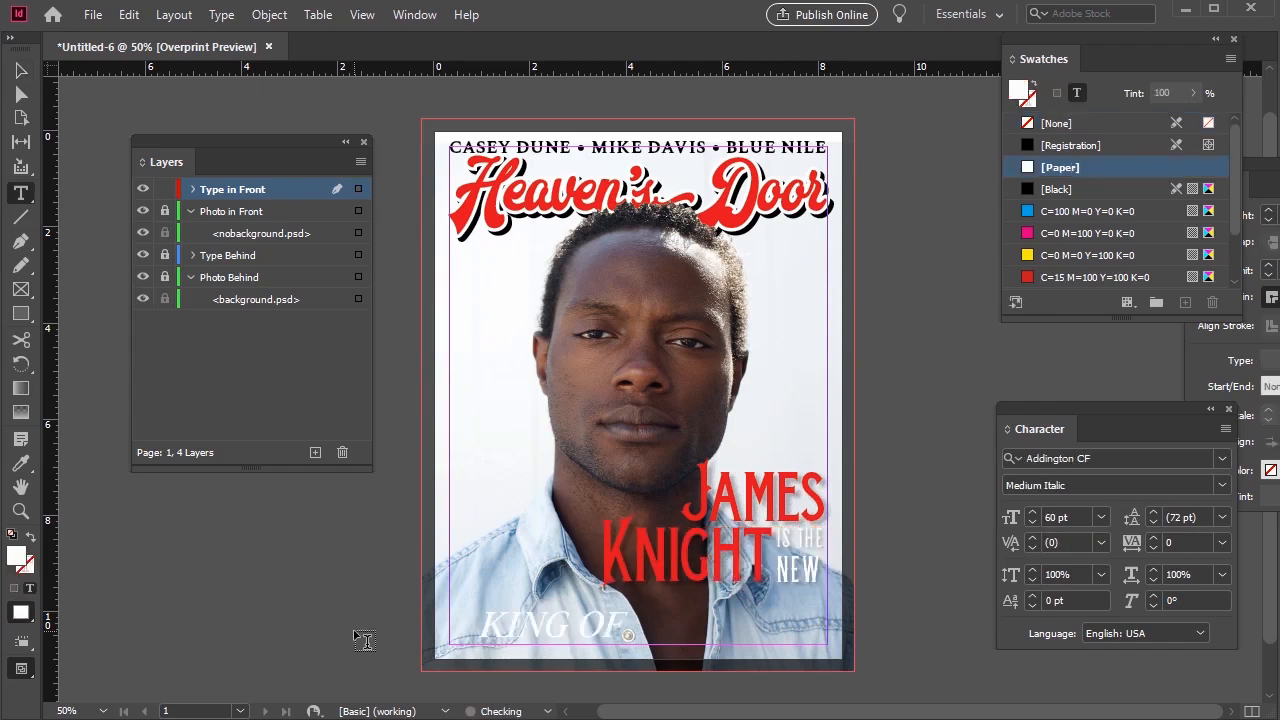
{"action": "type", "text": "SOUL"}
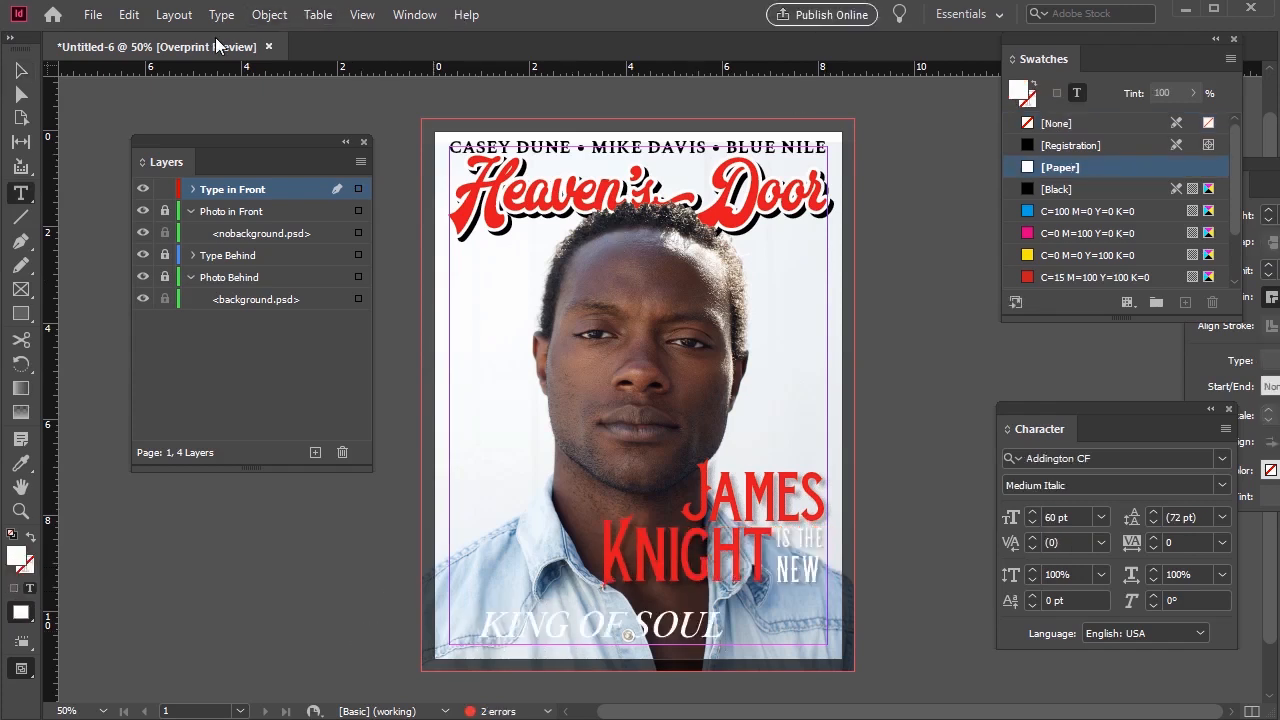
{"action": "left_click", "coordinate": [600, 625]}
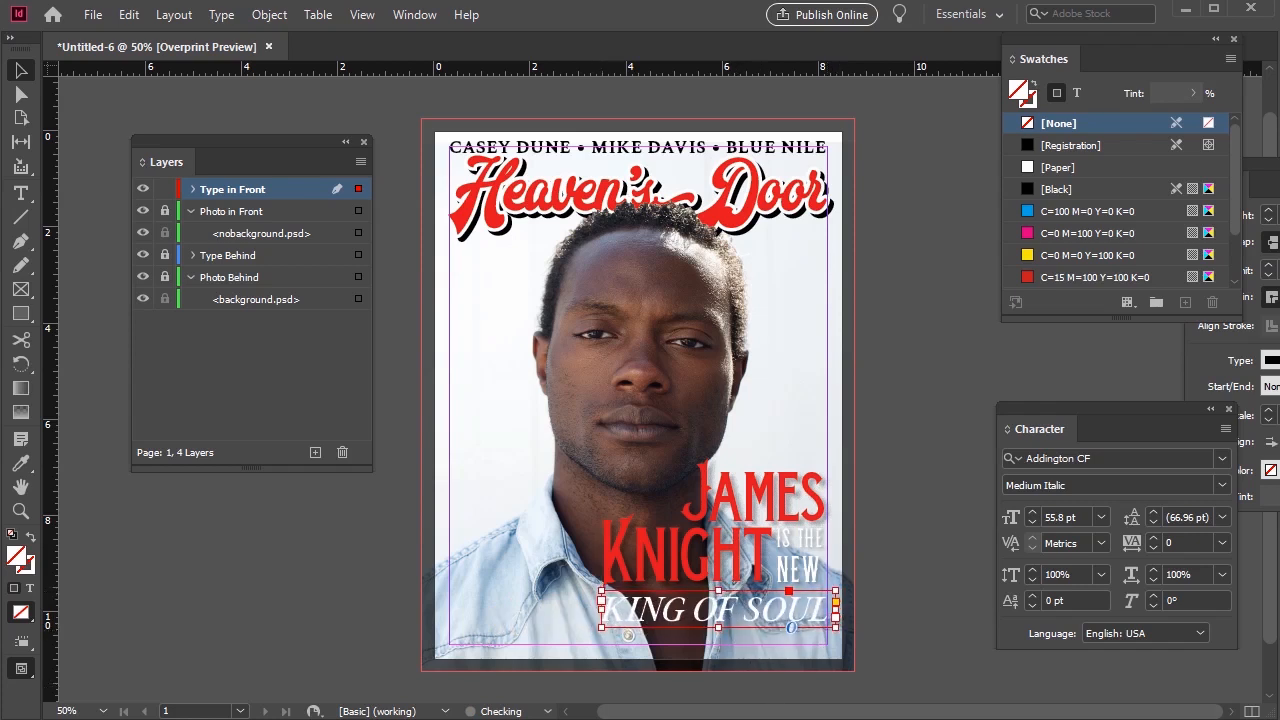
Set the KING OF SOUL drop shadow opacity to 30%
{"action": "right_click", "coordinate": [790, 615]}
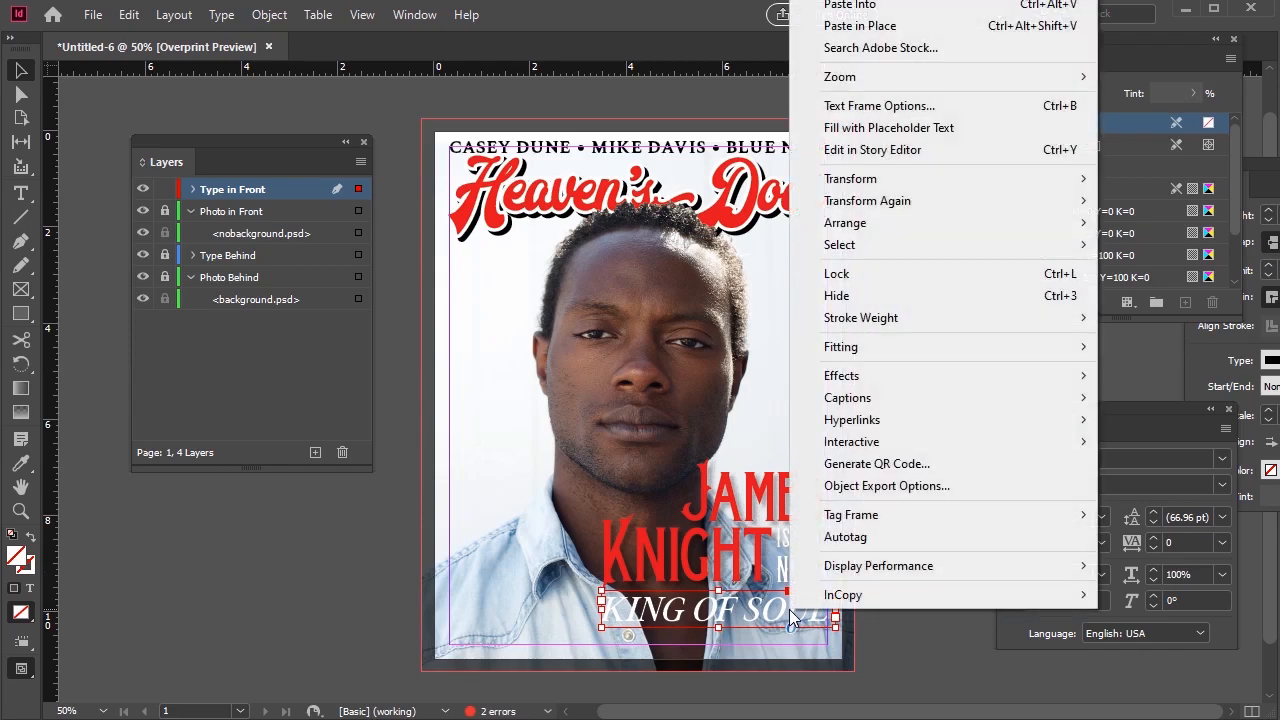
{"action": "mouse_move", "coordinate": [841, 375]}
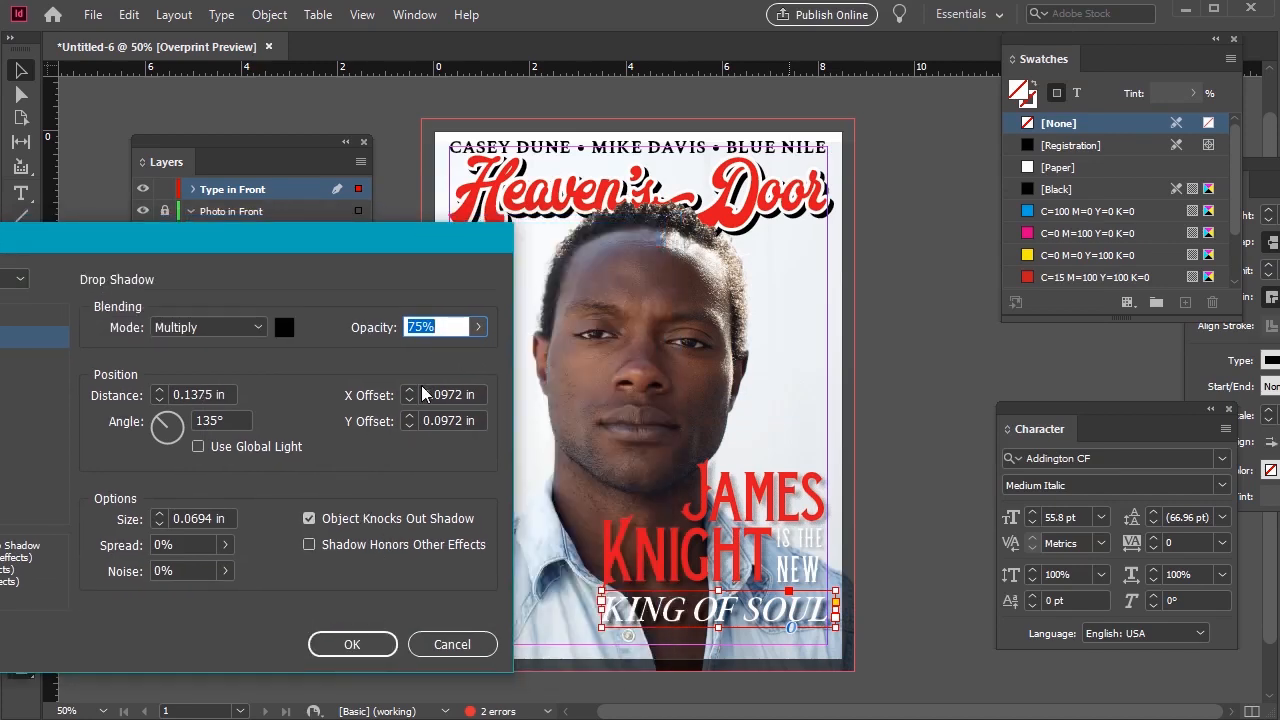
{"action": "type", "text": "30"}
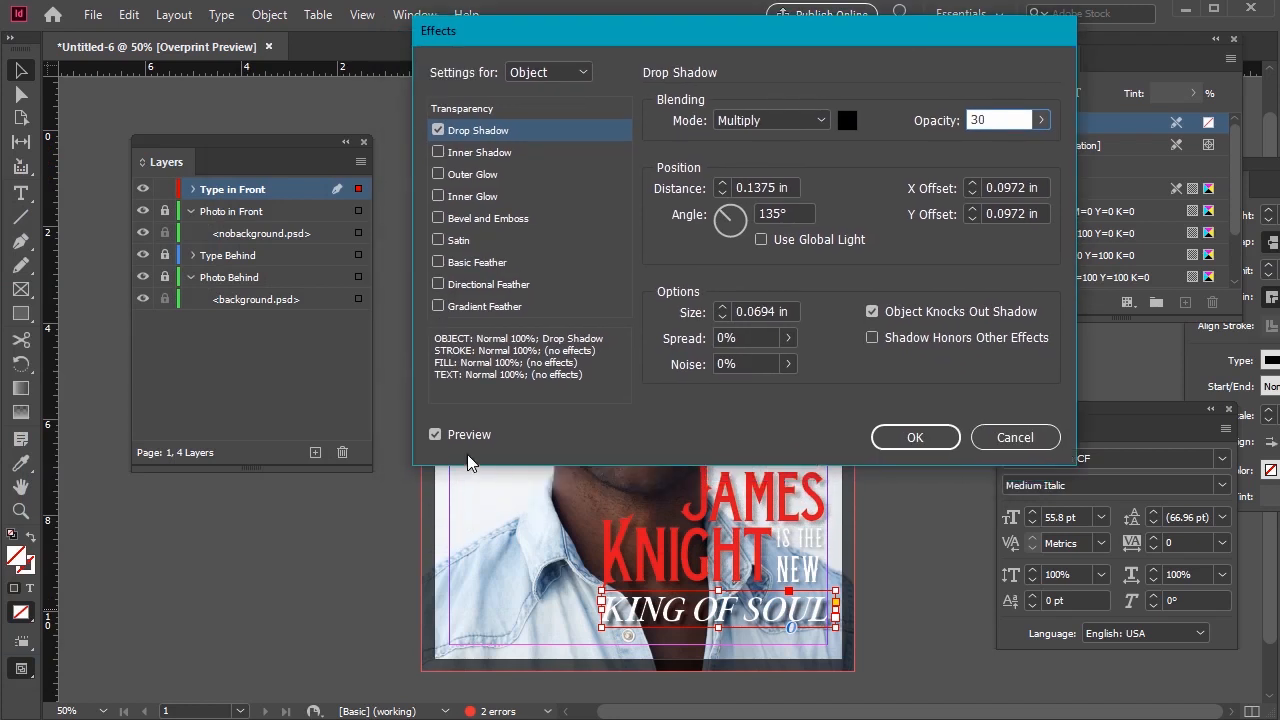
{"action": "mouse_move", "coordinate": [420, 398]}
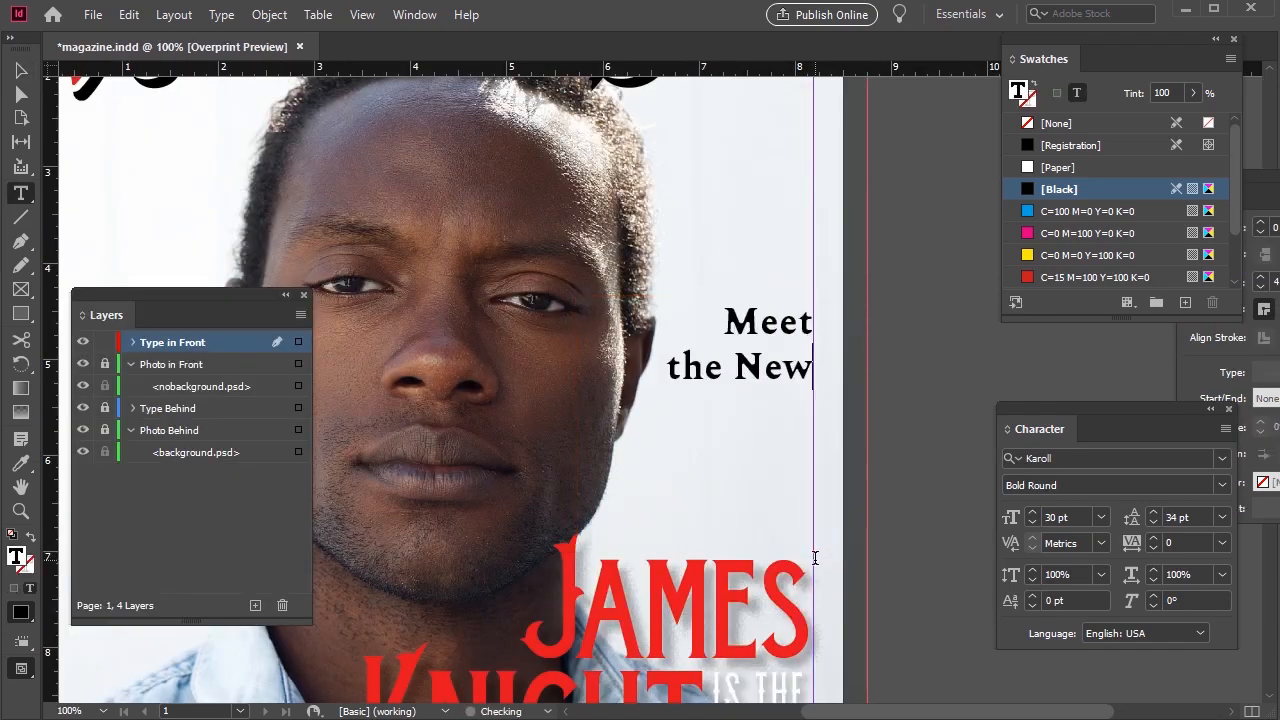
Type the lines 'Faces of', 'NY's Hip' and 'Hop Scene' in Karoll Bold Round 30 pt
{"action": "type", "text": "Faces of"}
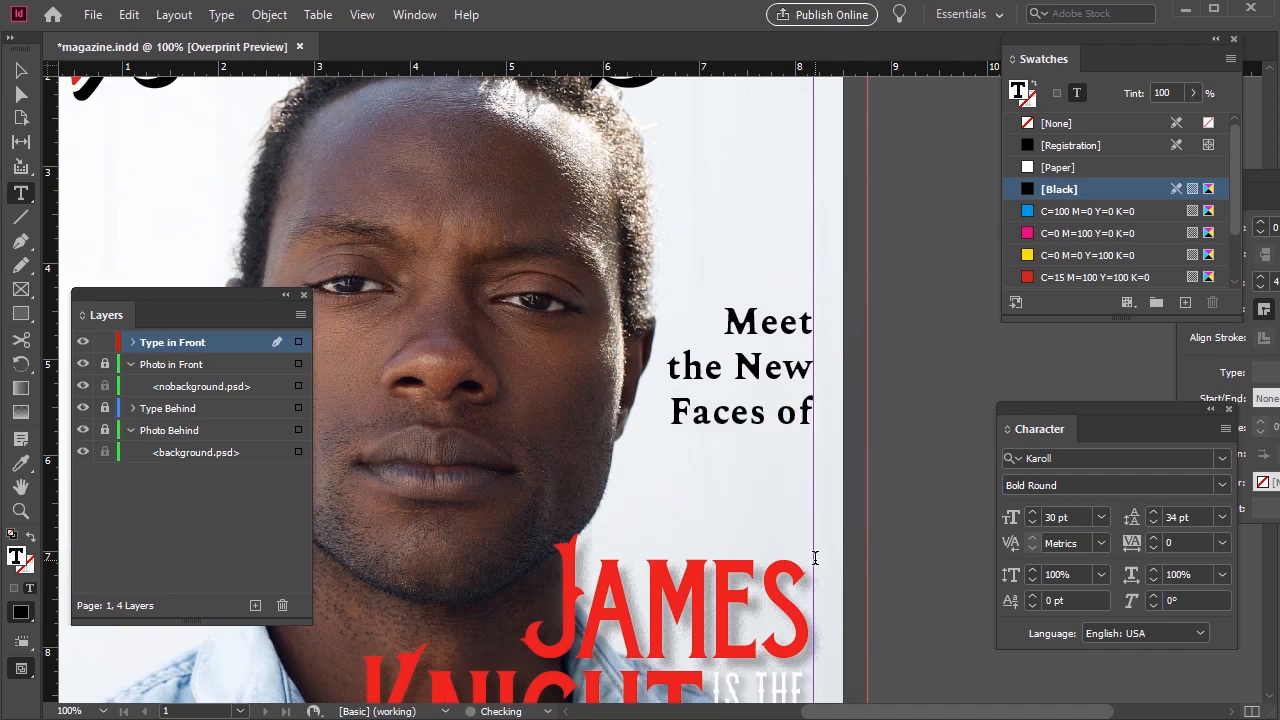
{"action": "type", "text": "NY's Hip"}
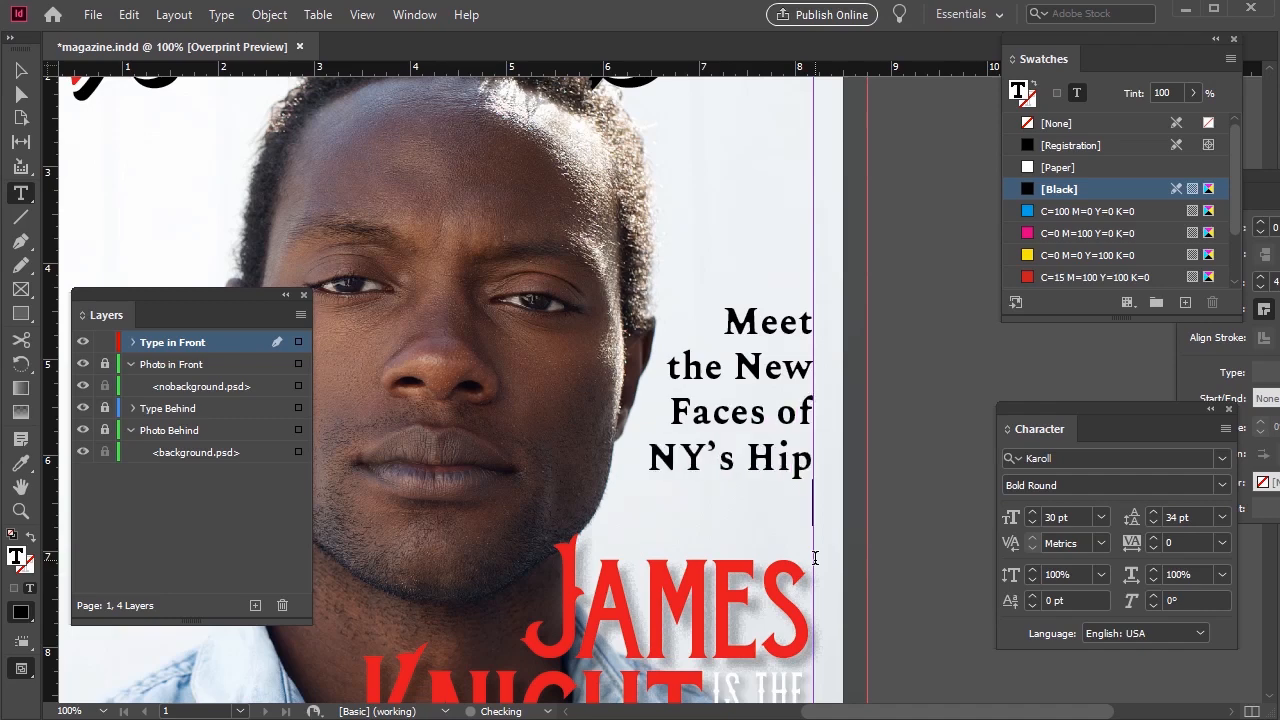
{"action": "type", "text": "Hop Scene"}
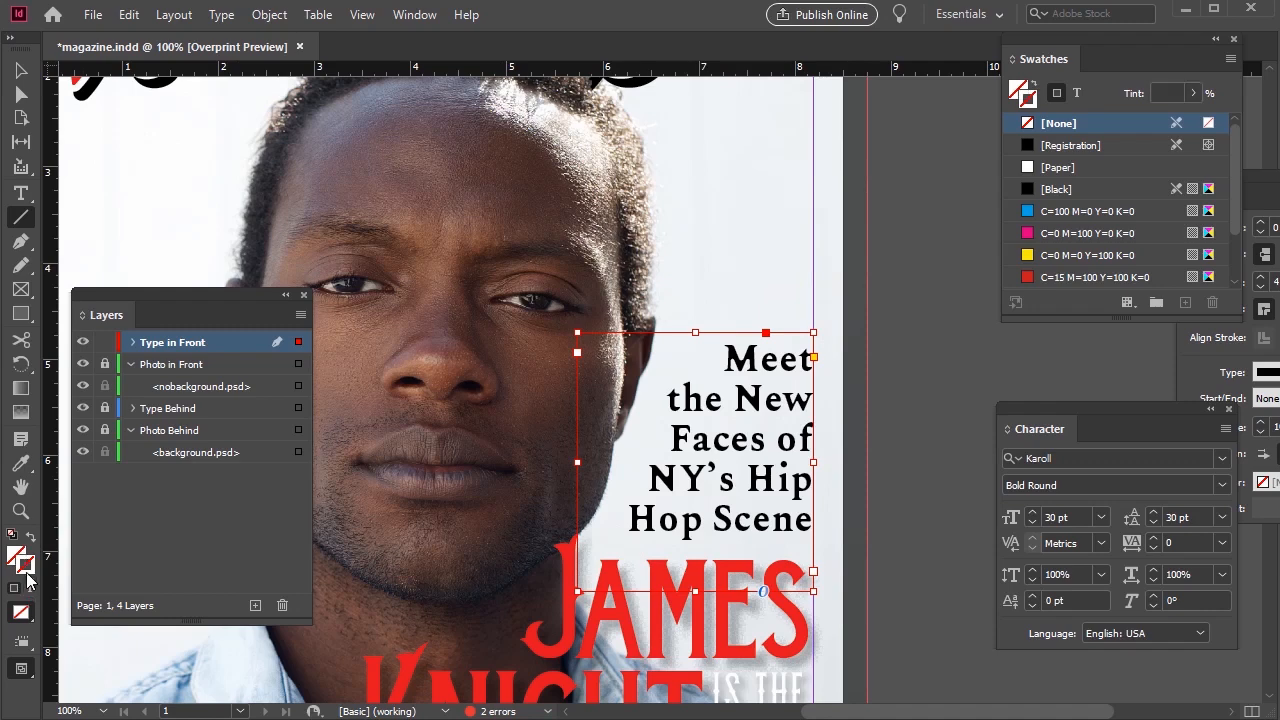
Draw a short black rule above the Meet the New Faces line
{"action": "left_click", "coordinate": [1059, 188]}
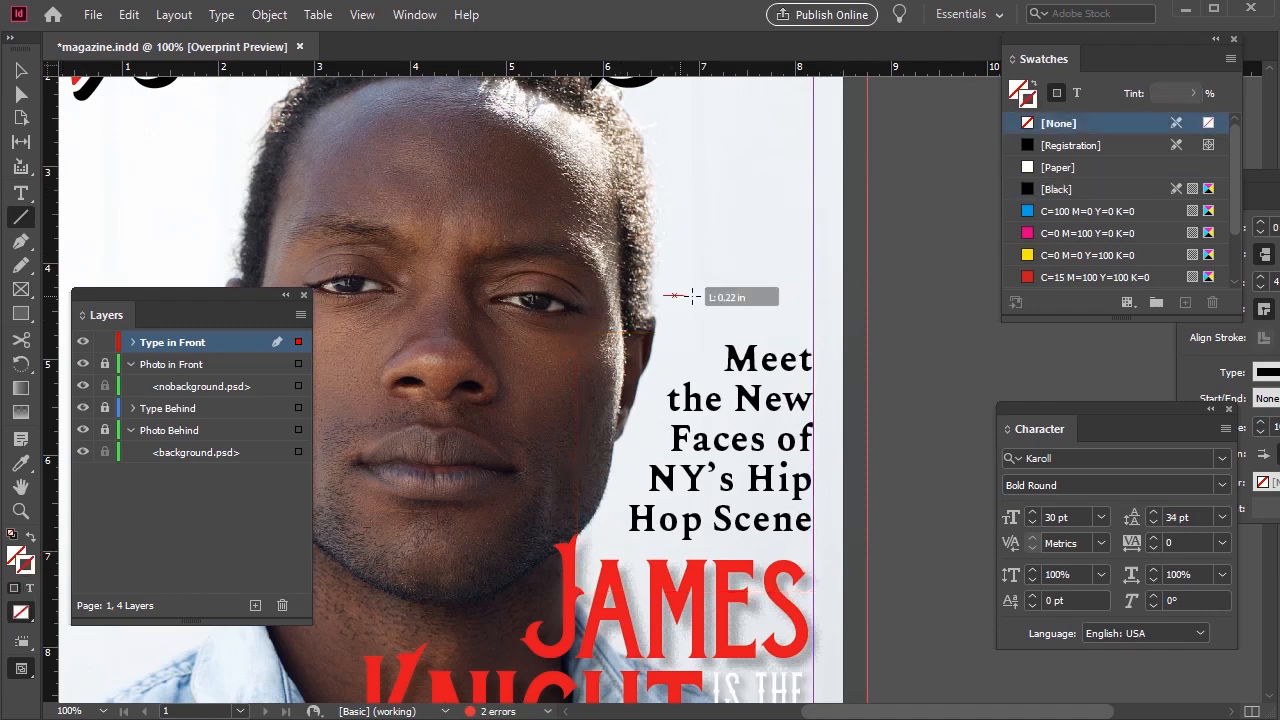
{"action": "left_click", "coordinate": [1059, 188]}
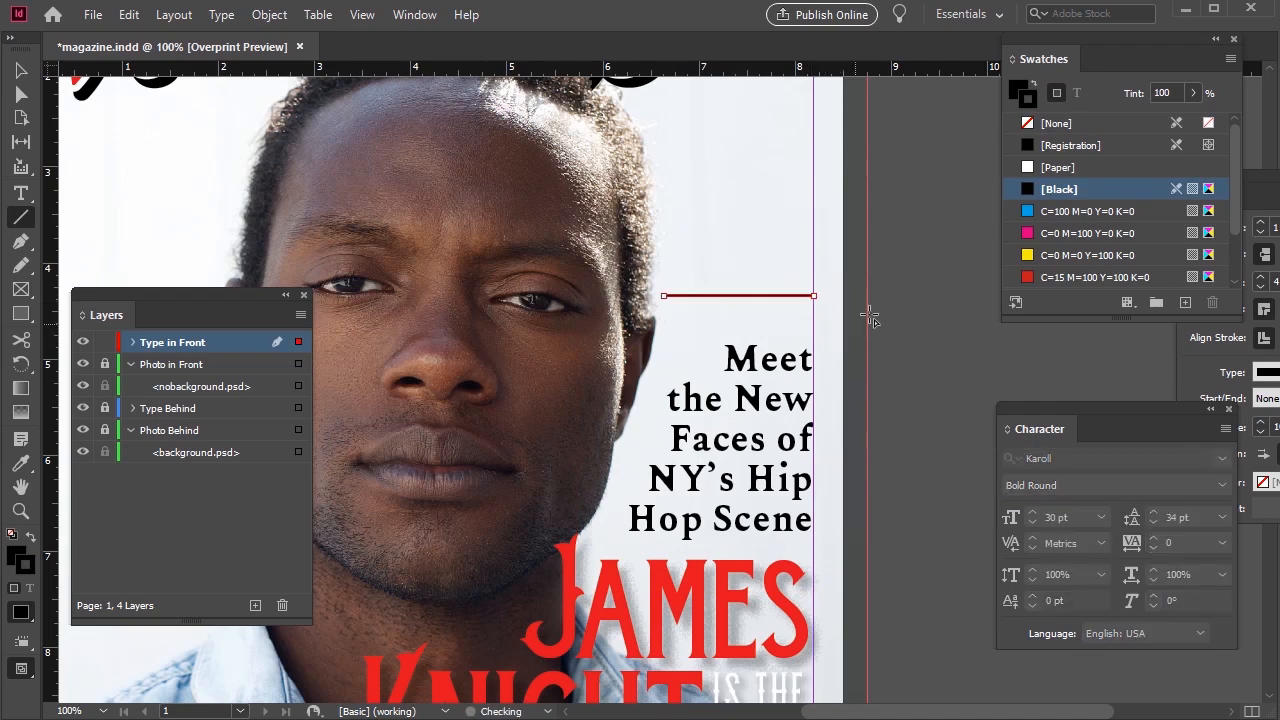
{"action": "left_click", "coordinate": [20, 70]}
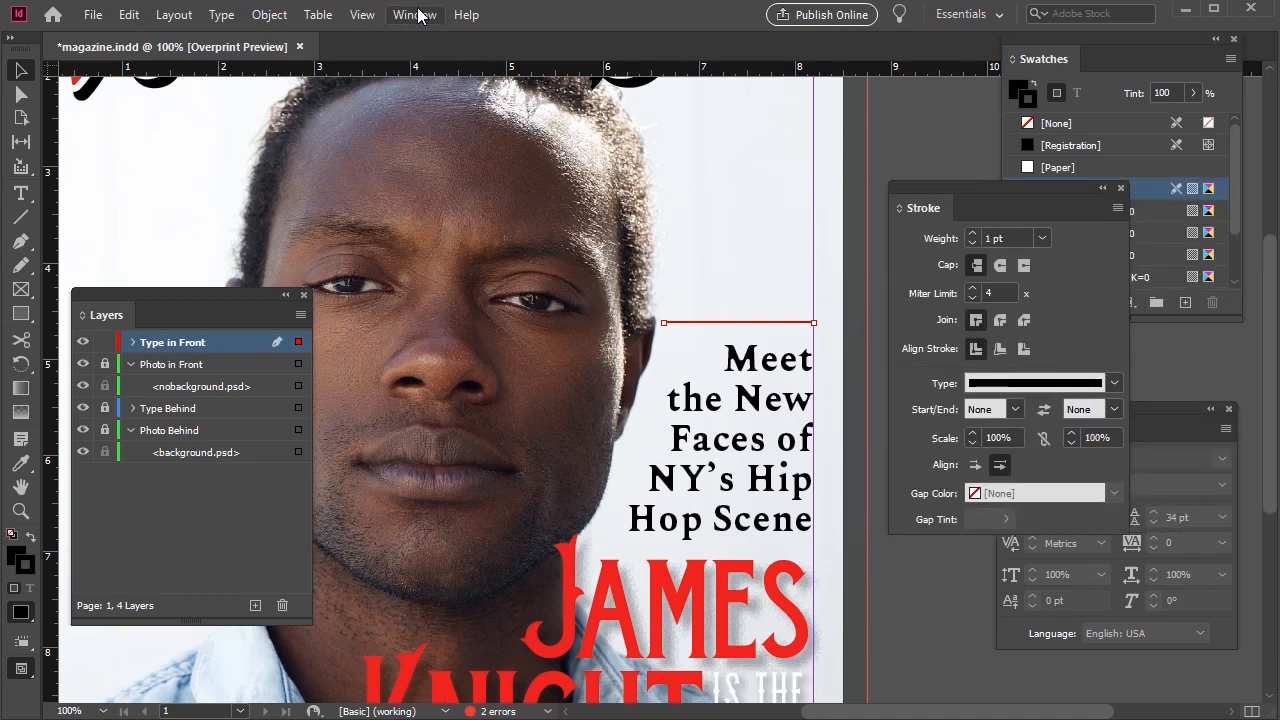
Set the rule's stroke type to Thick - Thick in the Stroke panel
{"action": "left_click", "coordinate": [414, 14]}
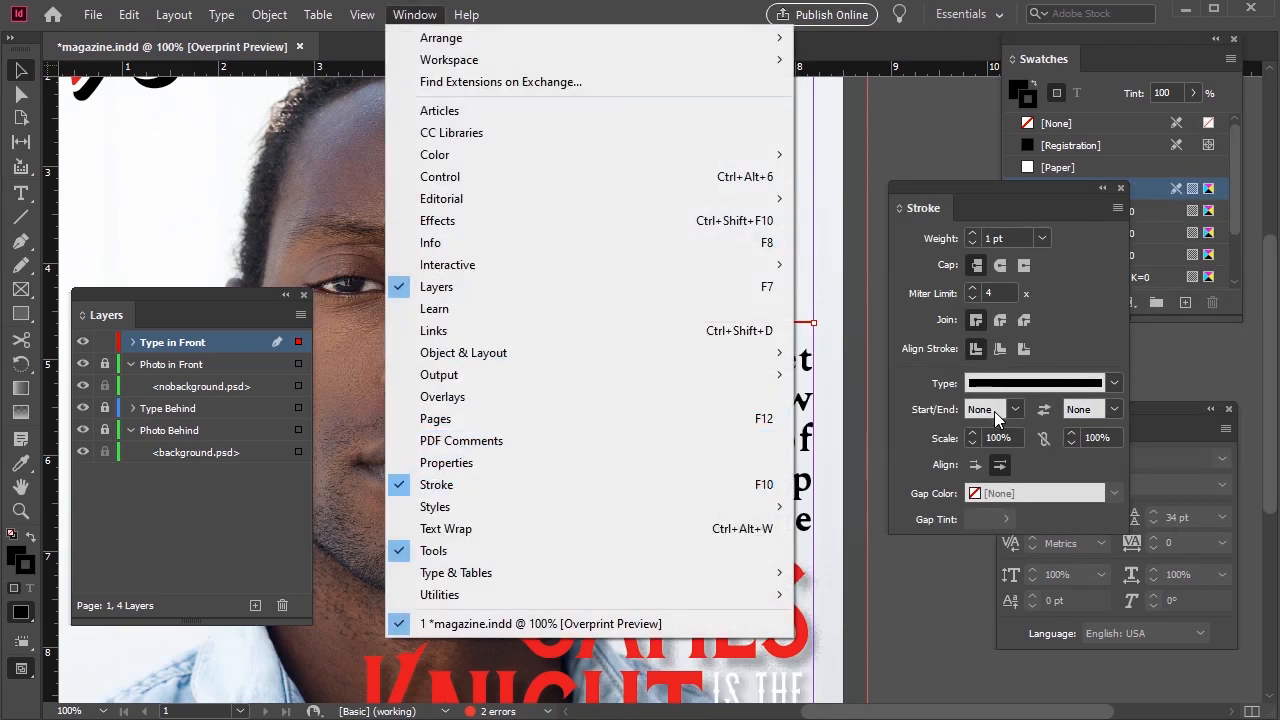
{"action": "left_click", "coordinate": [1113, 383]}
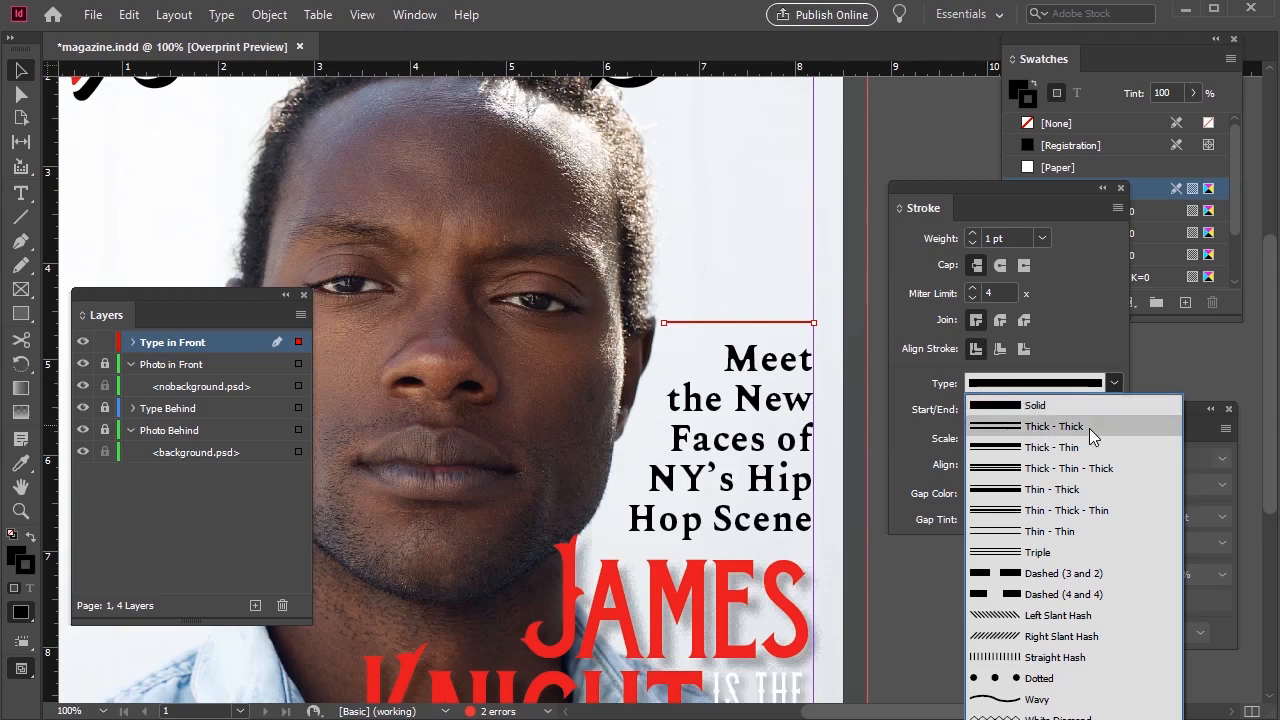
{"action": "mouse_move", "coordinate": [1072, 489]}
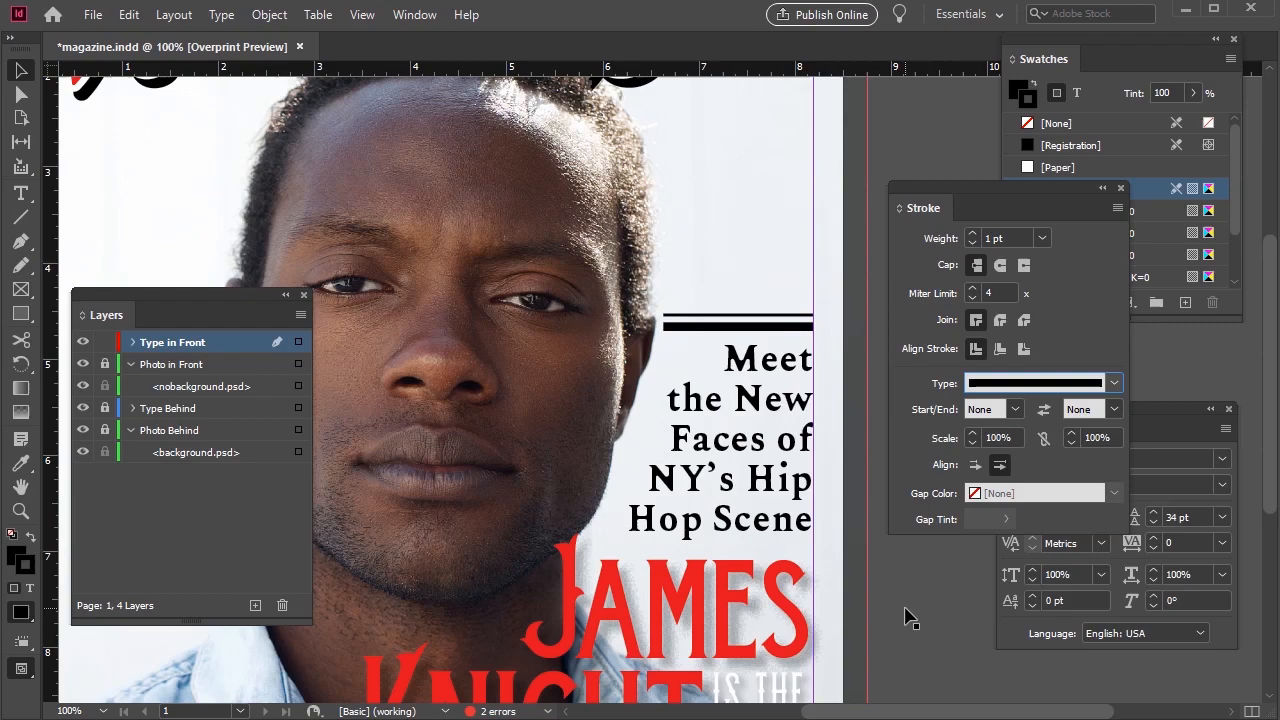
{"action": "left_click", "coordinate": [1101, 517]}
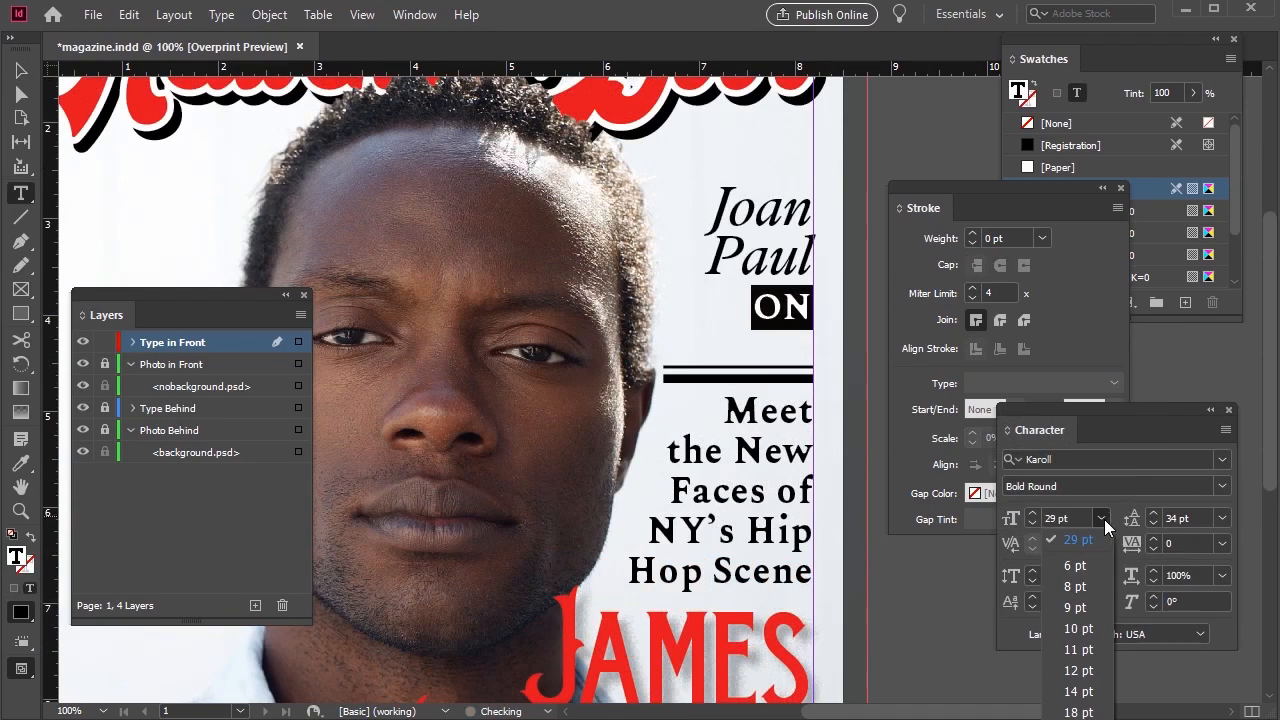
Add a 14 pt COMEDY line beneath Joan Paul's name and select the STARRING frame
{"action": "left_click", "coordinate": [1078, 691]}
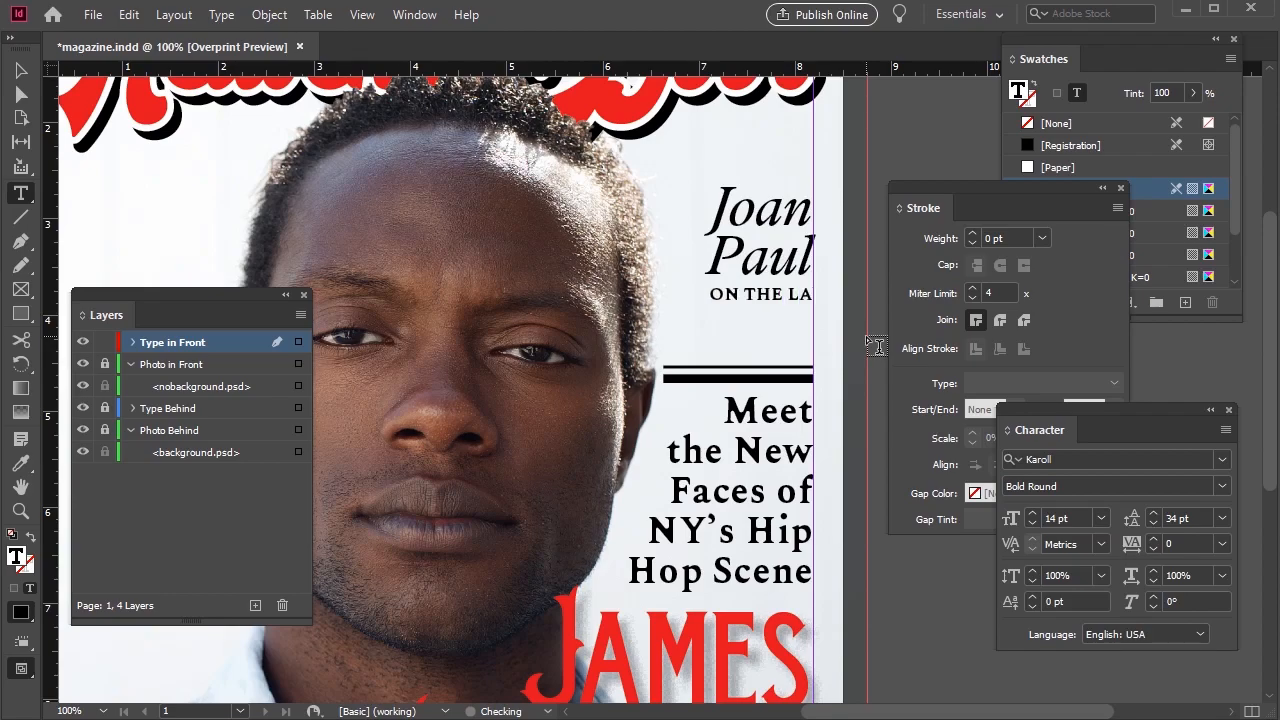
{"action": "type", "text": "COMEDY"}
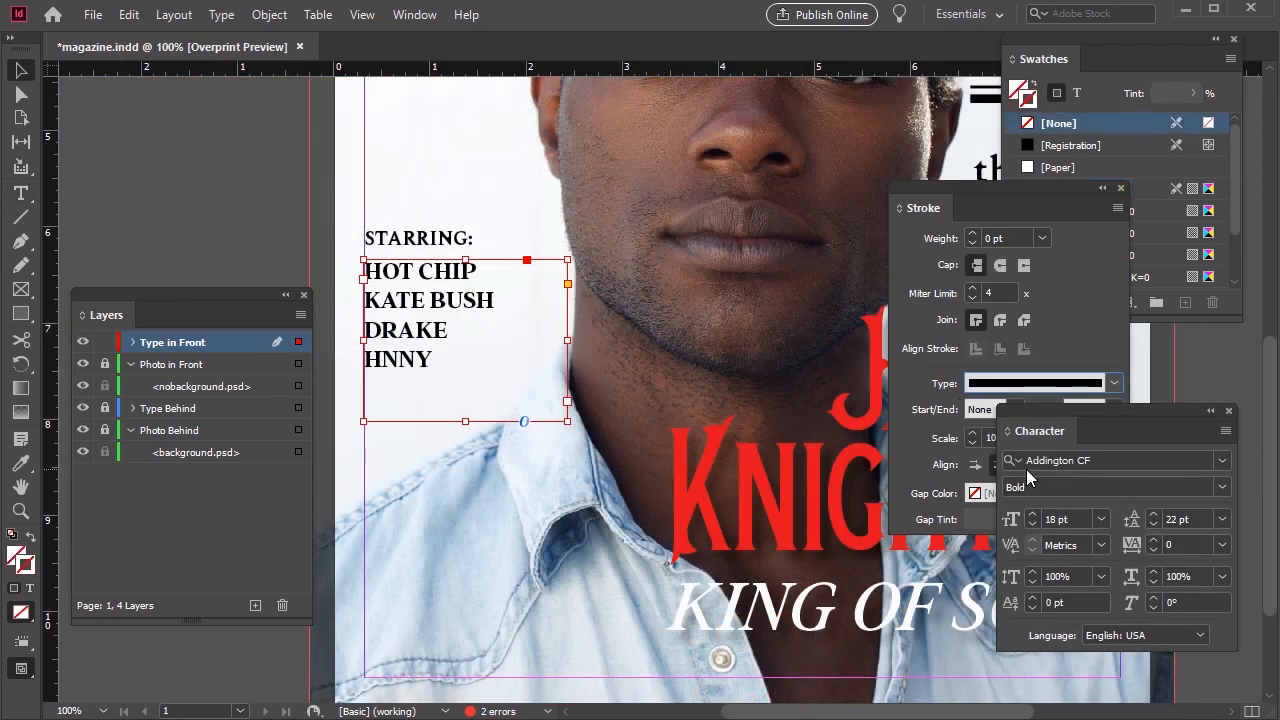
{"action": "left_click", "coordinate": [1065, 518]}
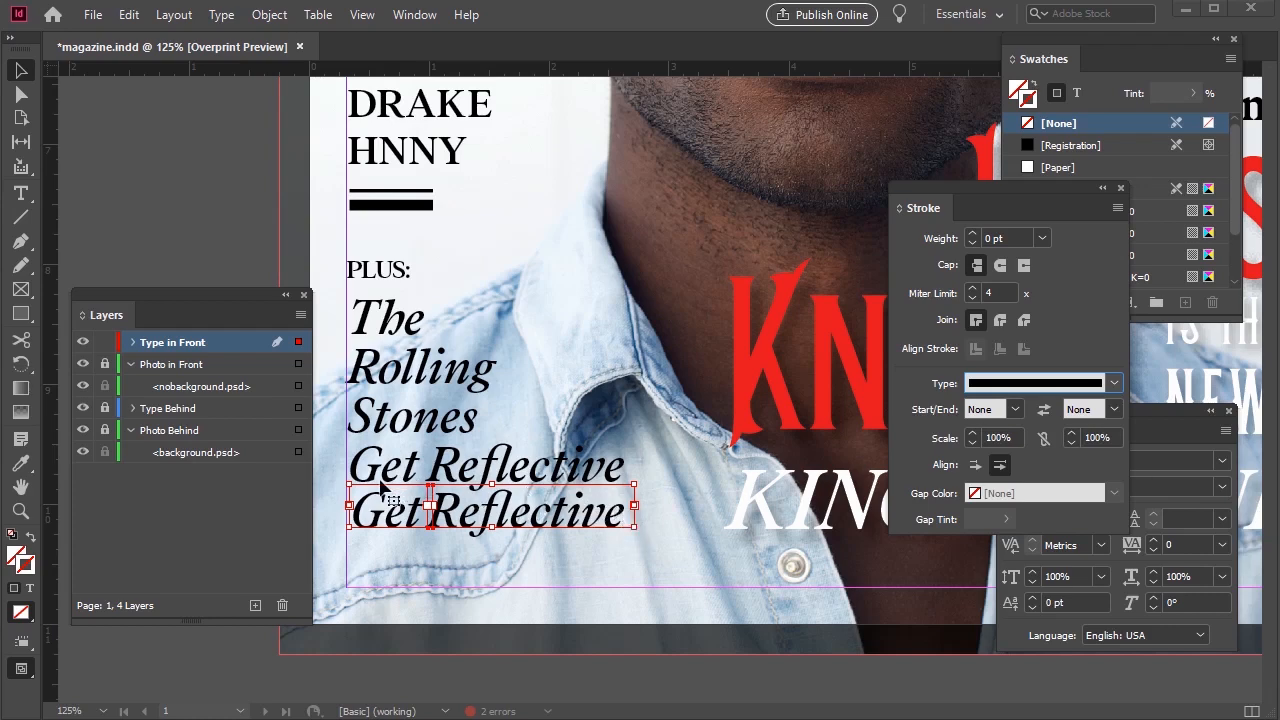
{"action": "mouse_move", "coordinate": [445, 683]}
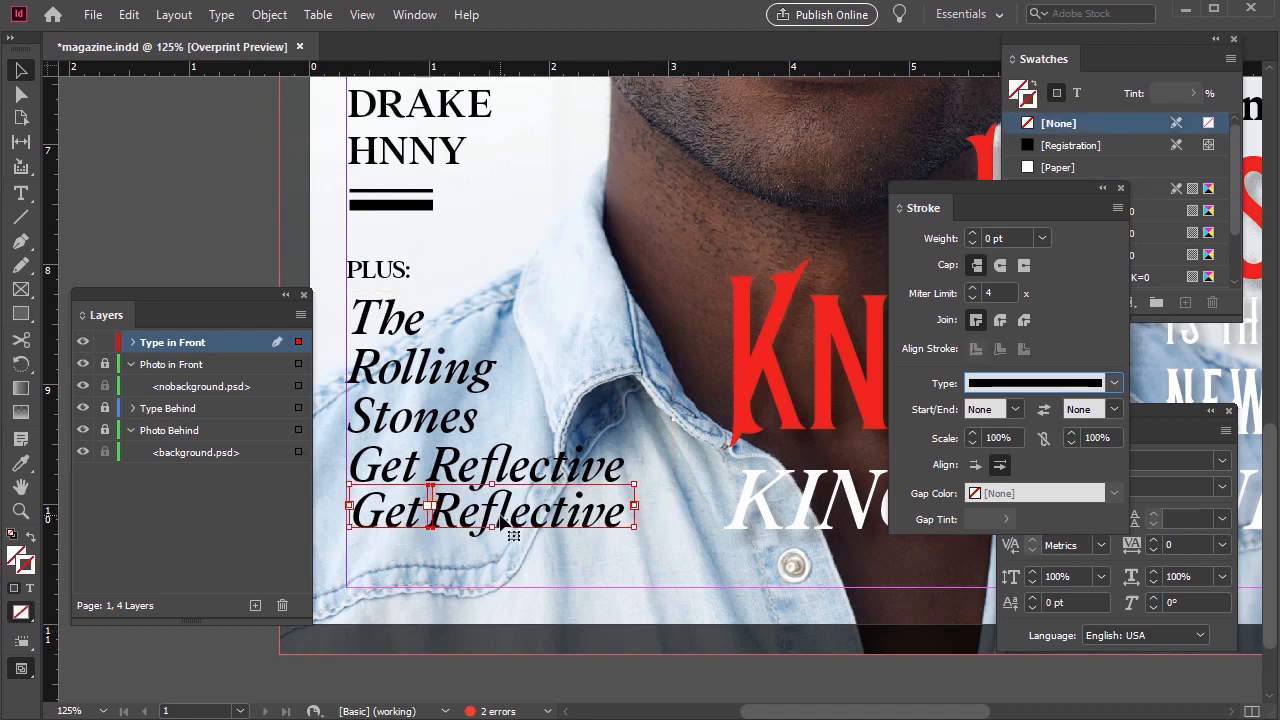
Flip the Get Reflective copy vertically and set its transparency opacity to 75%
{"action": "right_click", "coordinate": [505, 510]}
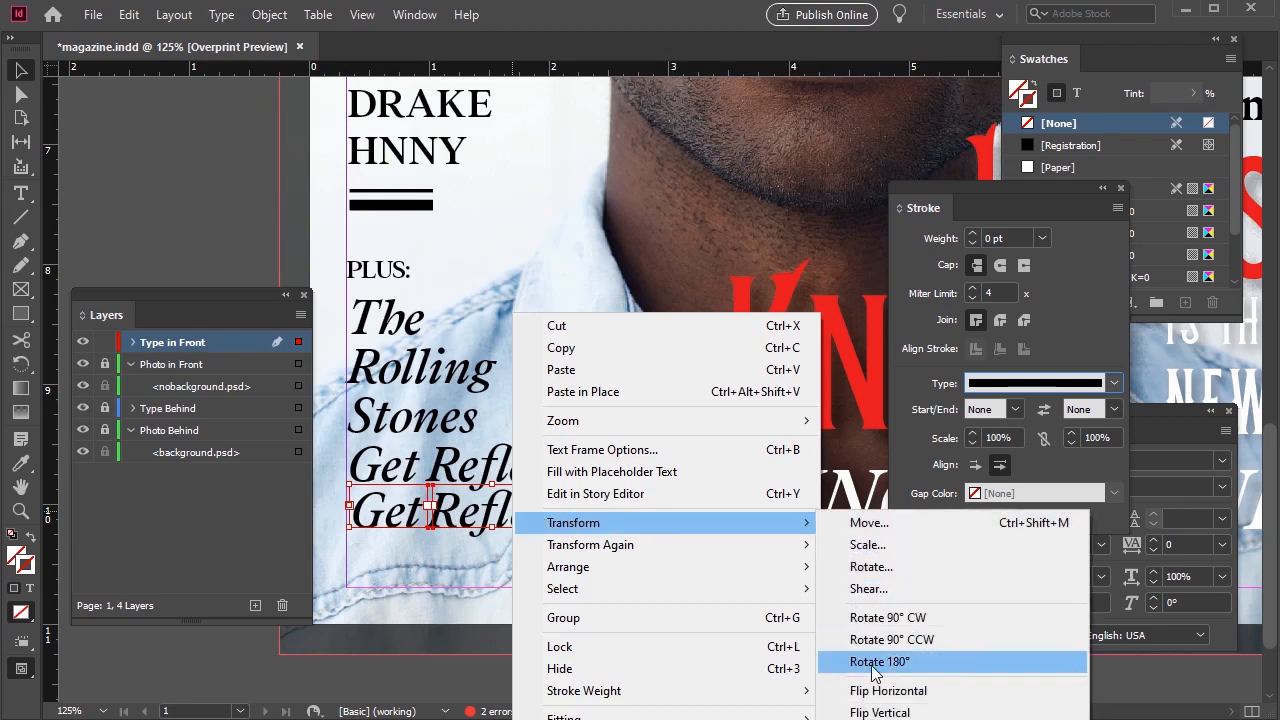
{"action": "left_click", "coordinate": [878, 661]}
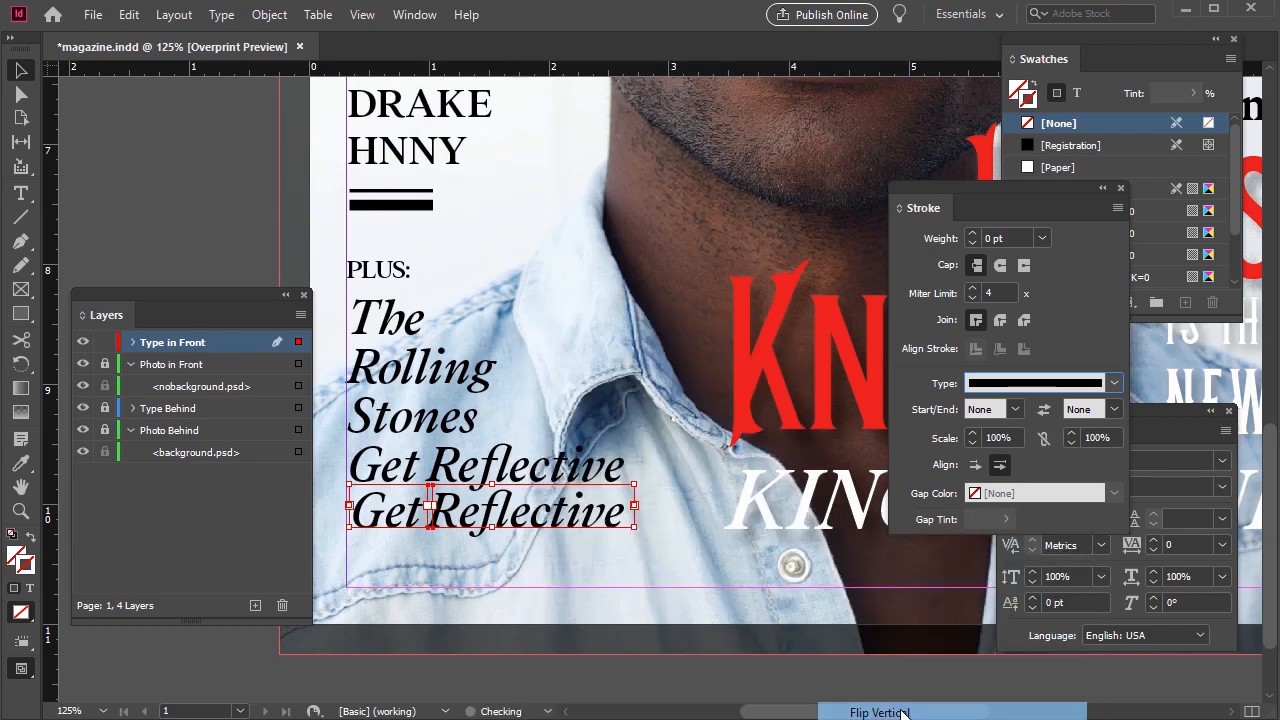
{"action": "left_click", "coordinate": [880, 711]}
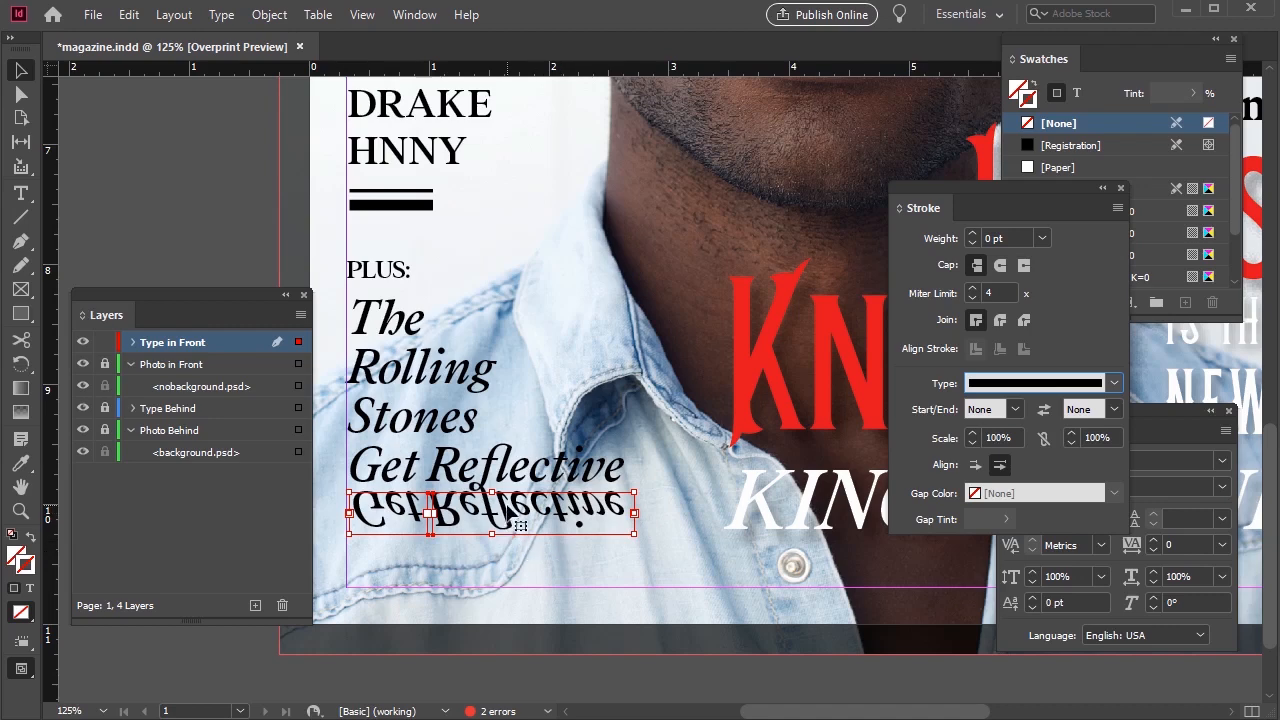
{"action": "right_click", "coordinate": [490, 510]}
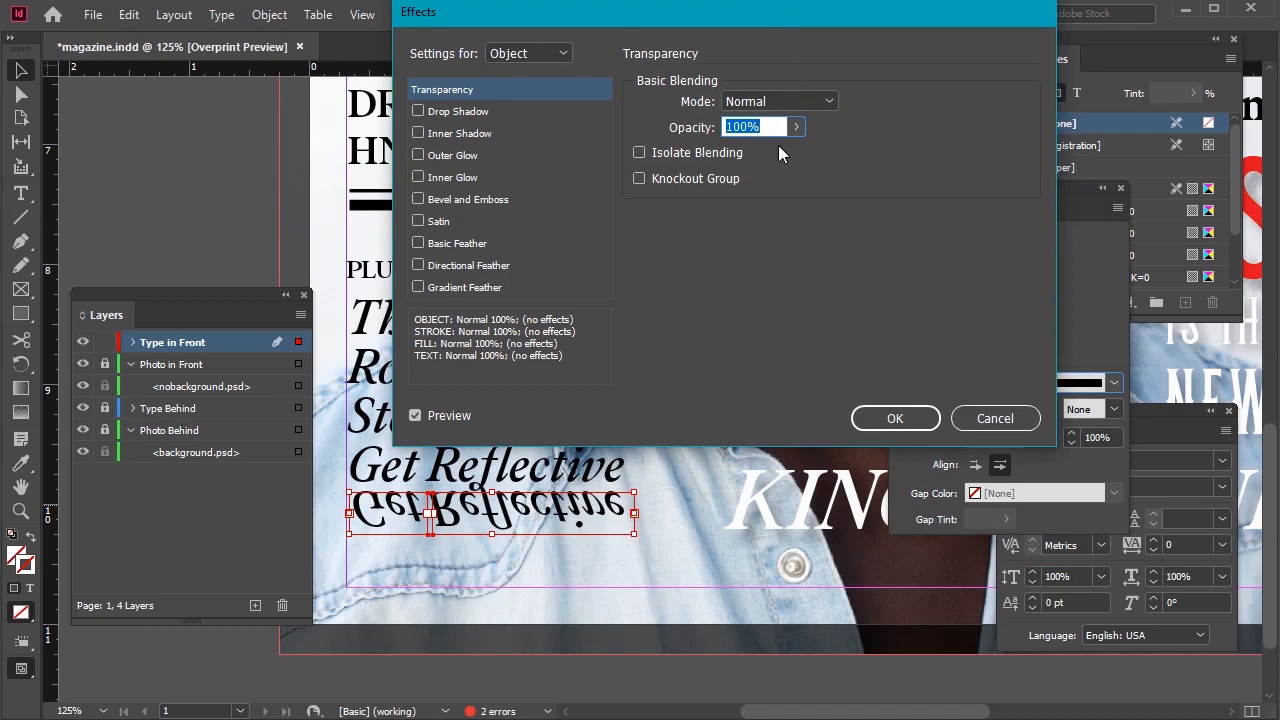
{"action": "type", "text": "75"}
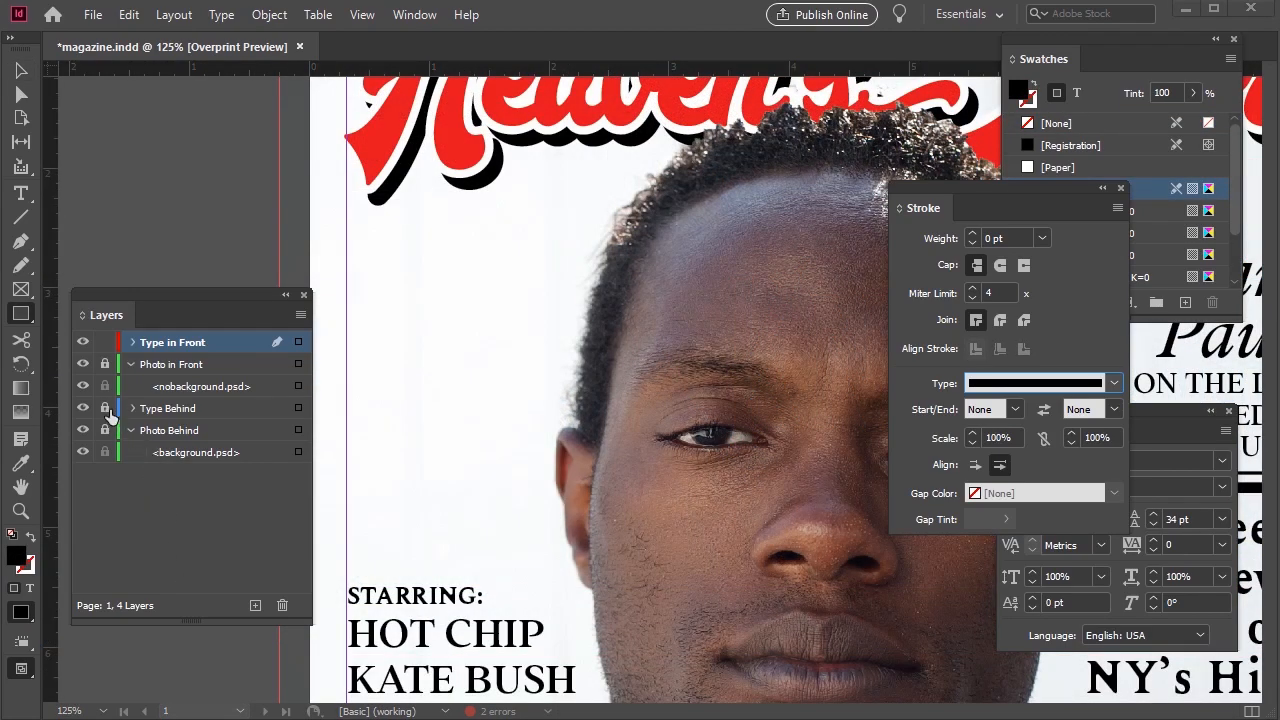
Unlock Type Behind, draw a box above STARRING, and make it outline-only with adjusted stroke alignment
{"action": "left_click", "coordinate": [170, 408]}
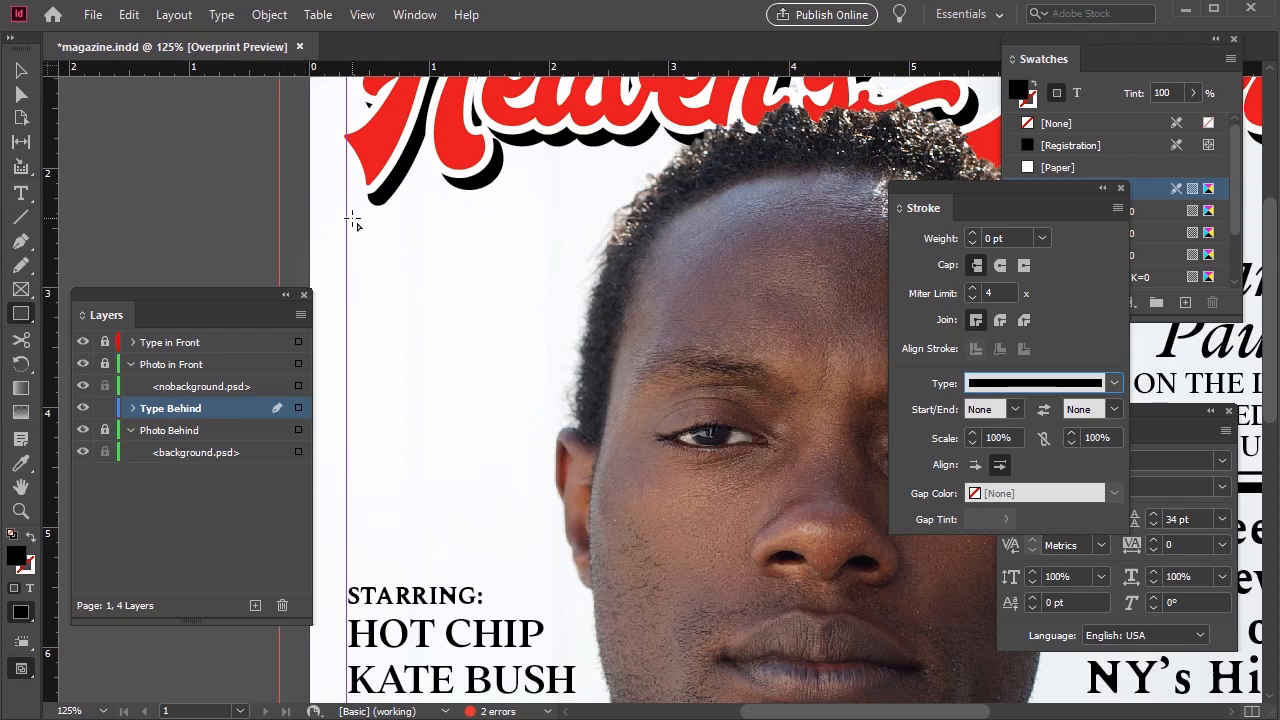
{"action": "left_click_drag", "start_coordinate": [355, 220], "coordinate": [615, 565]}
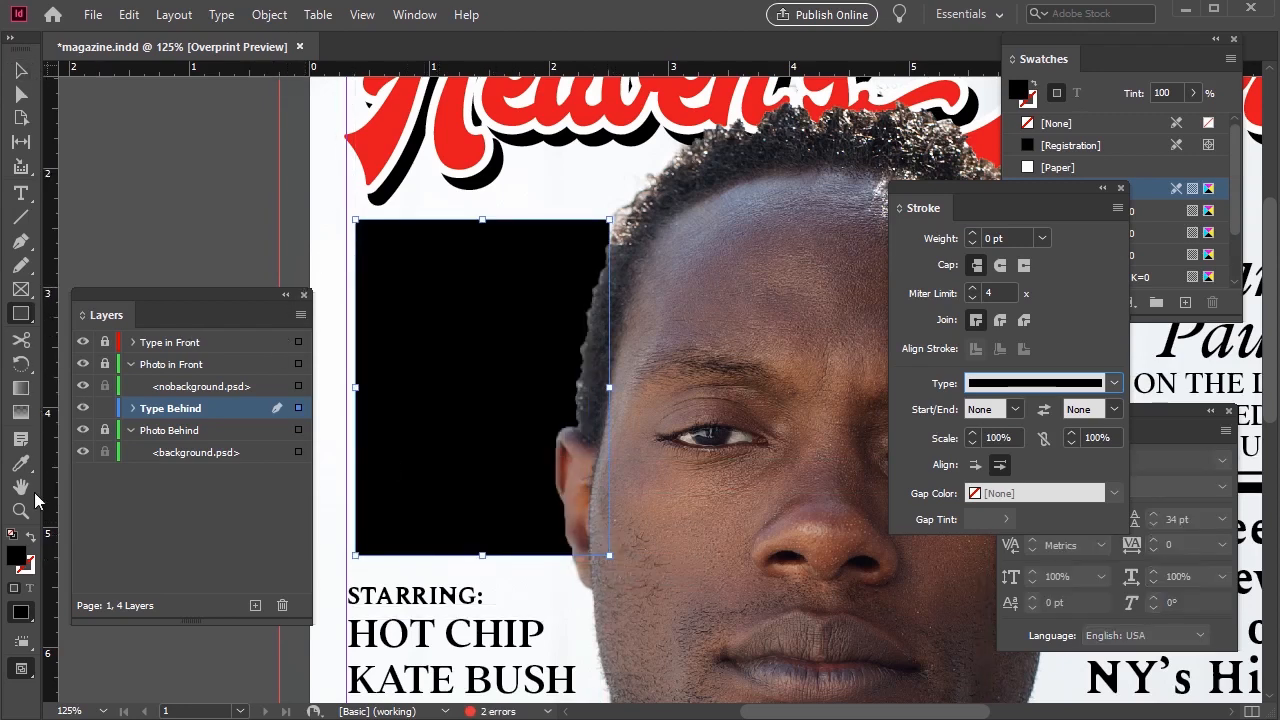
{"action": "left_click", "coordinate": [1058, 122]}
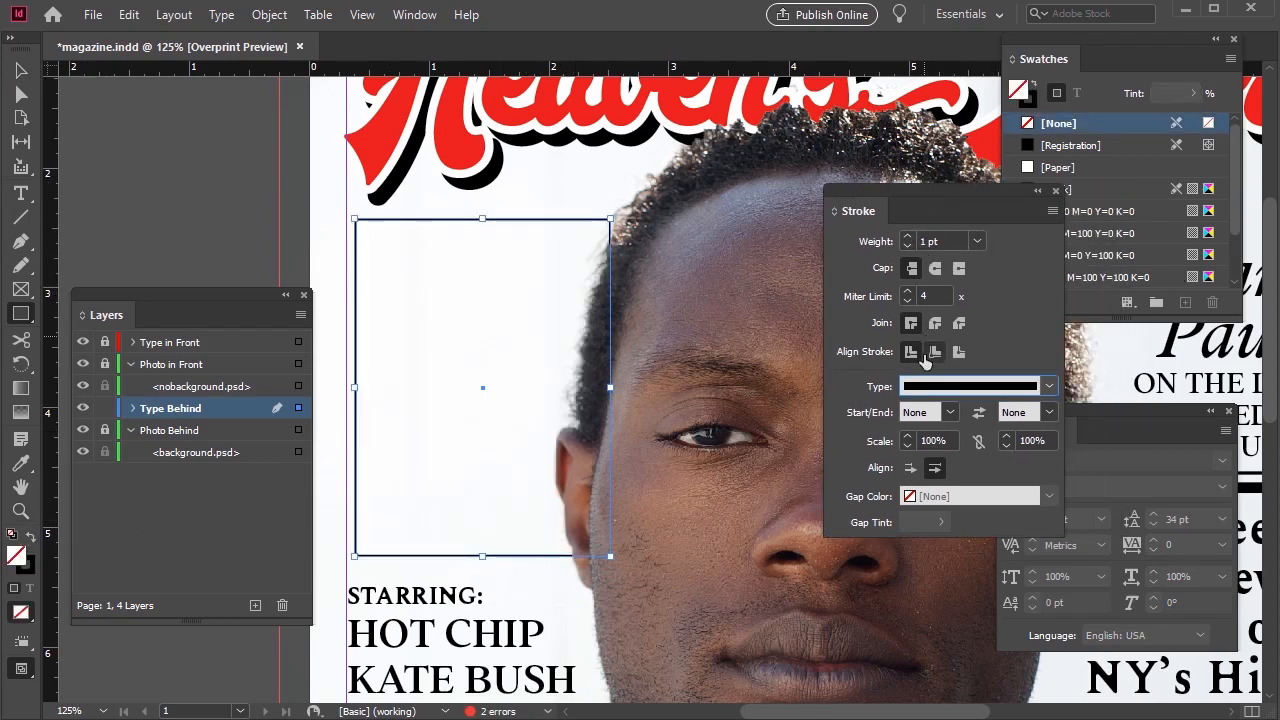
{"action": "left_click", "coordinate": [1048, 386]}
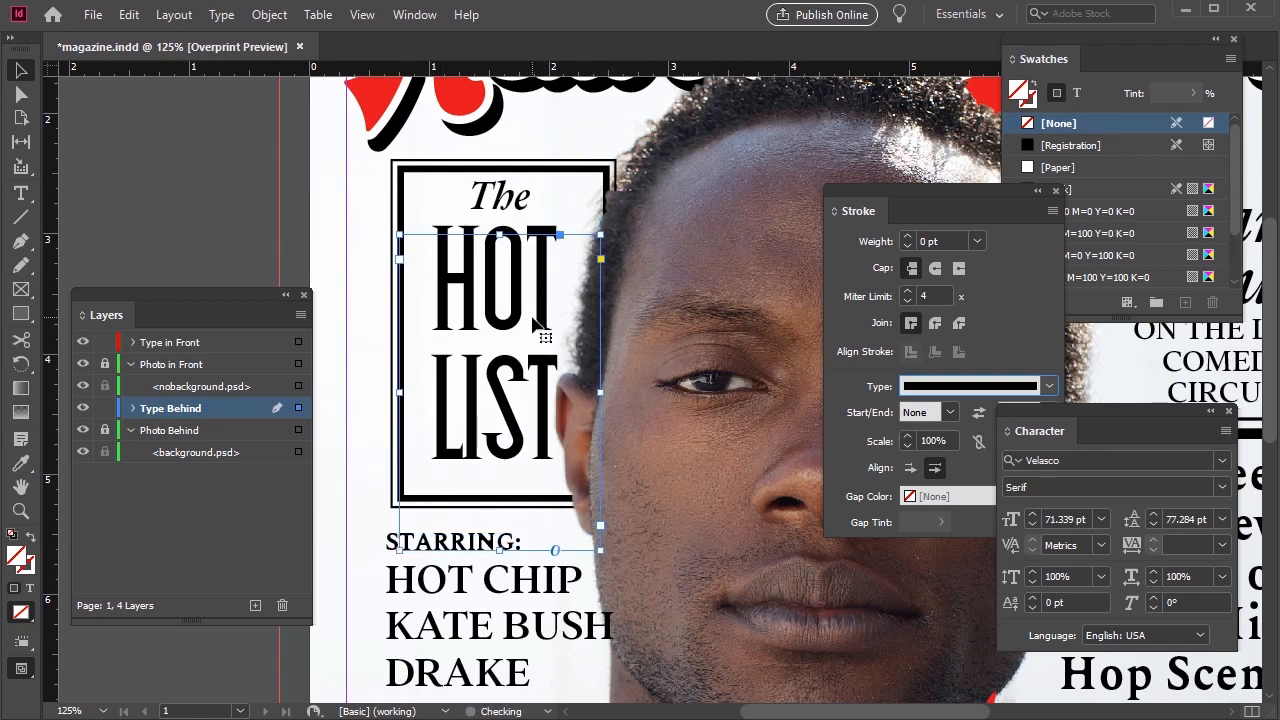
Type the red '2019' to complete The HOT LIST title in Velasco Serif
{"action": "type", "text": "2019"}
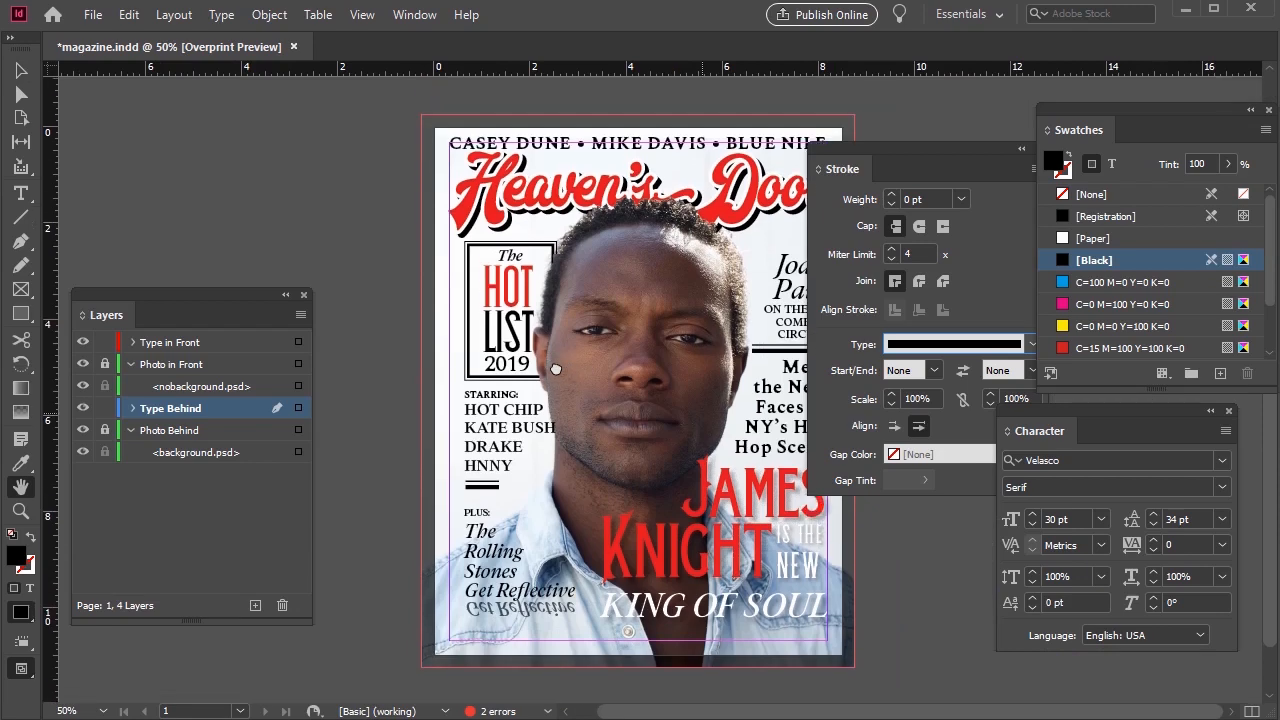
Open the File menu to reach Export for the finished cover
{"action": "left_click", "coordinate": [92, 14]}
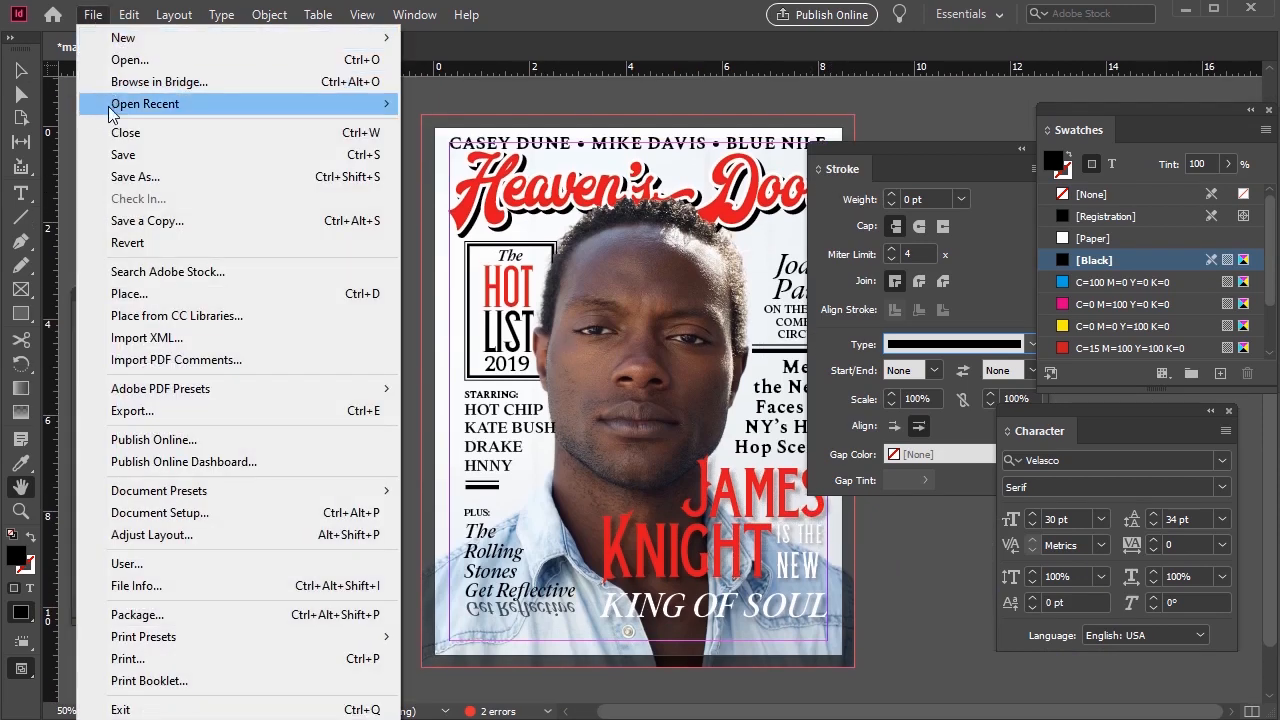
{"action": "mouse_move", "coordinate": [211, 411]}
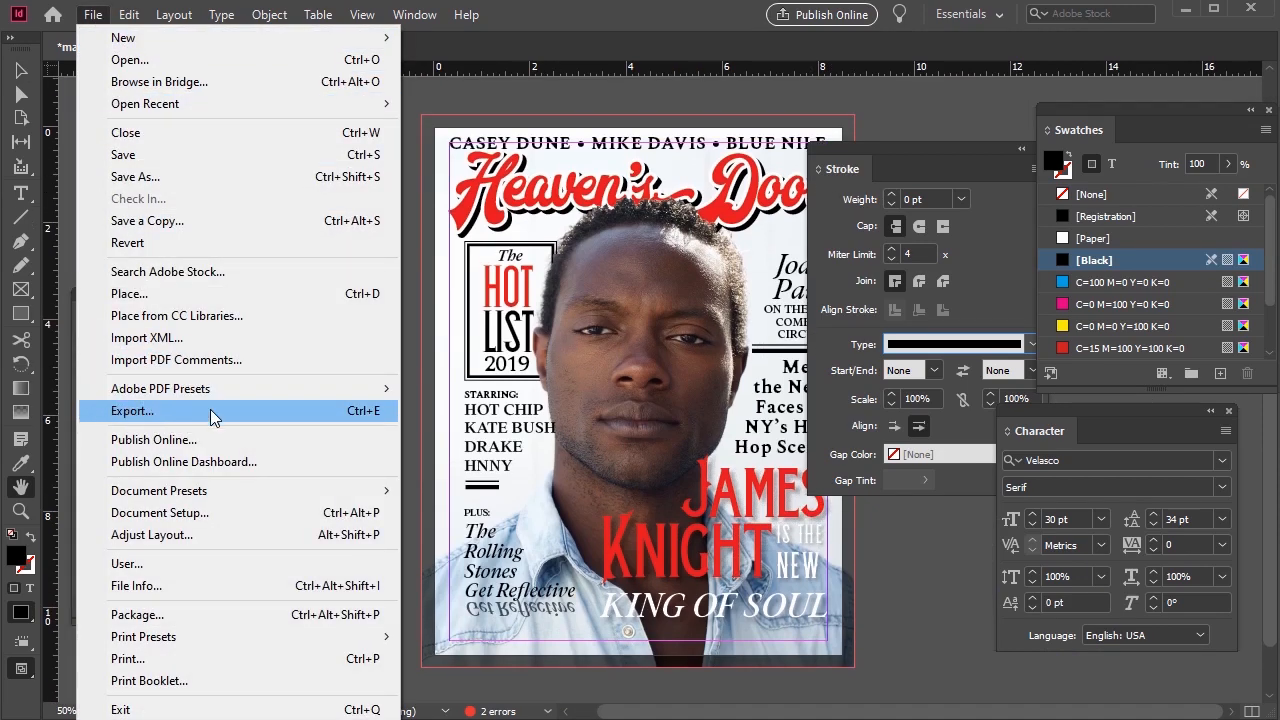